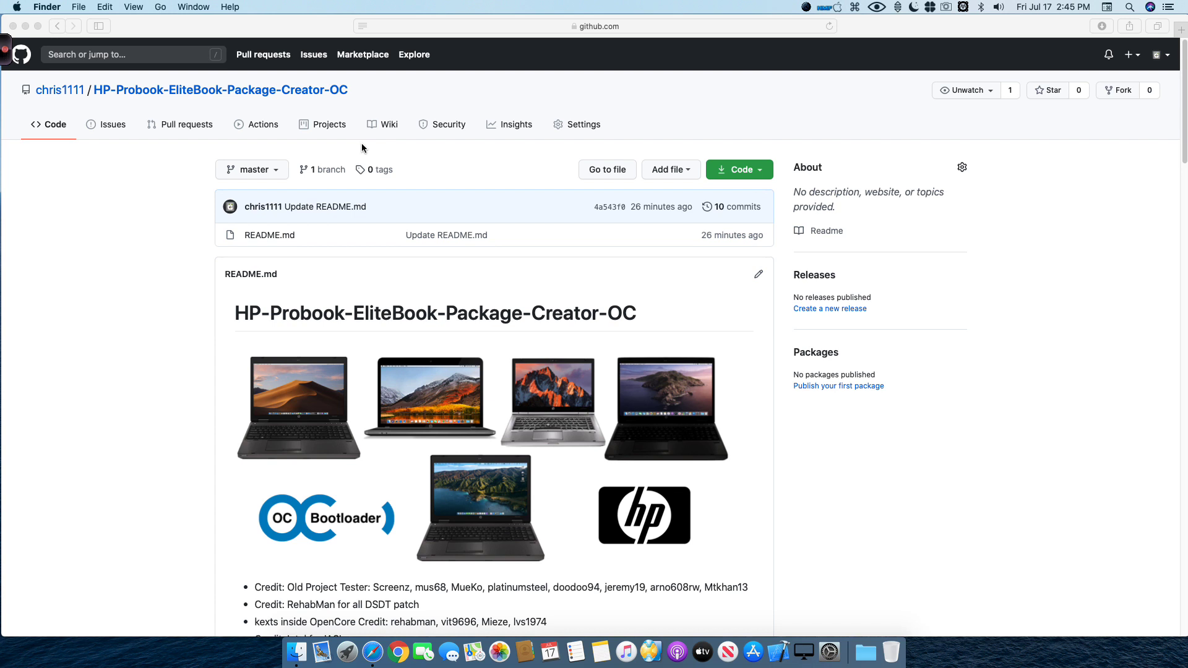
mouse_move(187, 361)
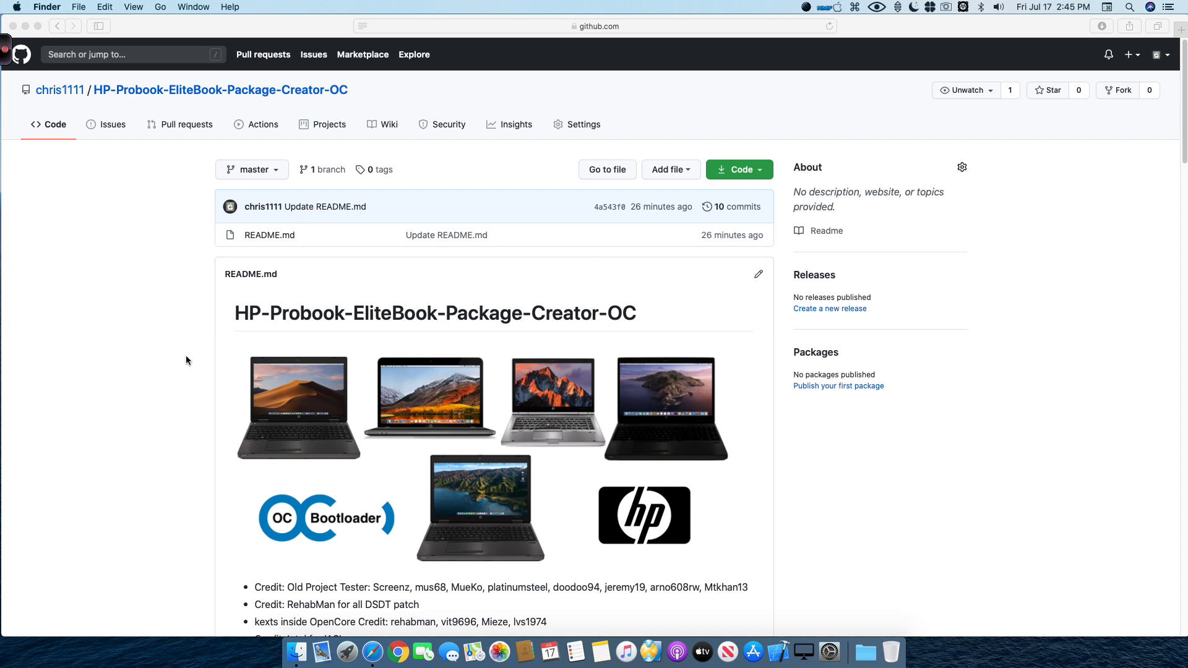
- Scroll through the README again and highlight the supported HP ProBook model names
scroll("down", 3)
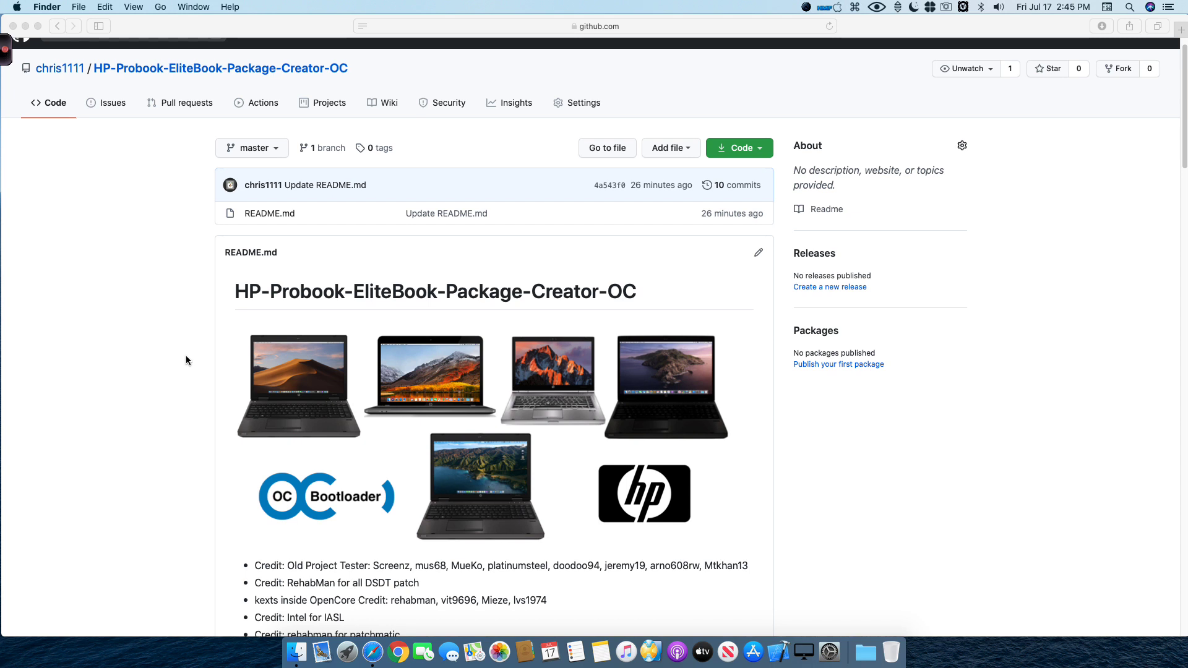
scroll("down", 3)
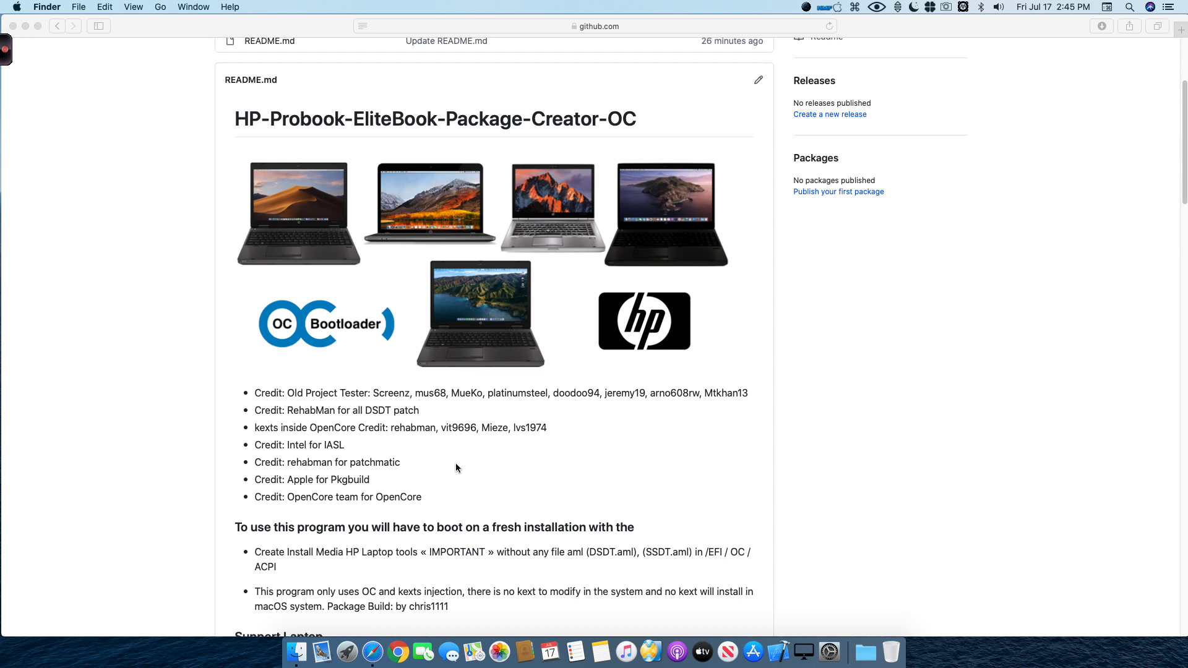
scroll("down", 3)
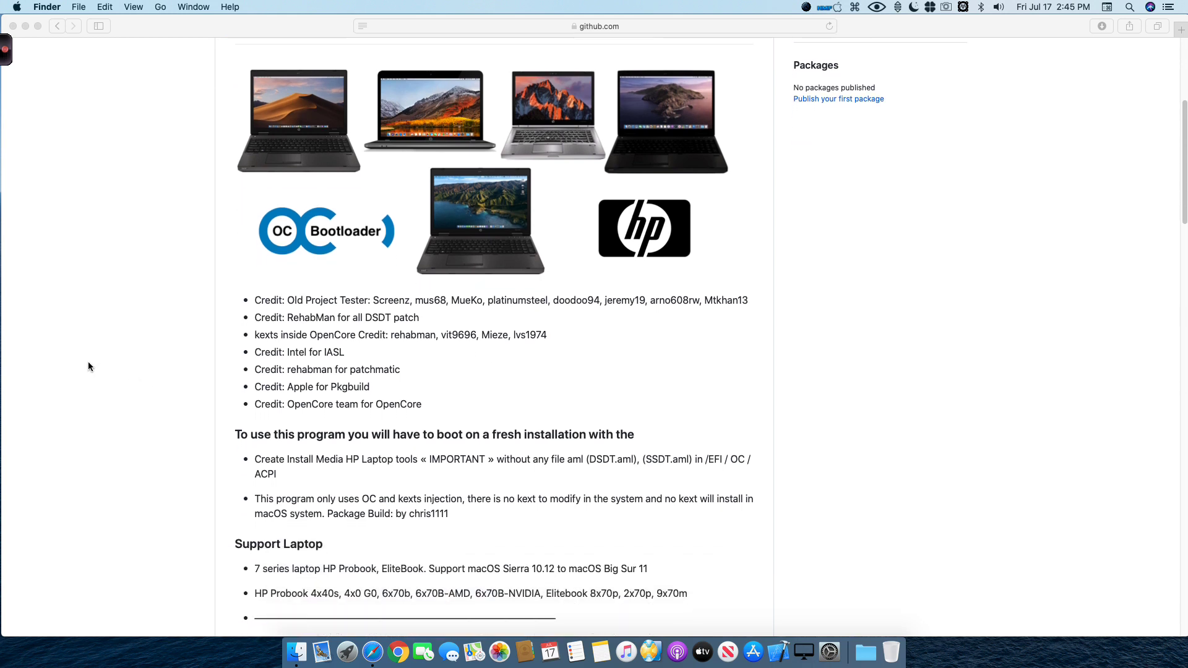
scroll("down", 3)
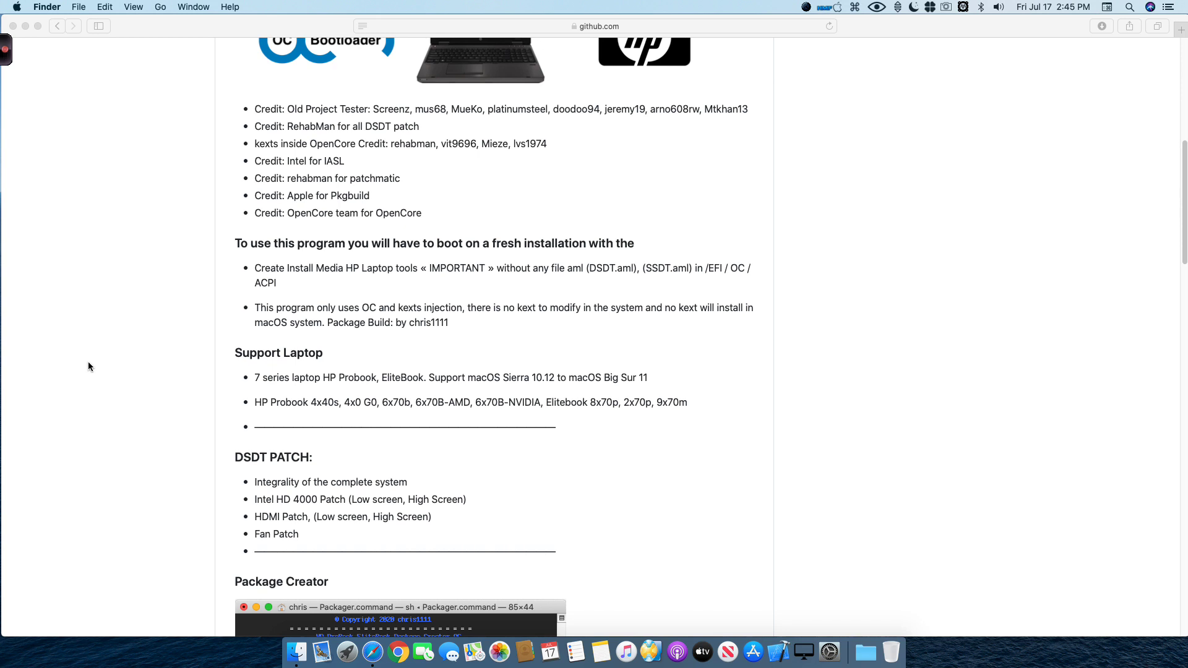
scroll("down", 3)
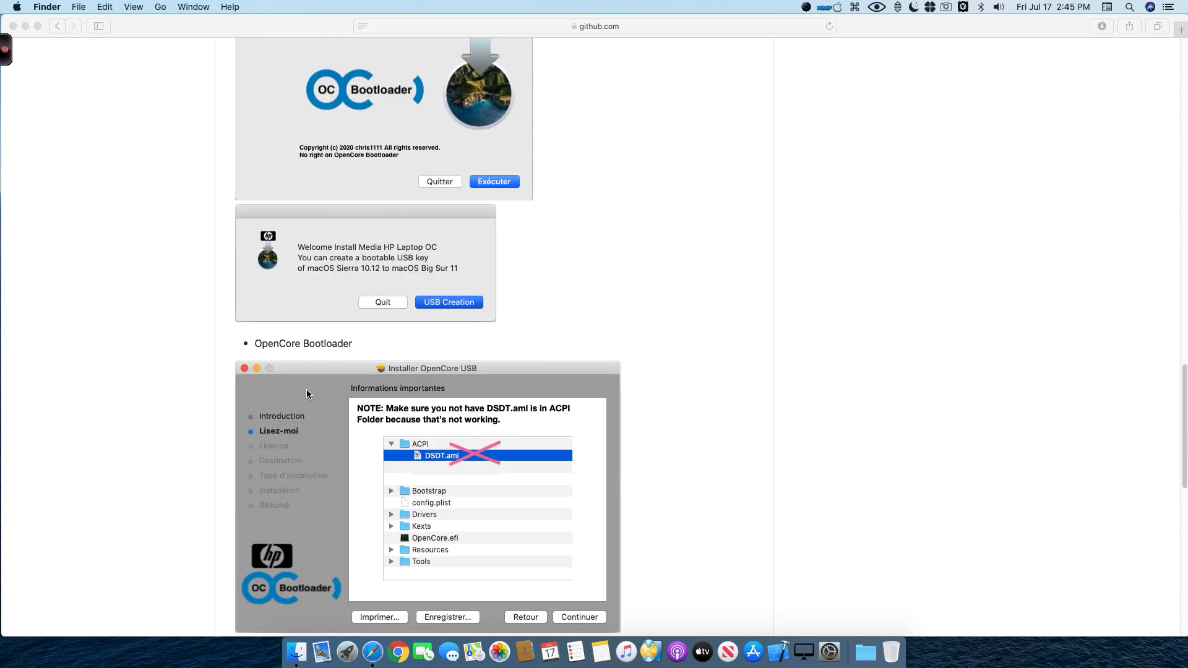
scroll("down", 3)
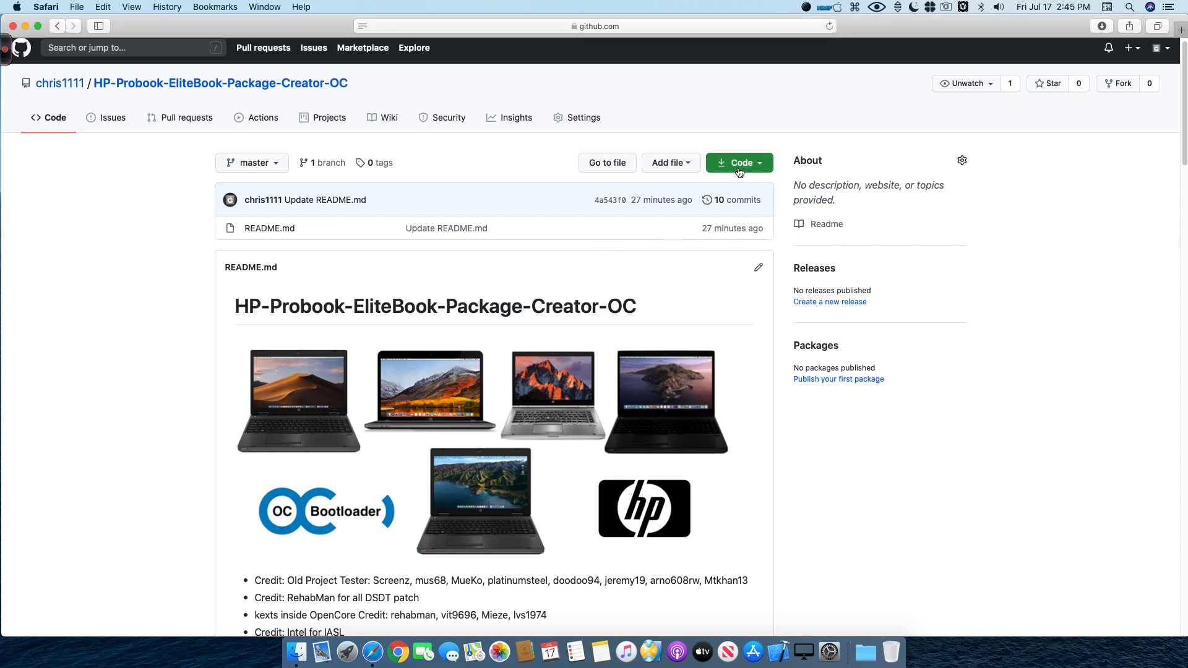
left_click(738, 163)
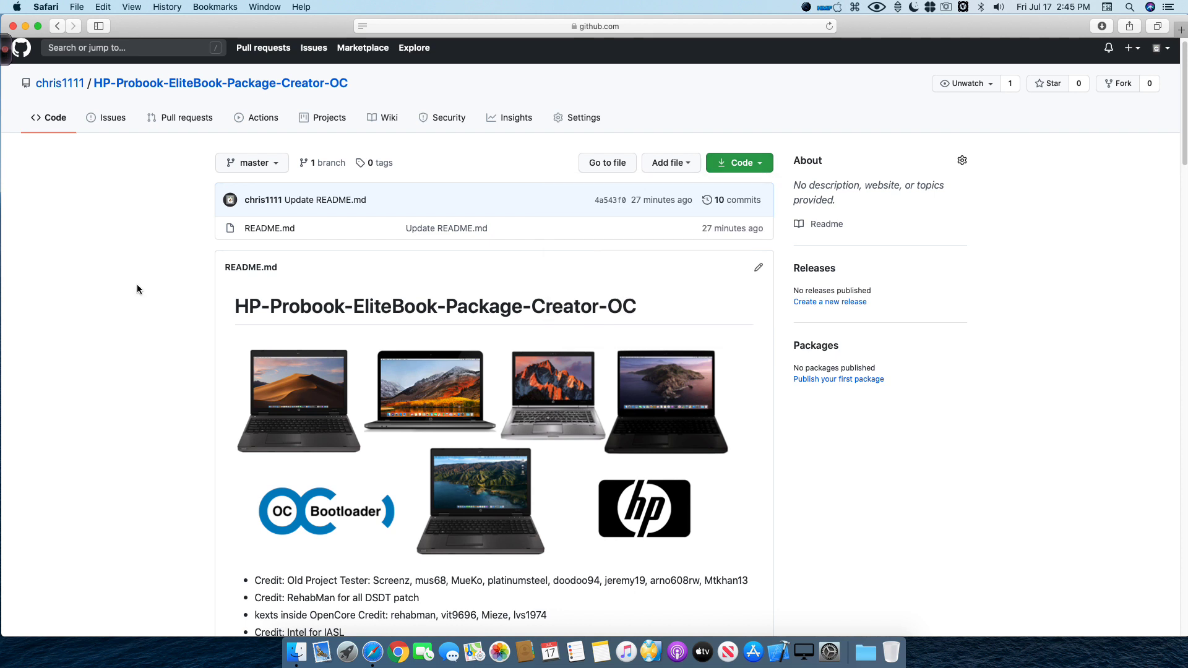
scroll("down", 3)
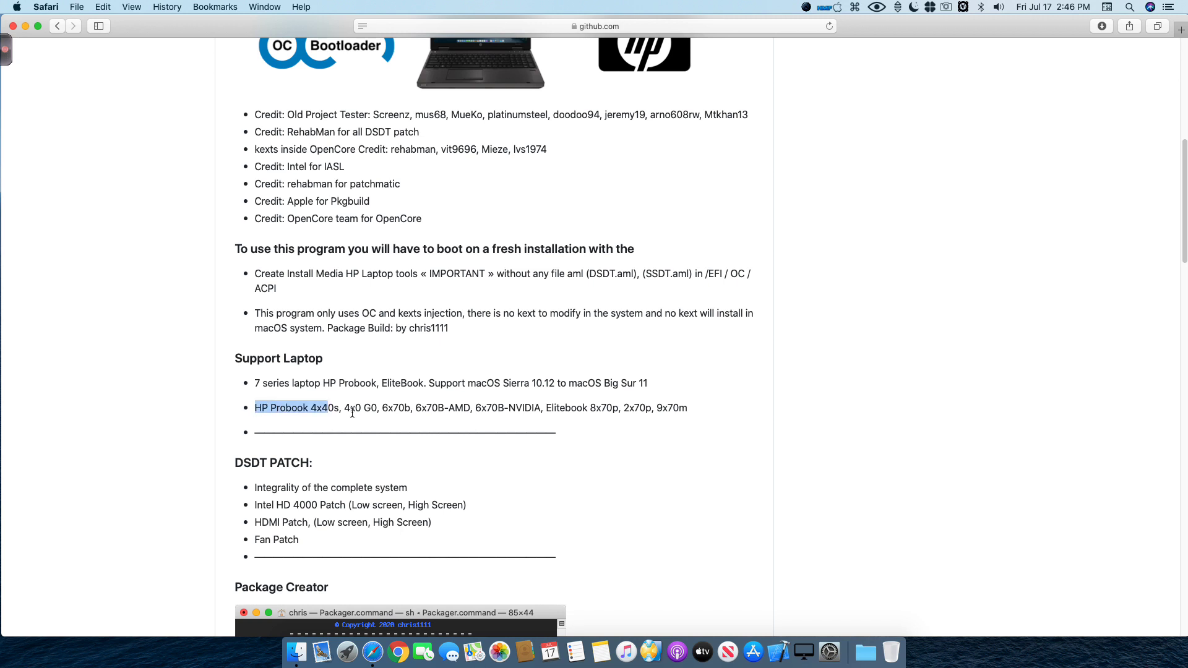
left_click_drag(308, 407, 688, 408)
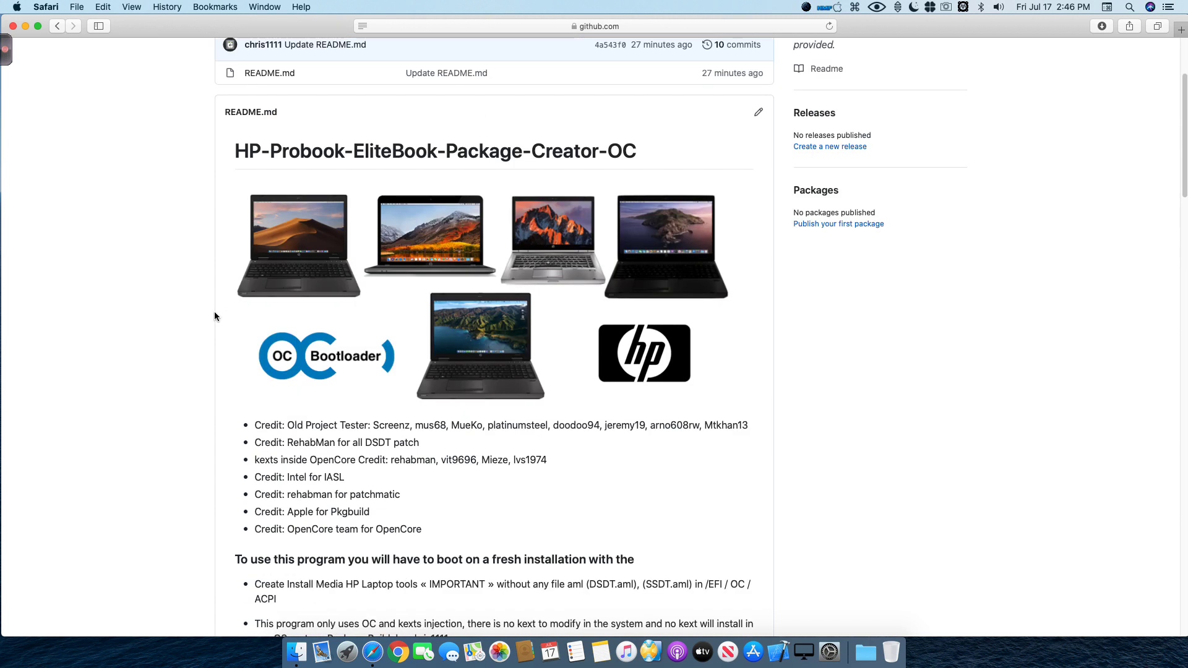
scroll("down", 3)
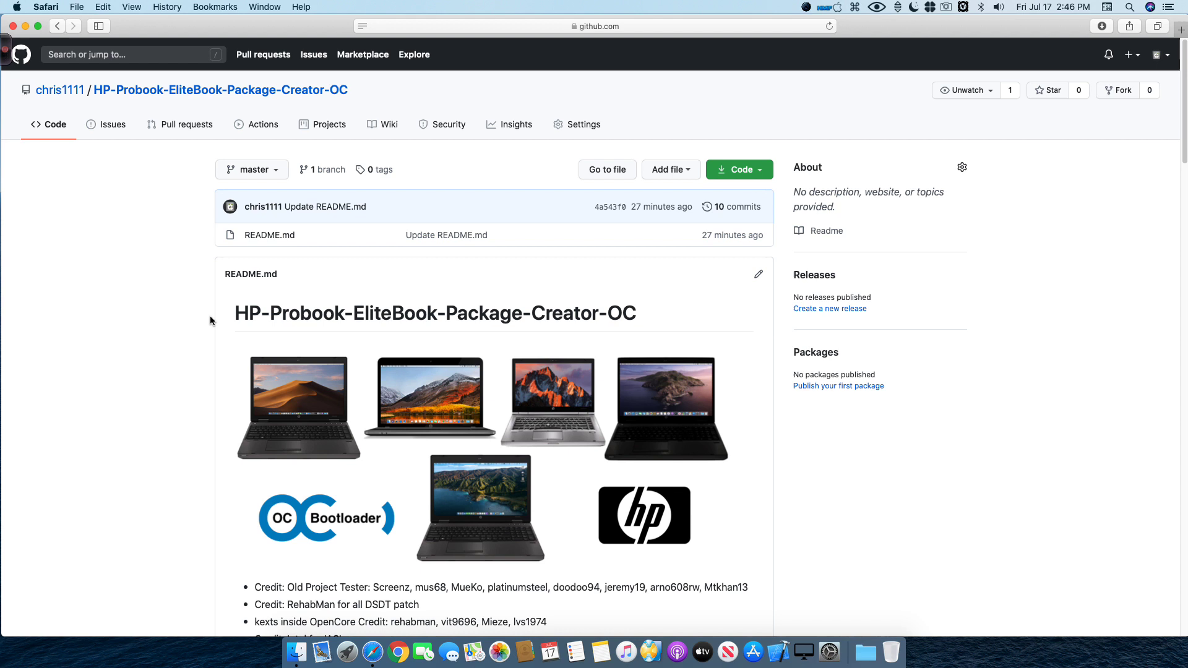
scroll("down", 3)
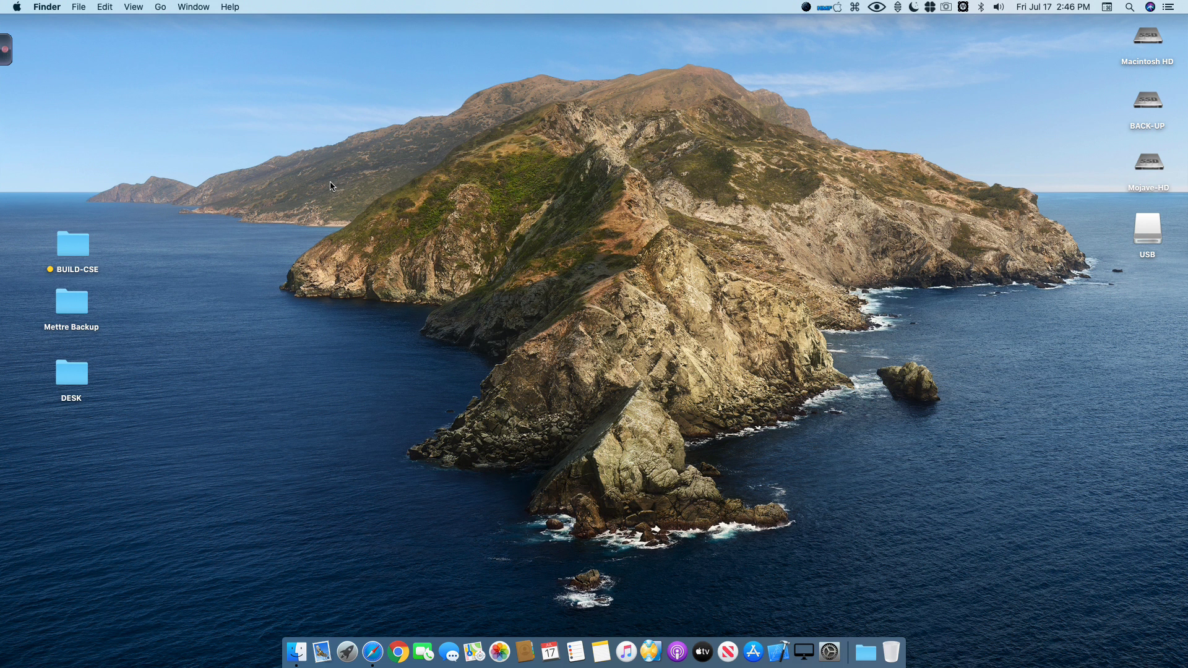
mouse_move(356, 178)
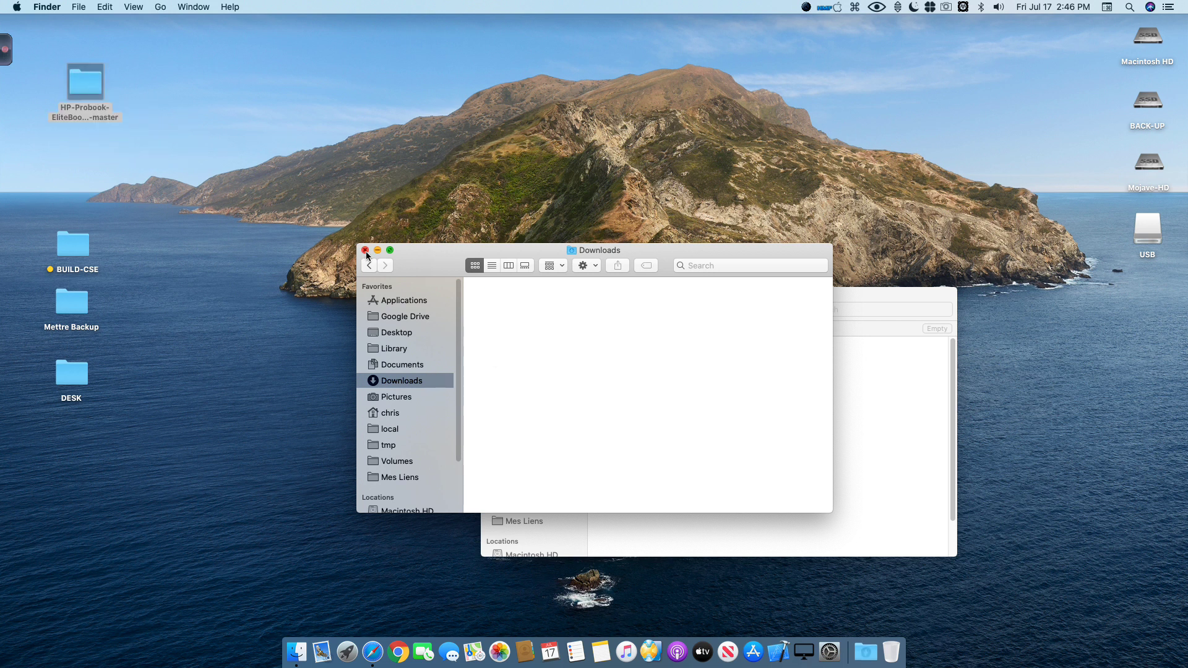
- Close the empty Downloads window and open the HP-Probook-EliteBook-Package-Creator-OC-master folder
left_click(365, 250)
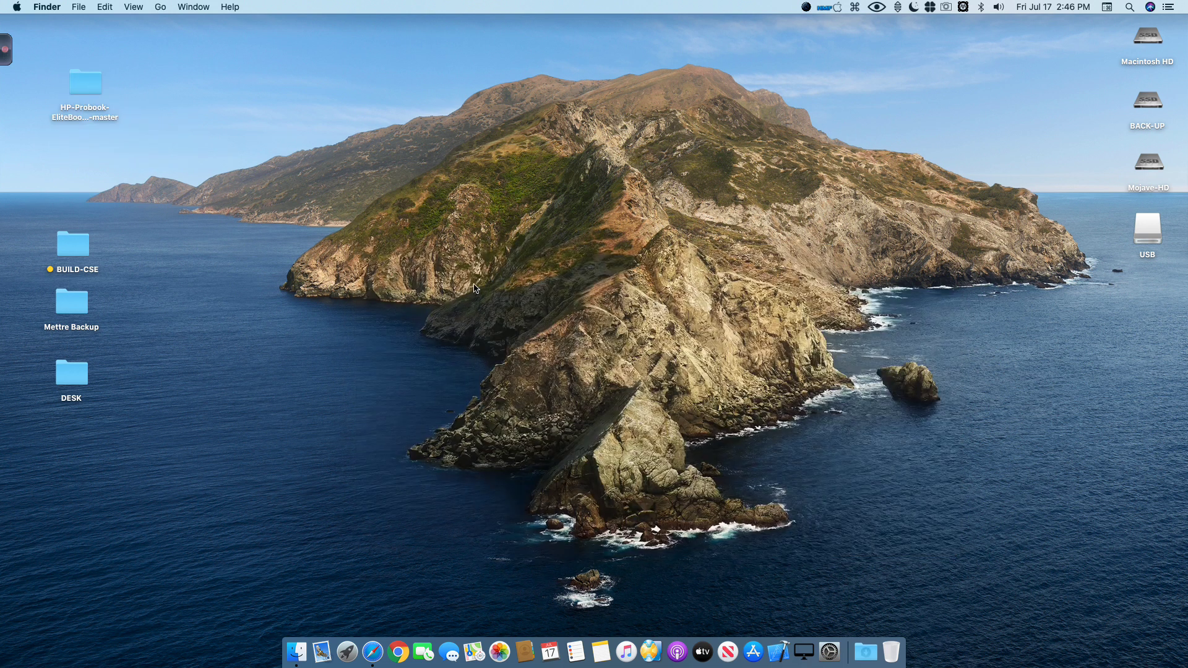
double_click(85, 81)
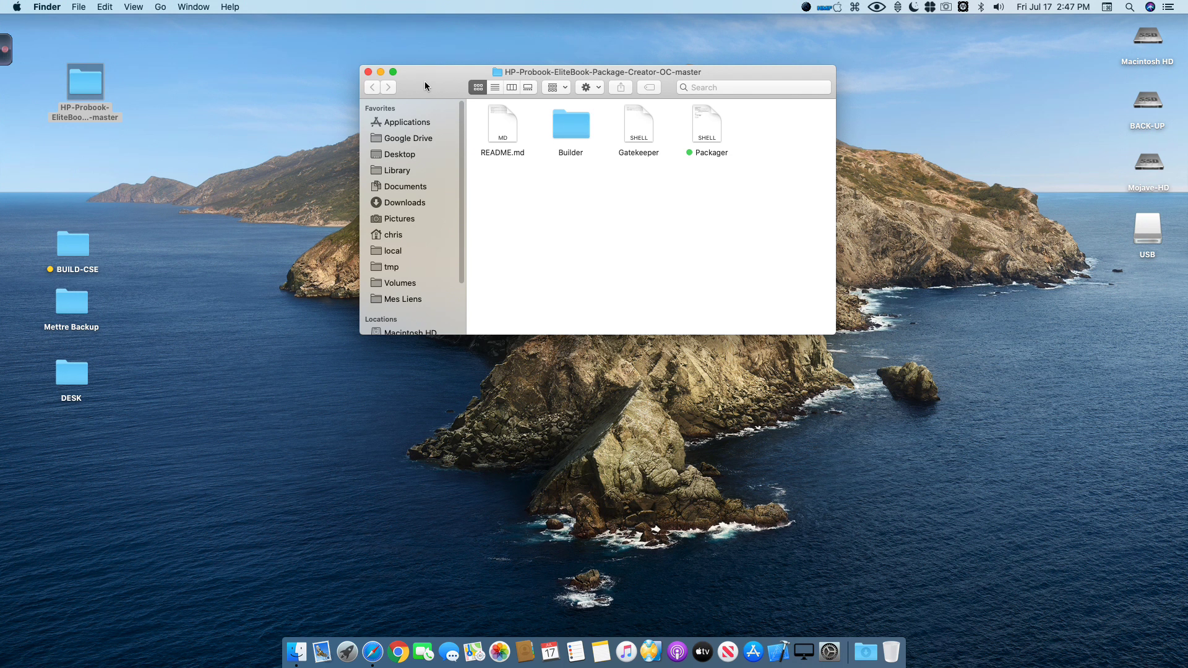
mouse_move(463, 94)
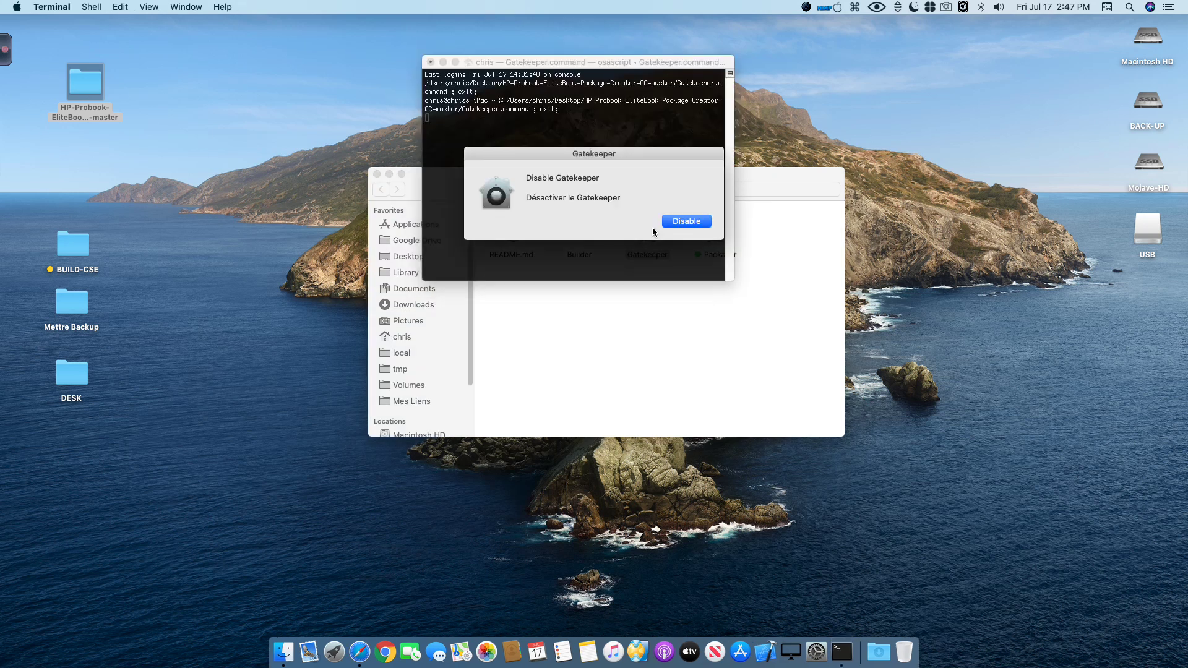
mouse_move(646, 208)
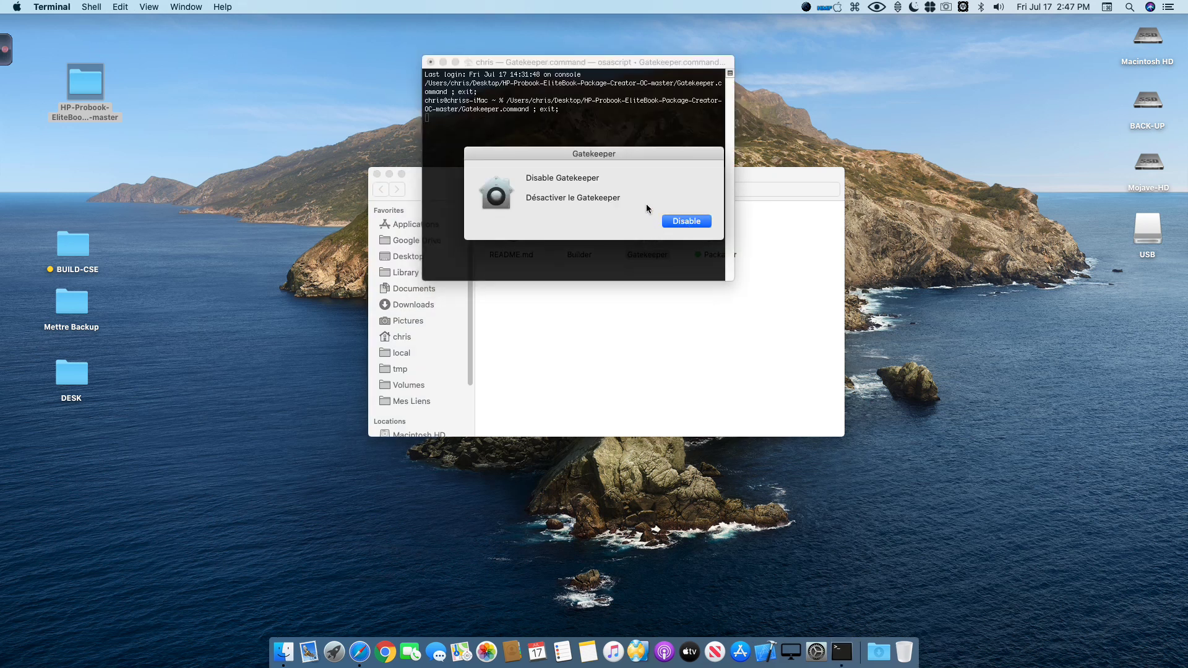
- Accept Disable in the Gatekeeper prompt and approve it with the admin password
left_click(686, 222)
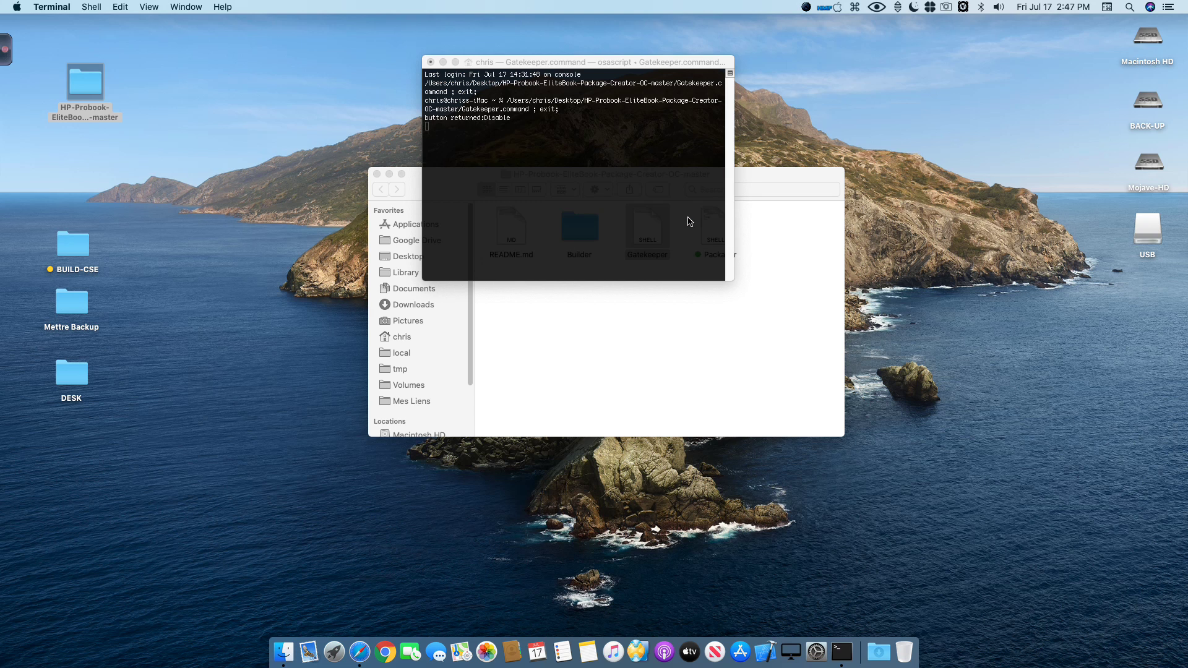
type("••")
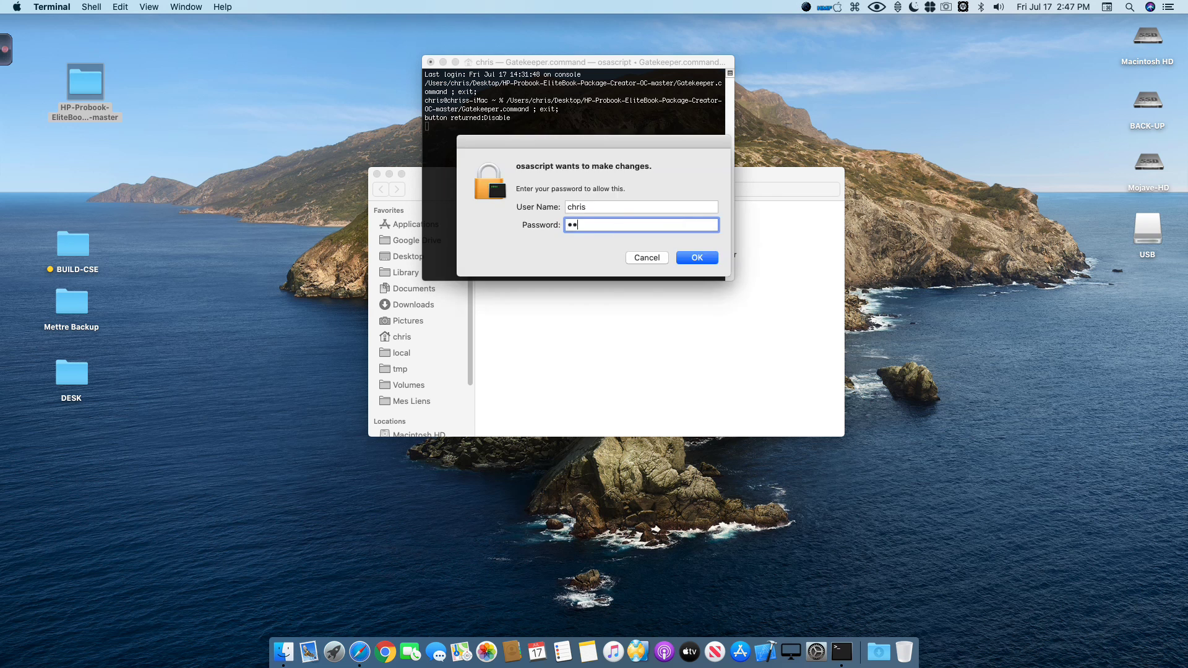
left_click(696, 257)
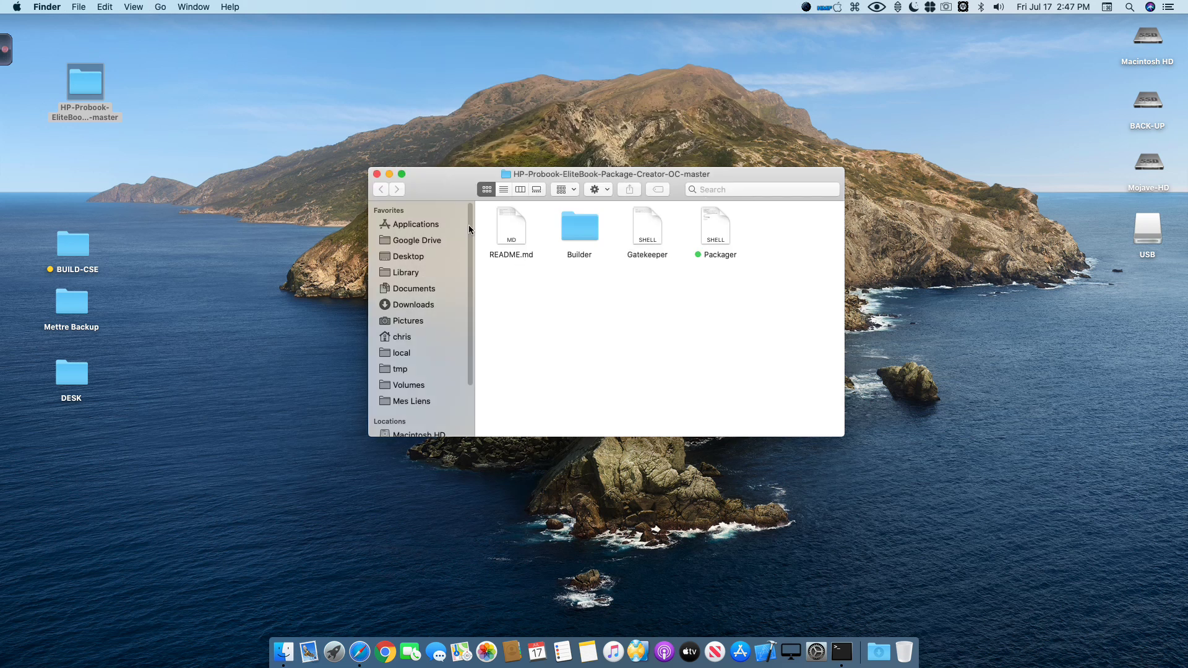
- Launch the Packager script, open the Builder folder and right-click the mounted HP ProBook EliteBook volume
double_click(715, 226)
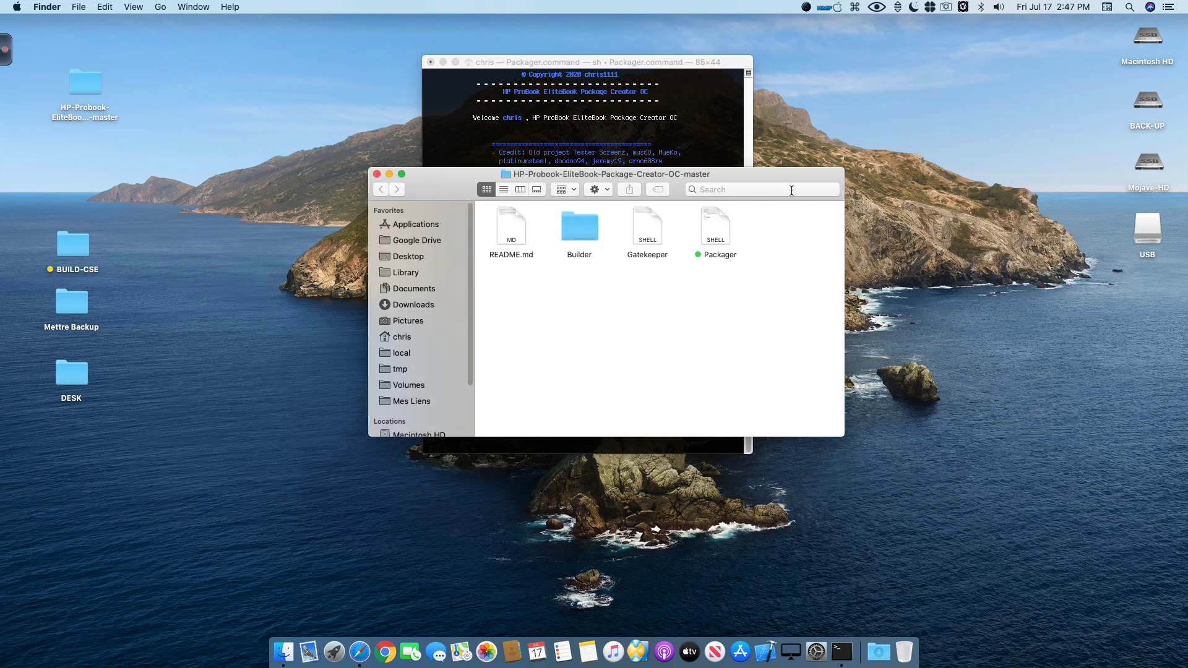
double_click(579, 225)
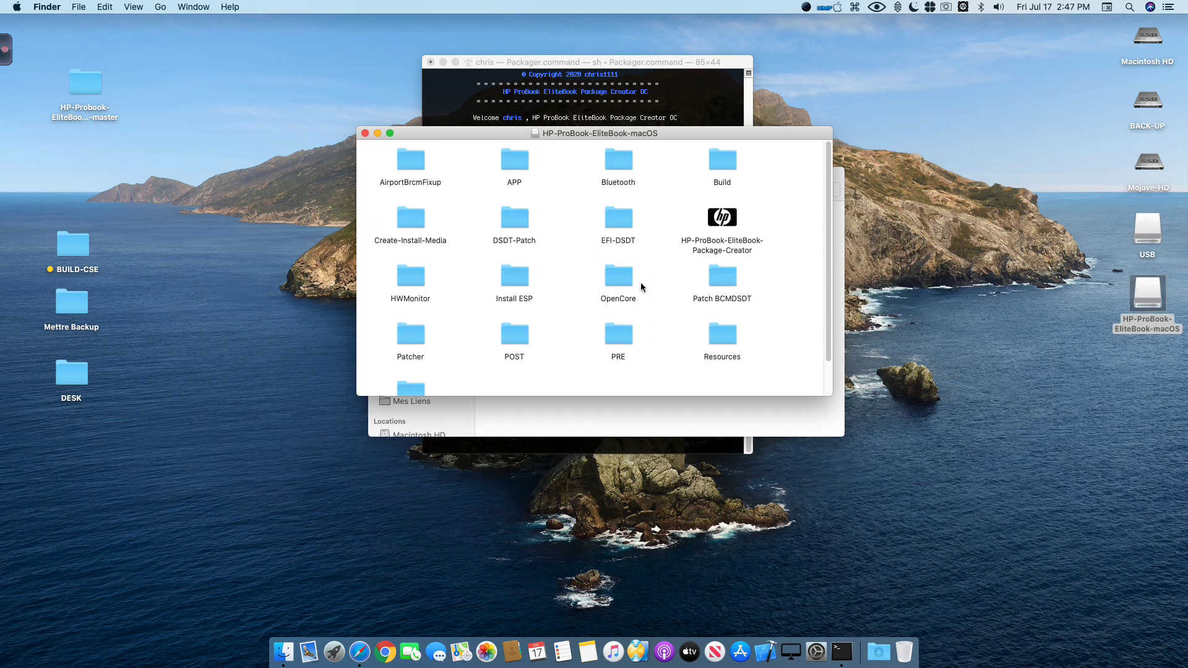
scroll("down", 3)
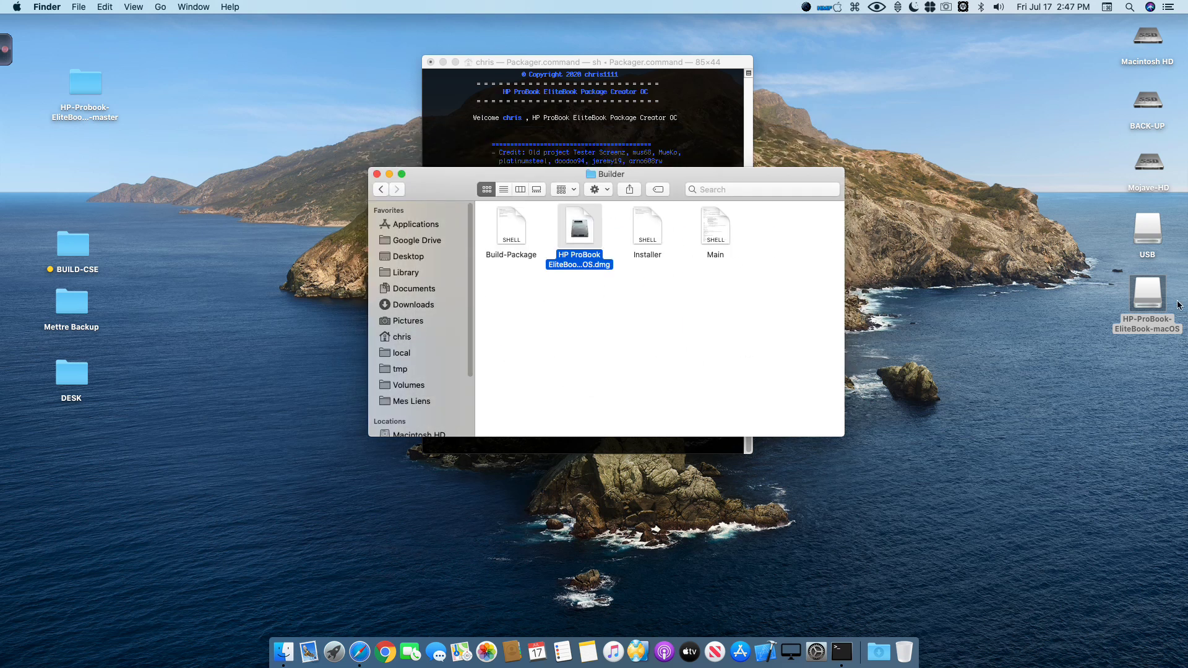
right_click(1145, 291)
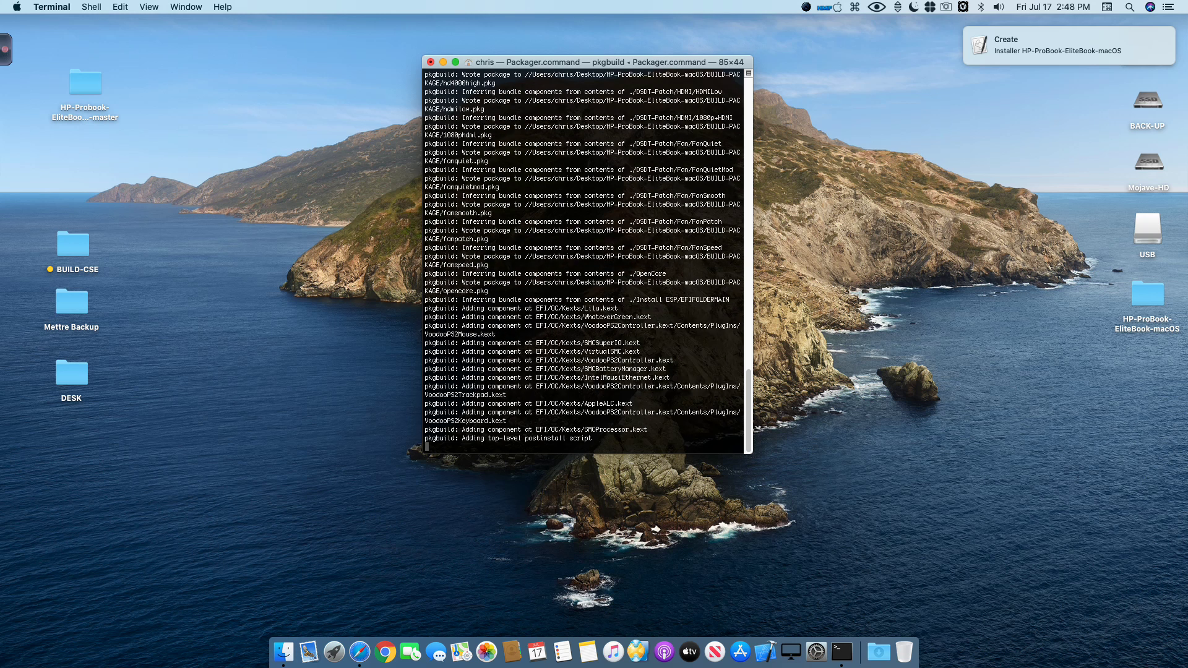
- Move the built HP-ProBook-EliteBook-macOS.pkg next to the master folder on the desktop
scroll("down", 3)
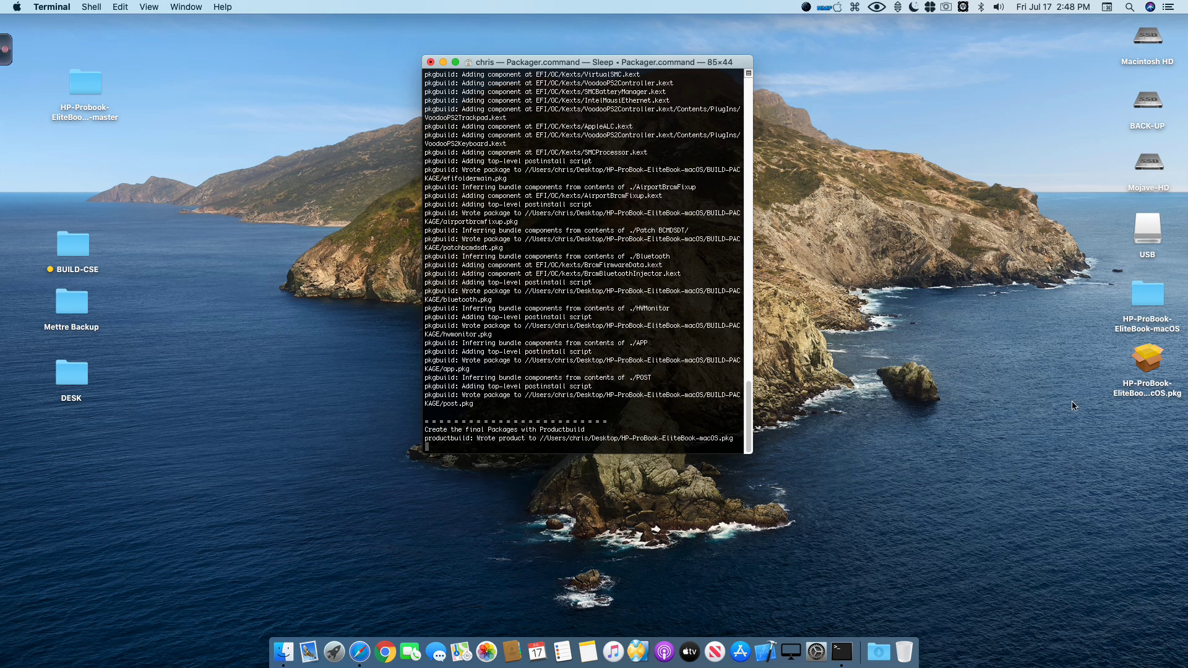
mouse_move(1101, 465)
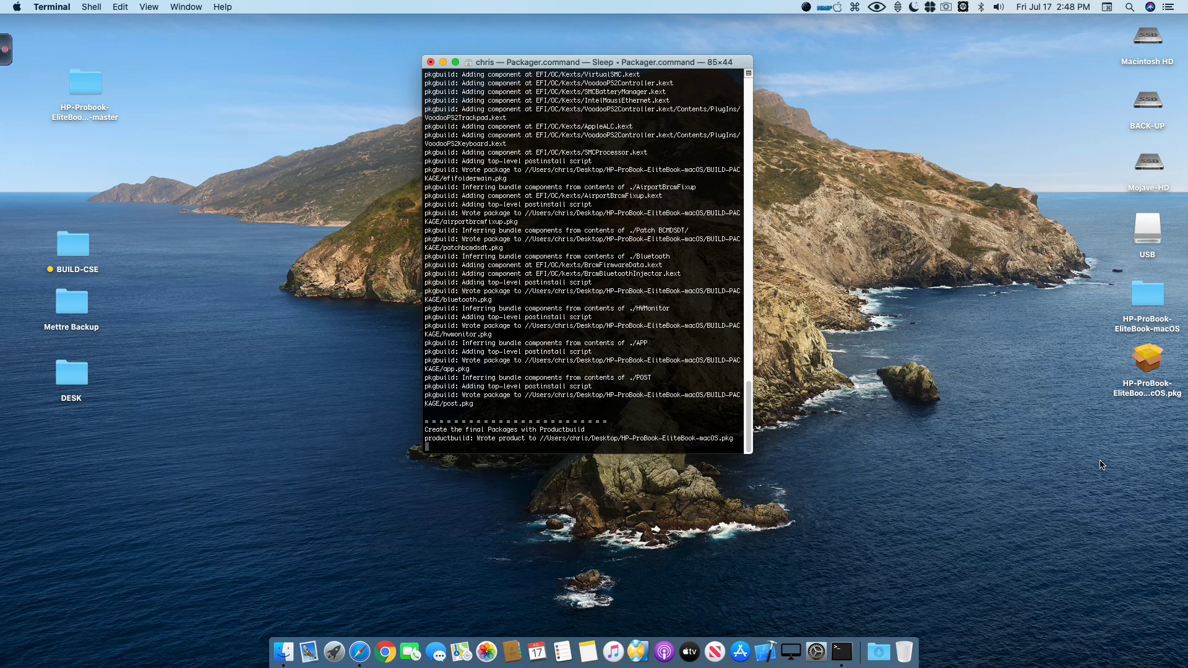
left_click(1147, 357)
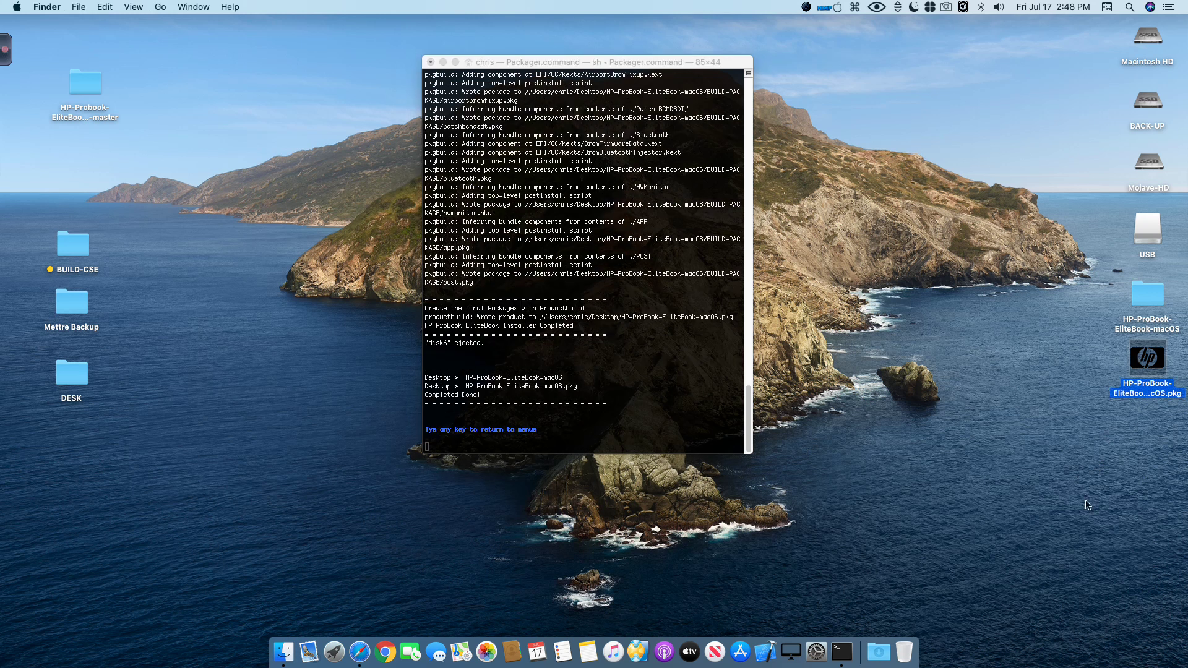
left_click_drag(1147, 357, 368, 180)
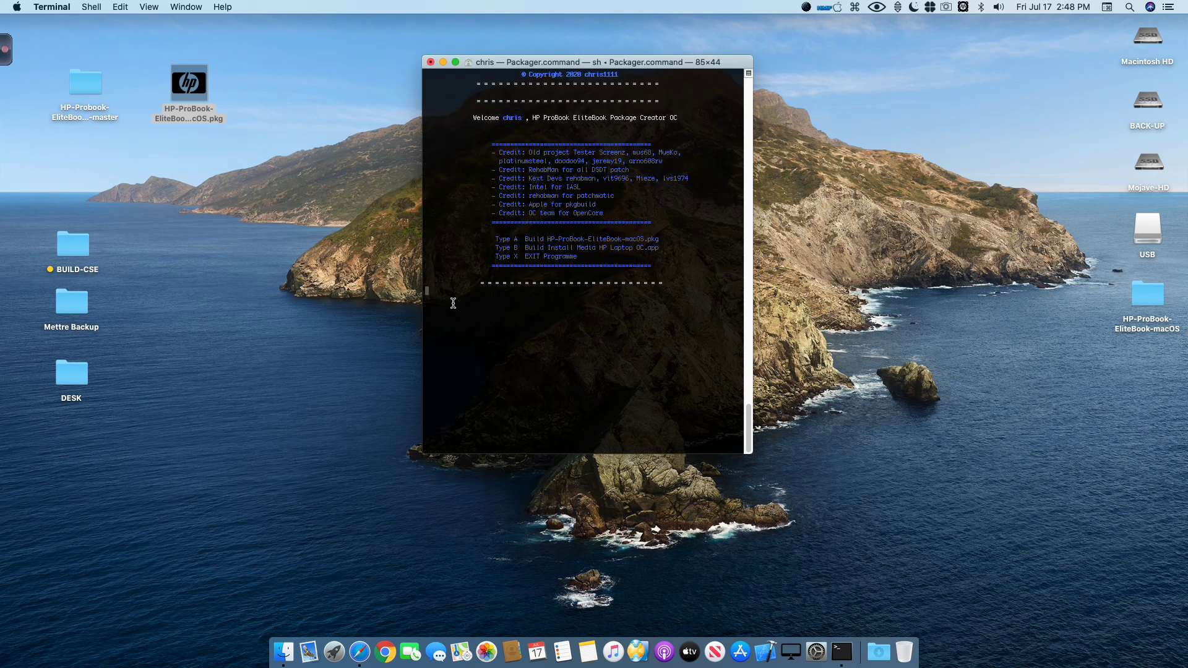
mouse_move(435, 291)
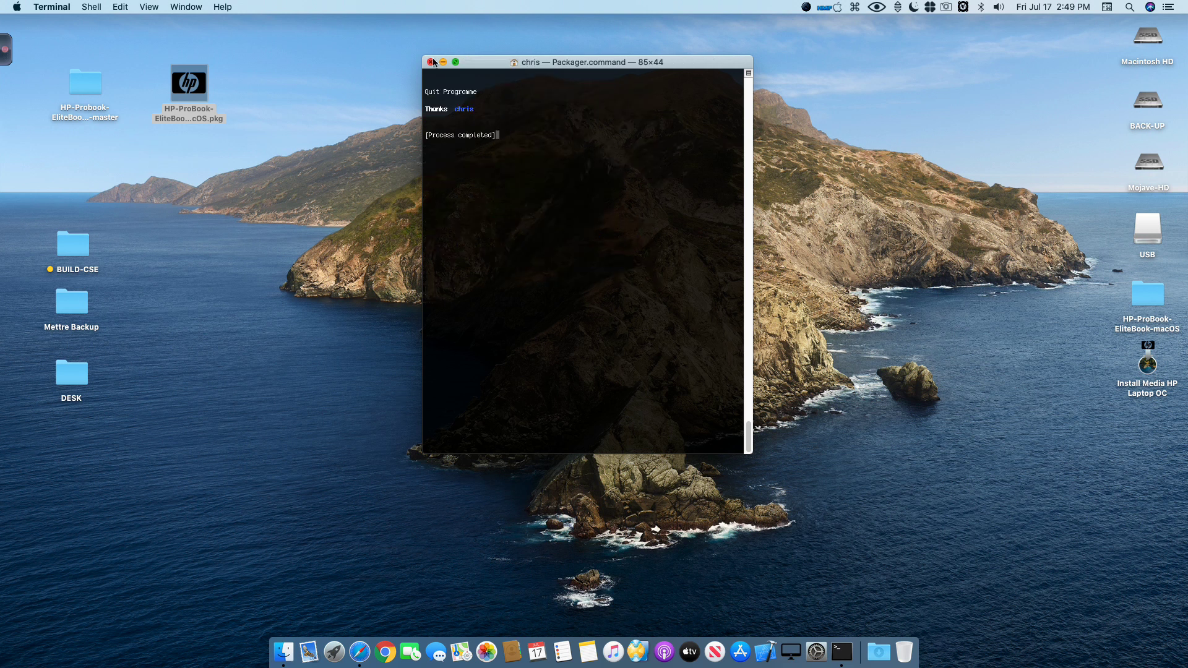
- Close the finished Packager Terminal window
left_click(433, 62)
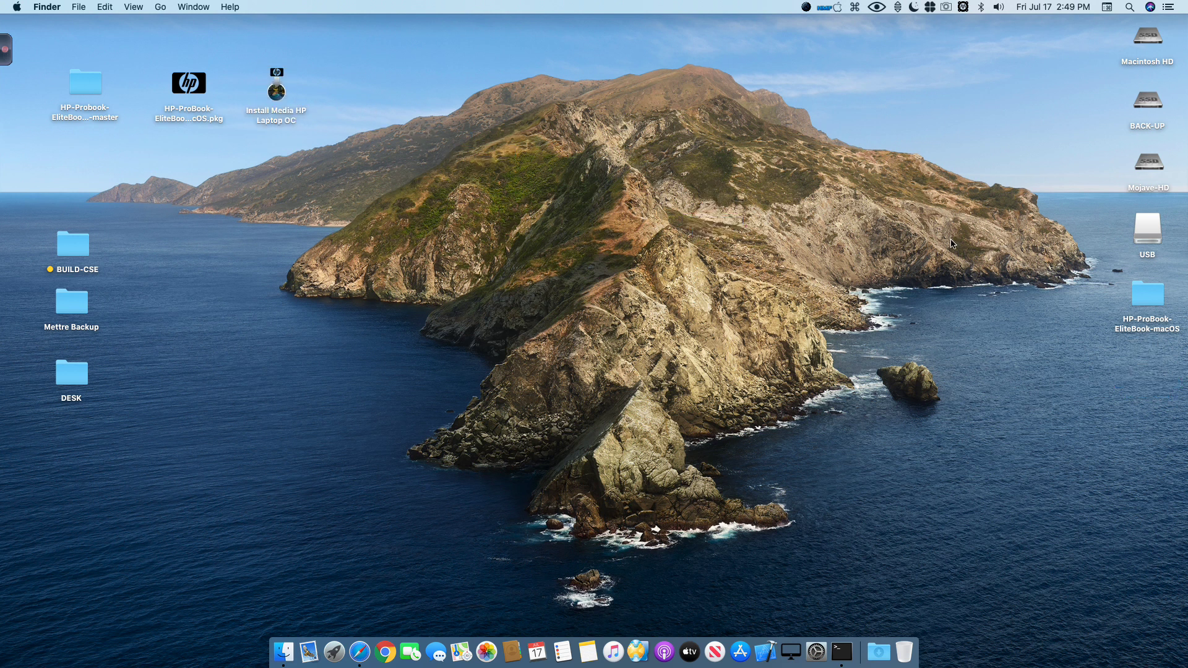
- View the volume's BUILD-PACKAGE folder, eject the volume, then select the USB drive
double_click(1146, 295)
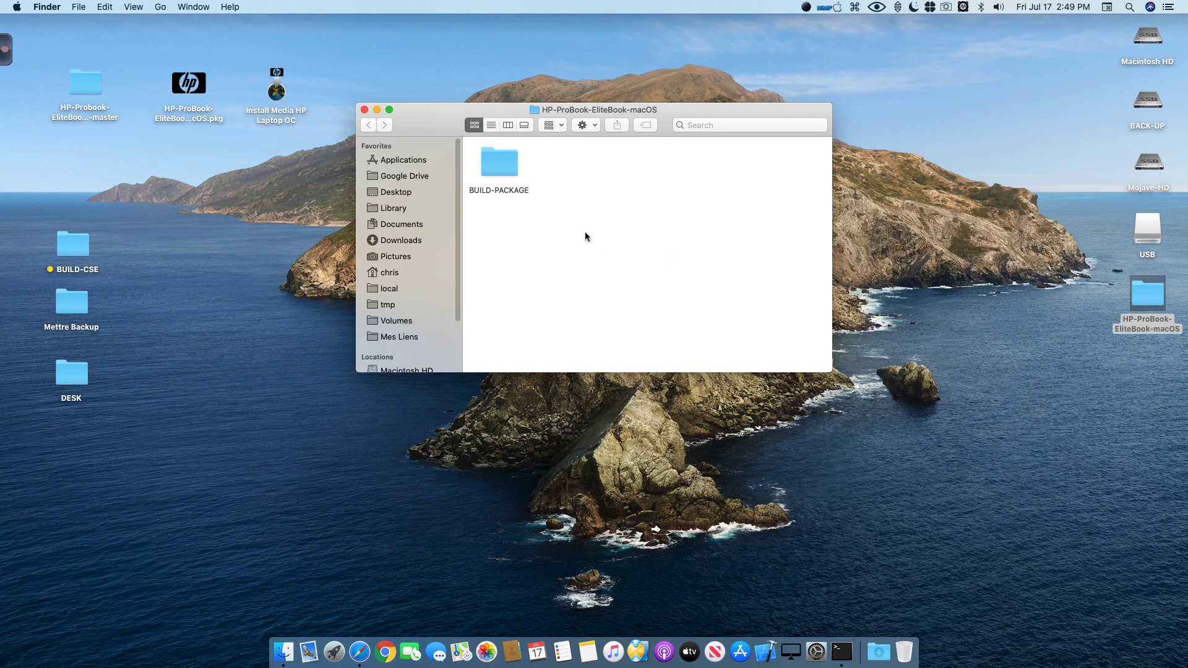
double_click(500, 162)
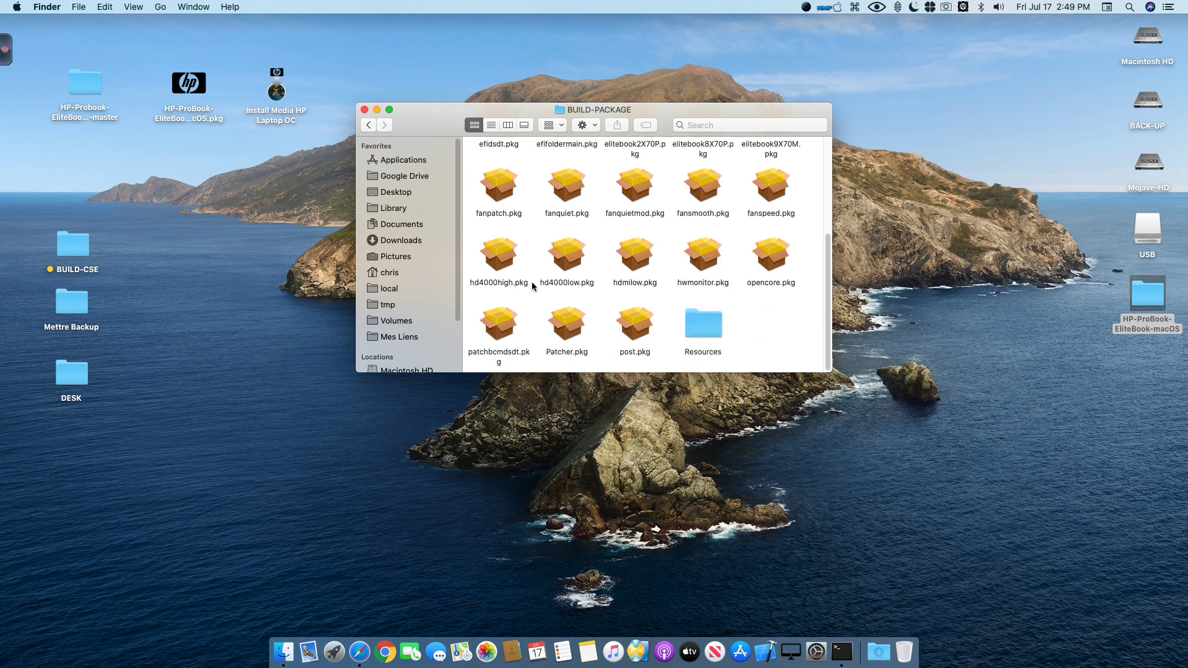
left_click(365, 108)
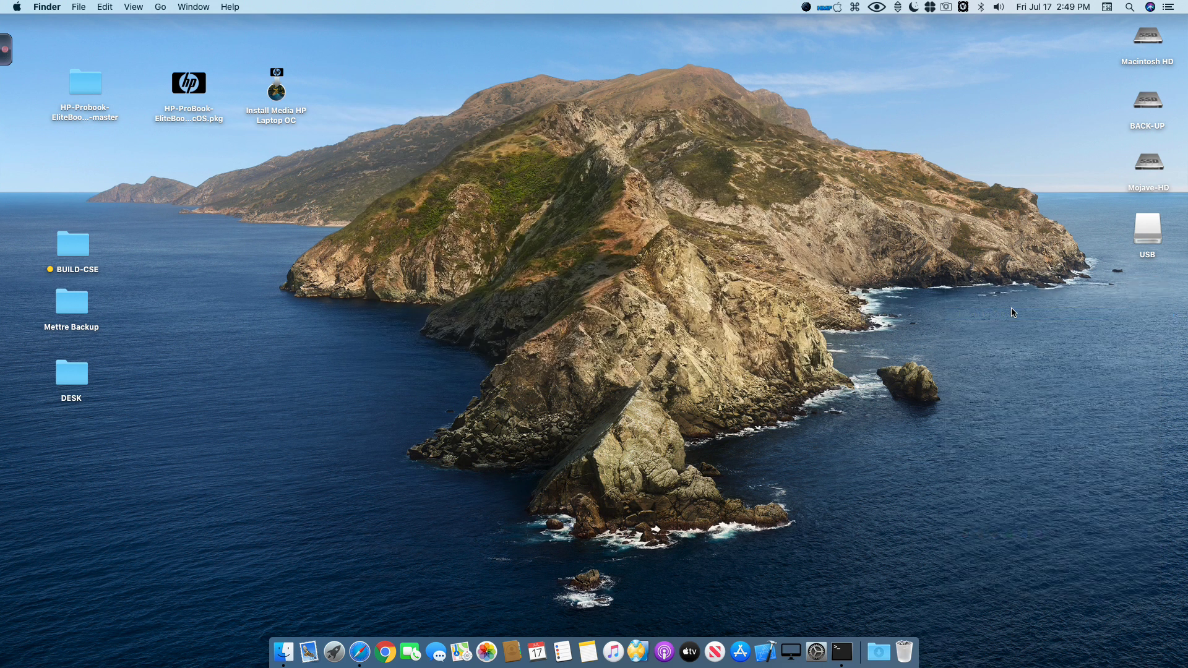
mouse_move(1174, 226)
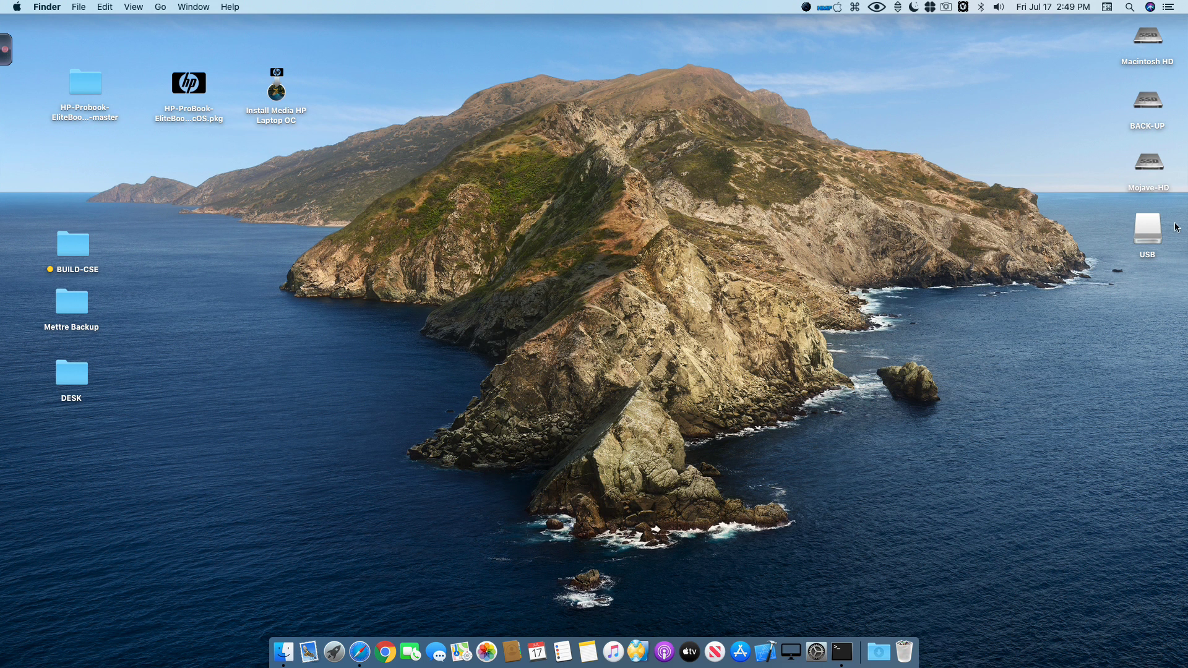
left_click(1147, 227)
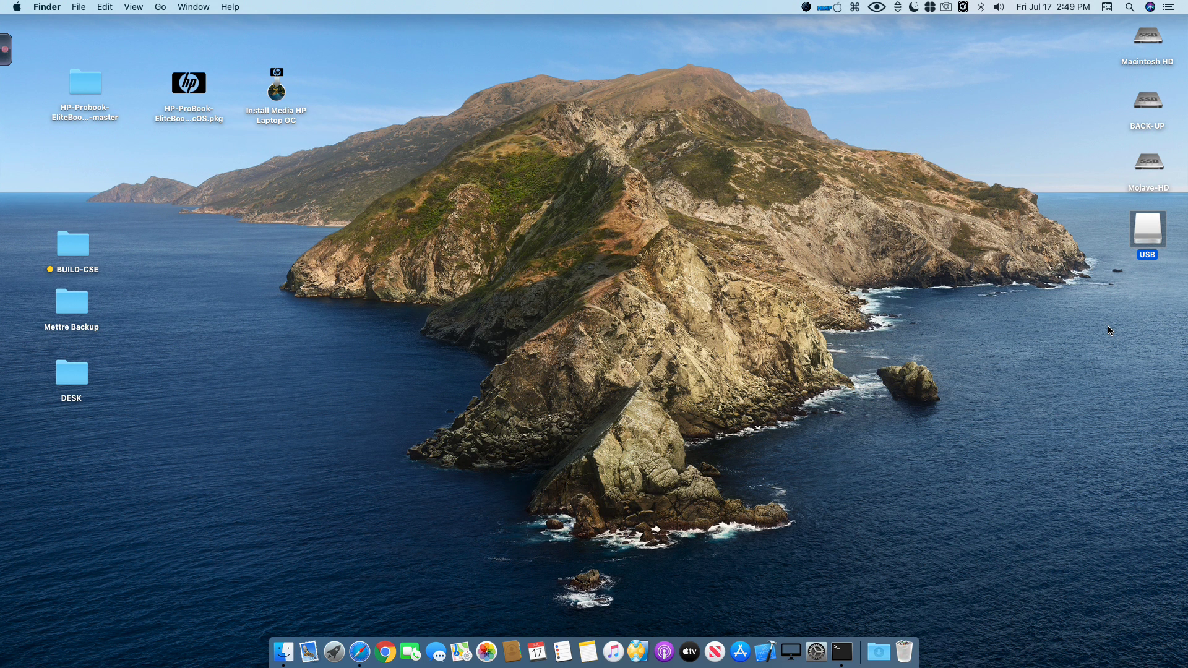
mouse_move(394, 134)
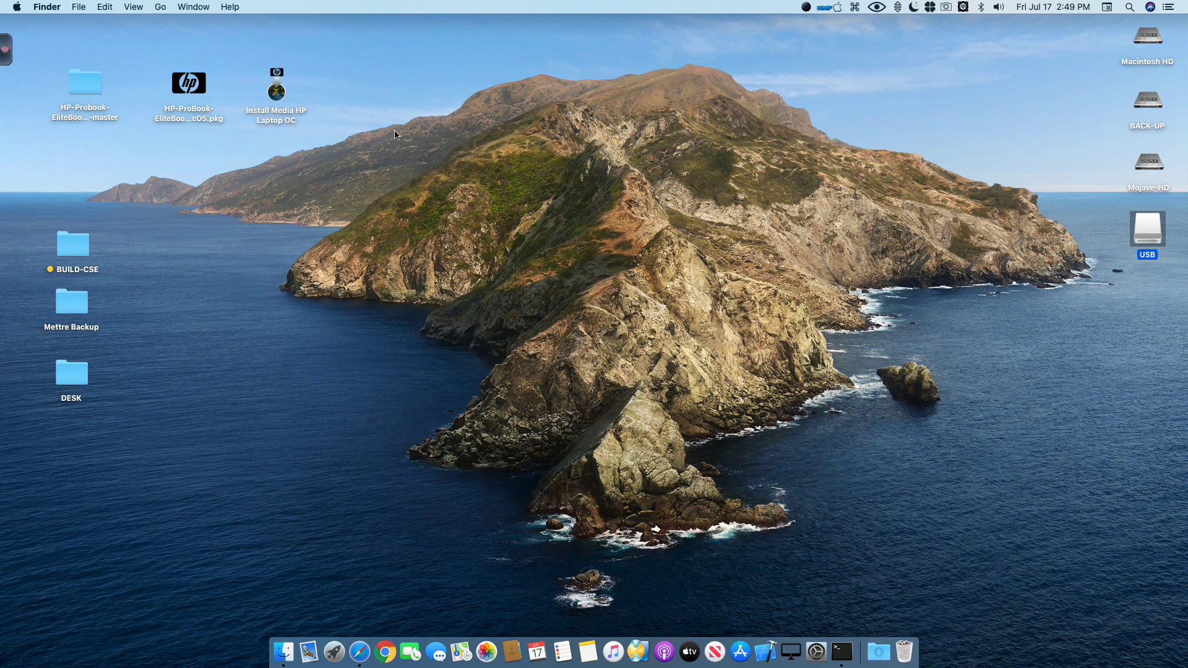
- Launch Install Media HP Laptop OC, run it, and choose Create Install Media
double_click(276, 84)
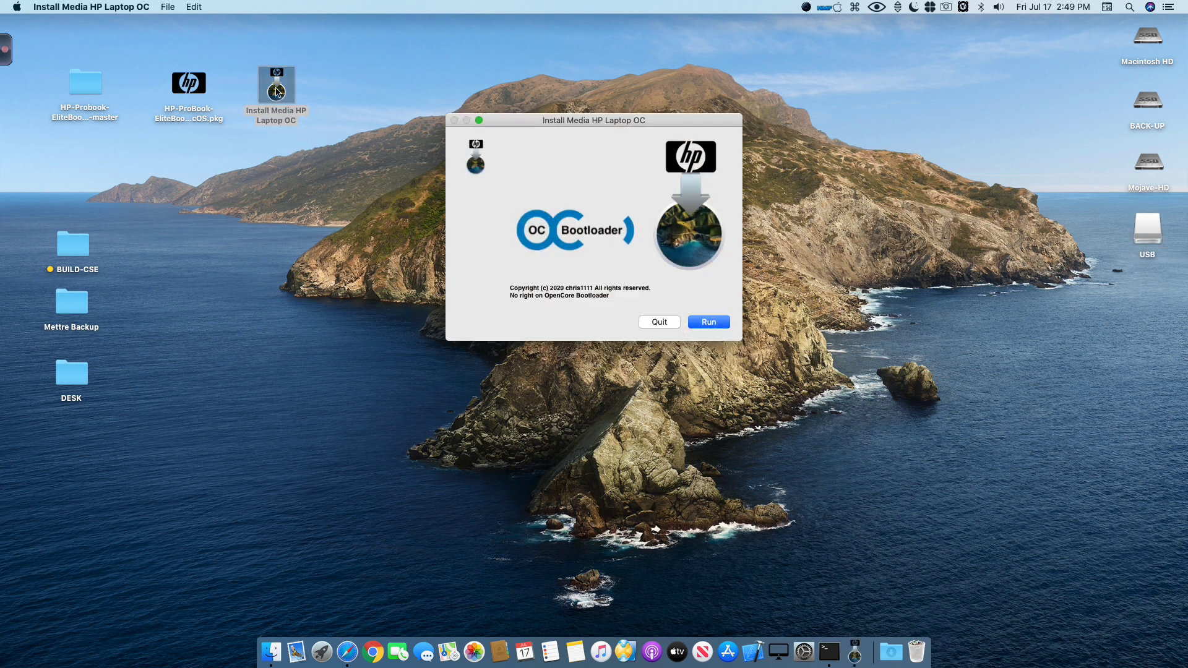
left_click(708, 321)
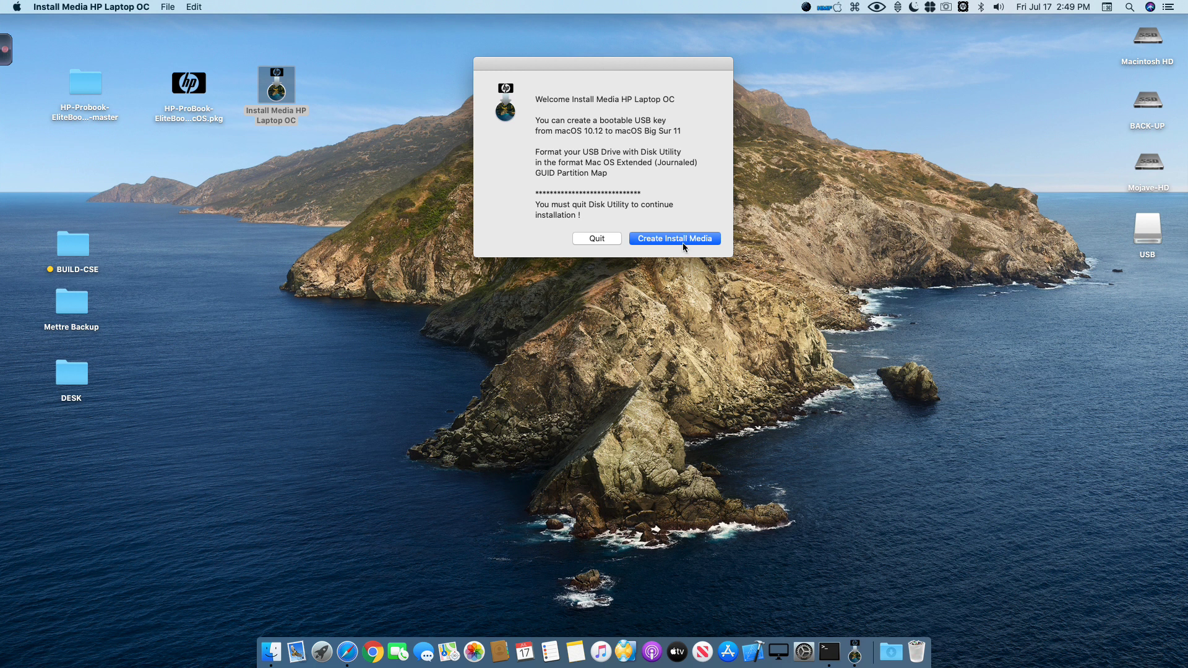
left_click(672, 238)
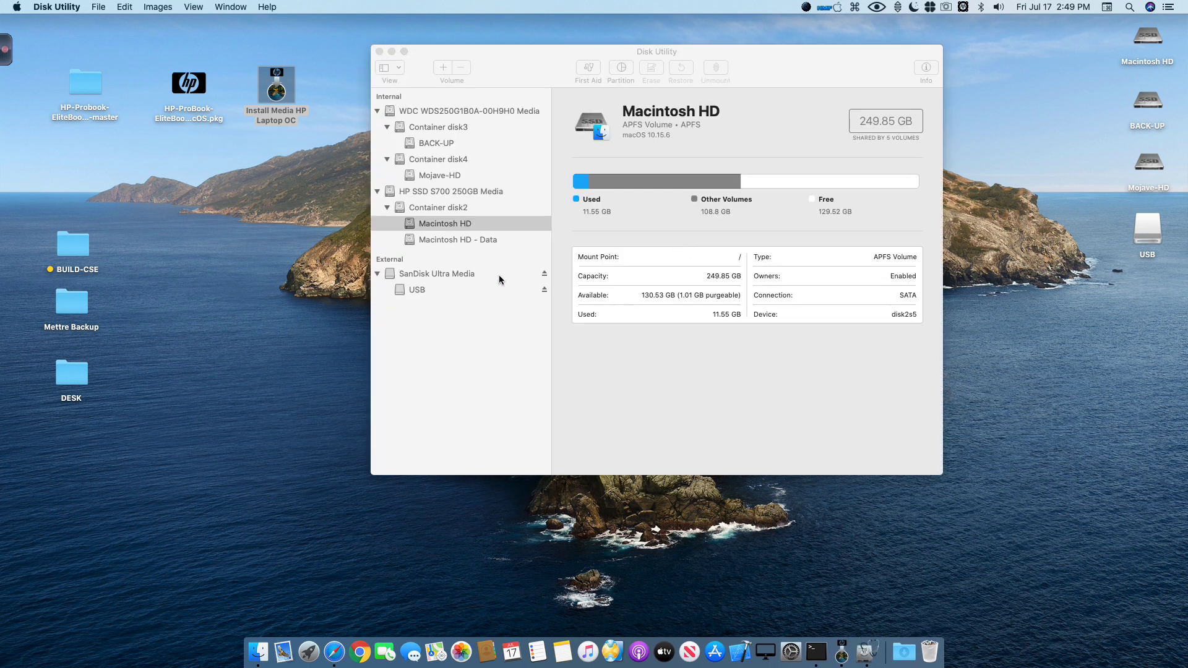
- Unmount the USB volume, then select the SanDisk Ultra Media drive and open Erase
left_click(416, 290)
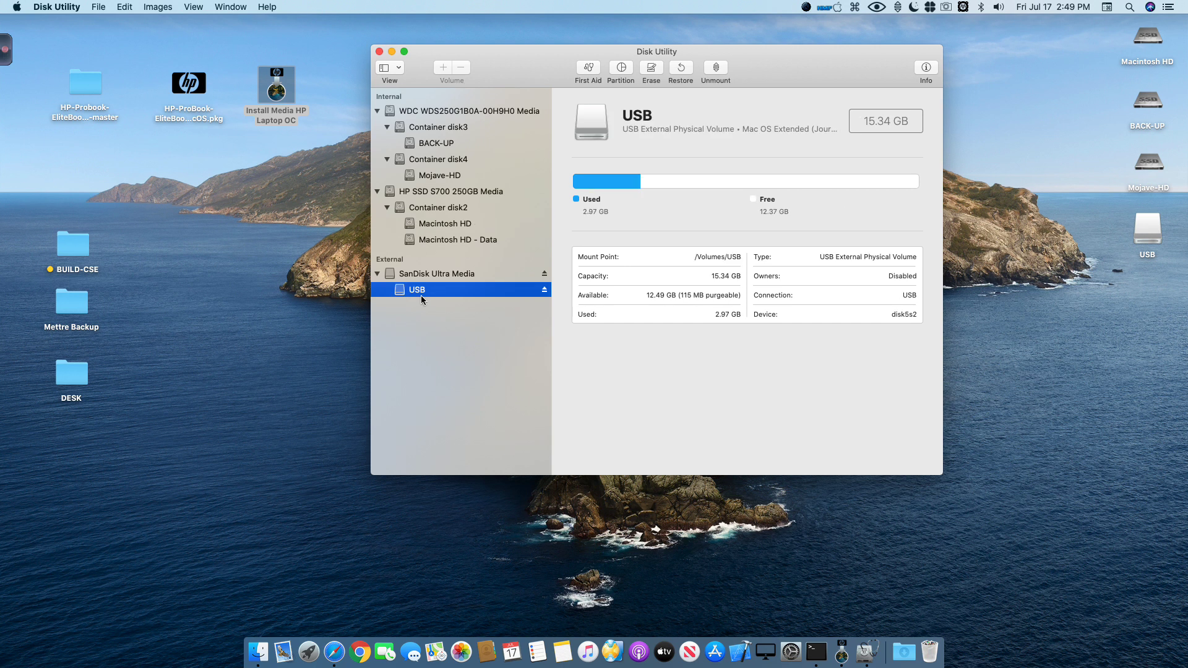
mouse_move(702, 190)
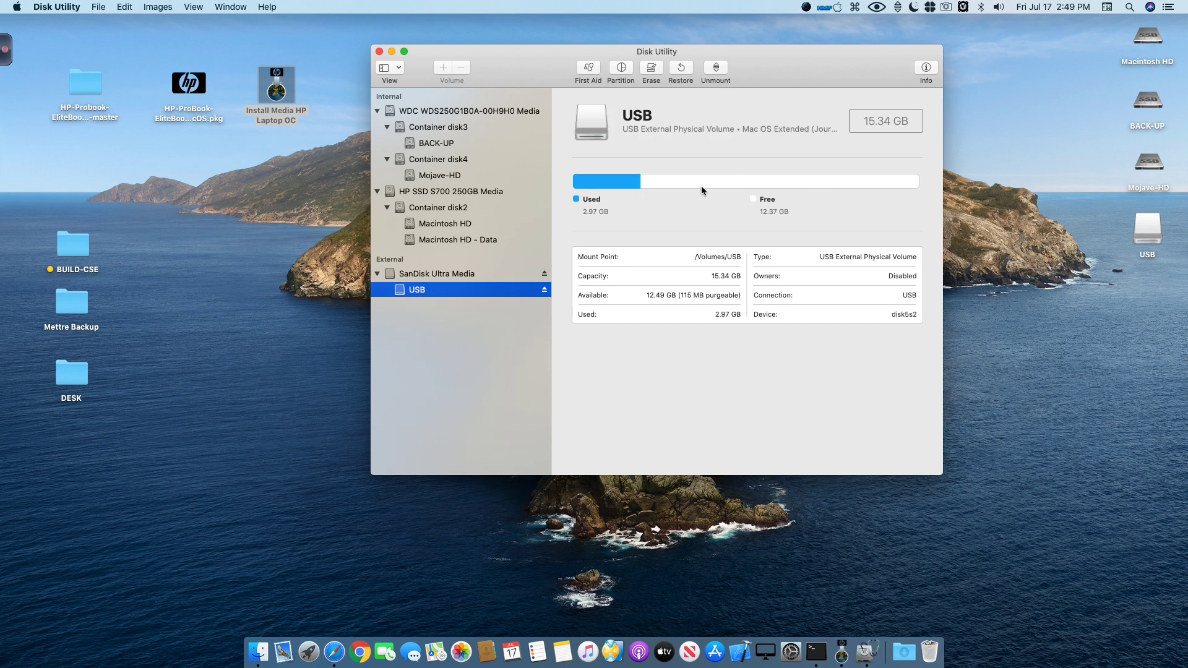
left_click(715, 72)
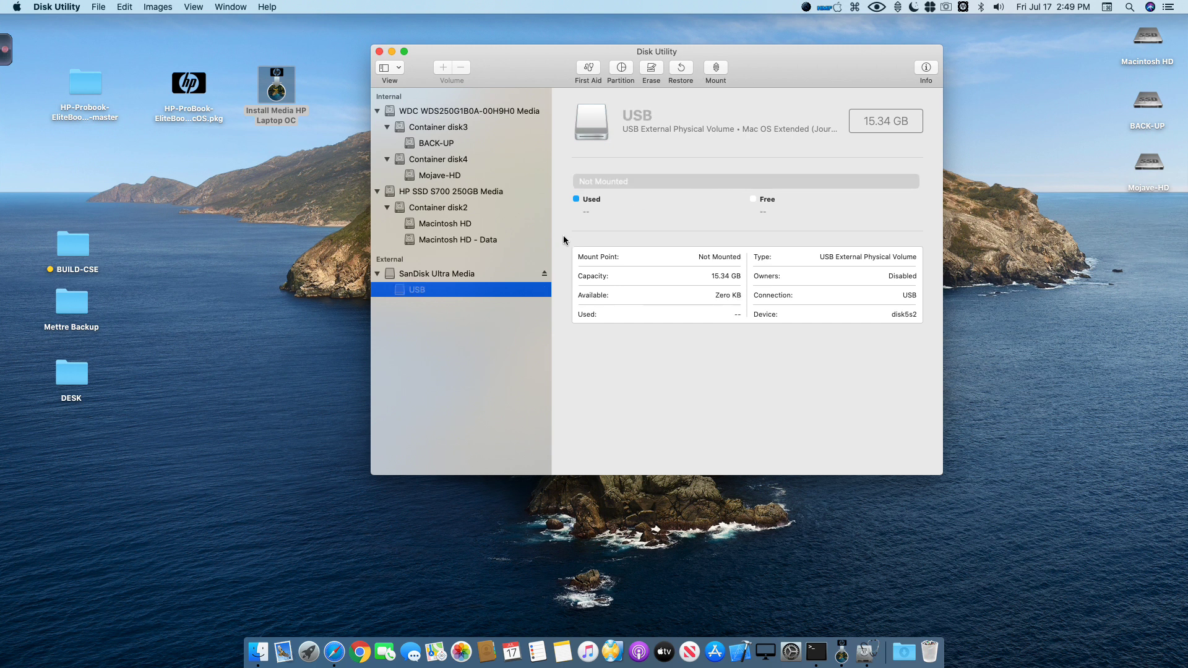
left_click(438, 274)
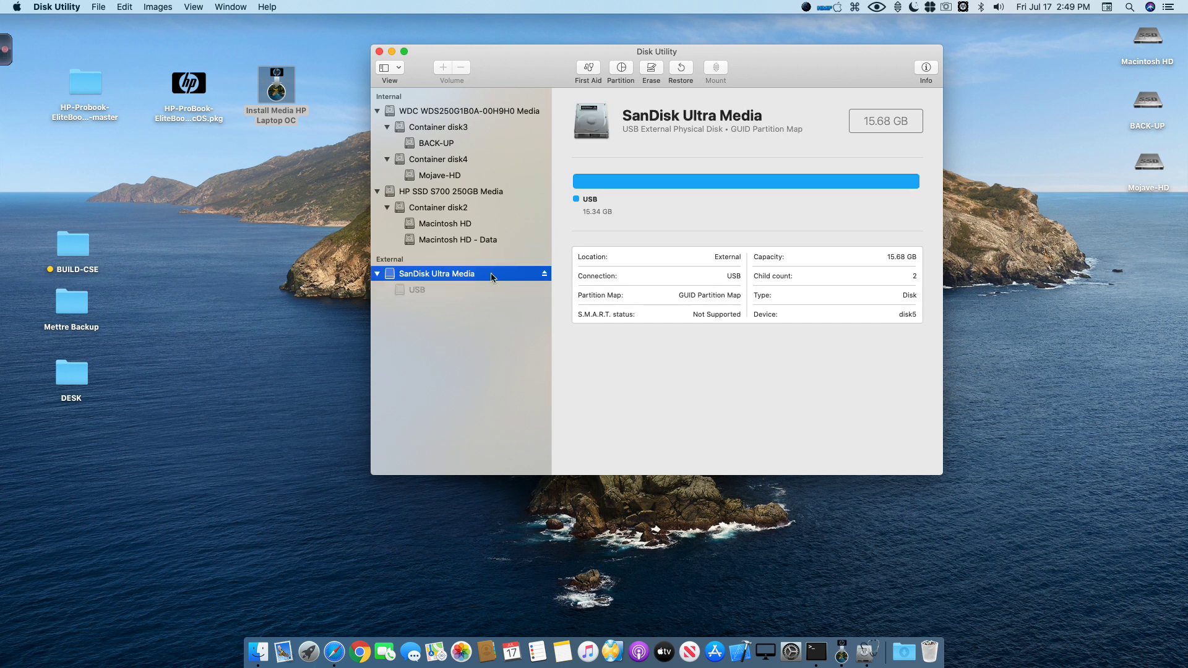
mouse_move(441, 280)
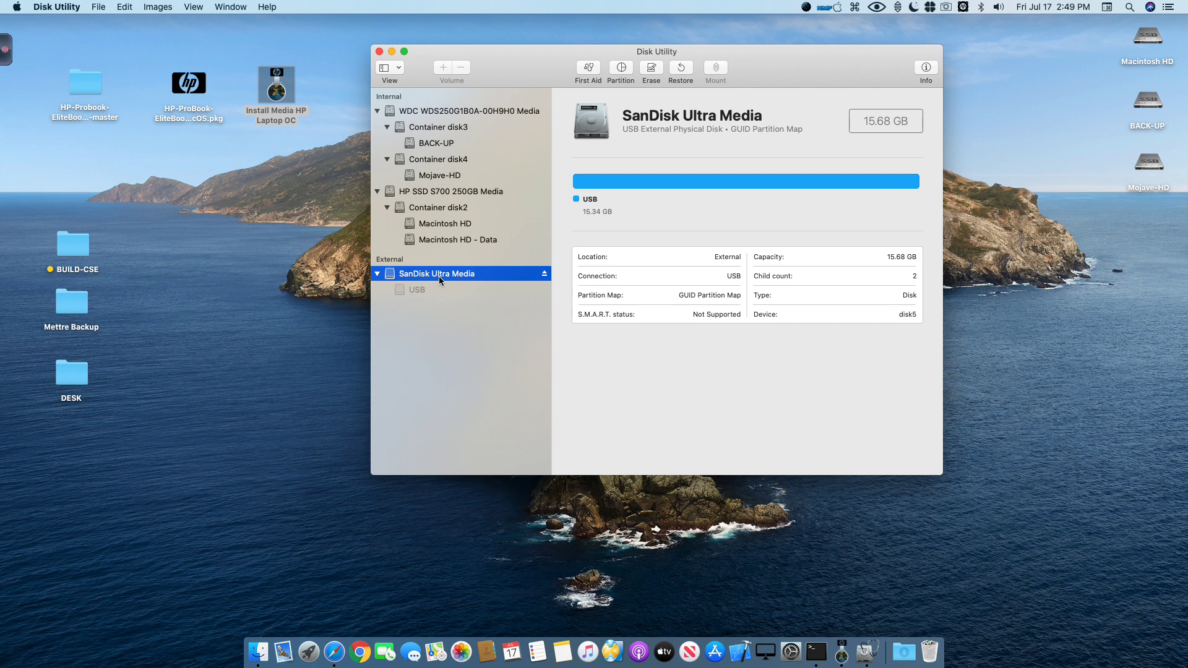
mouse_move(671, 111)
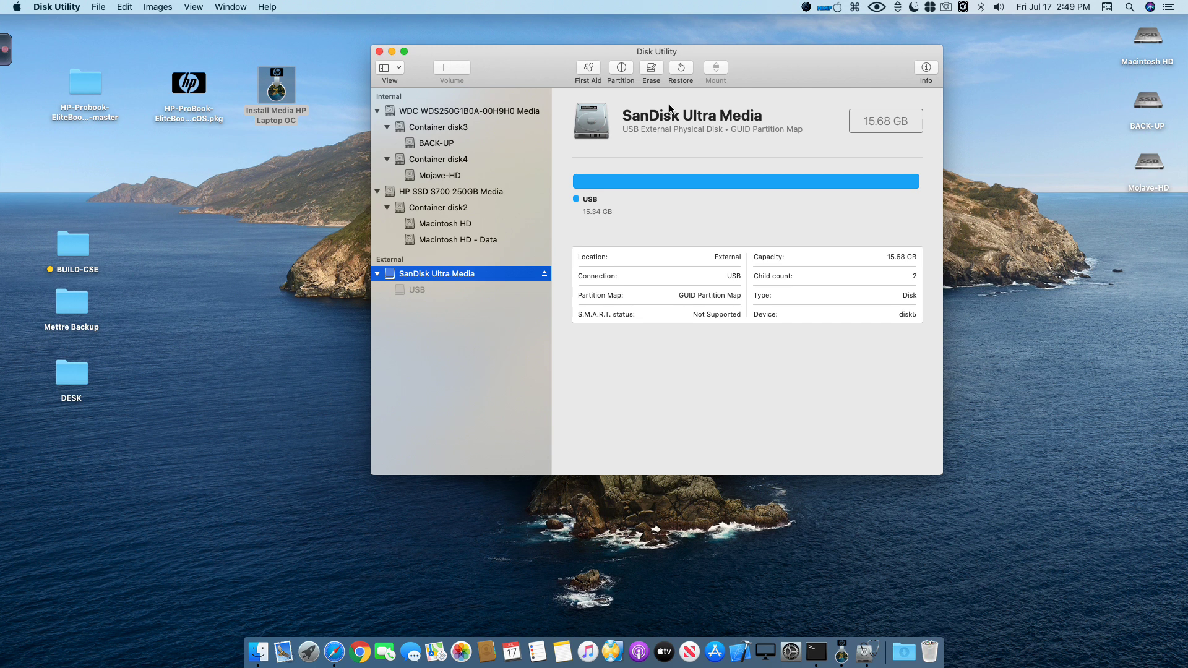
left_click(651, 69)
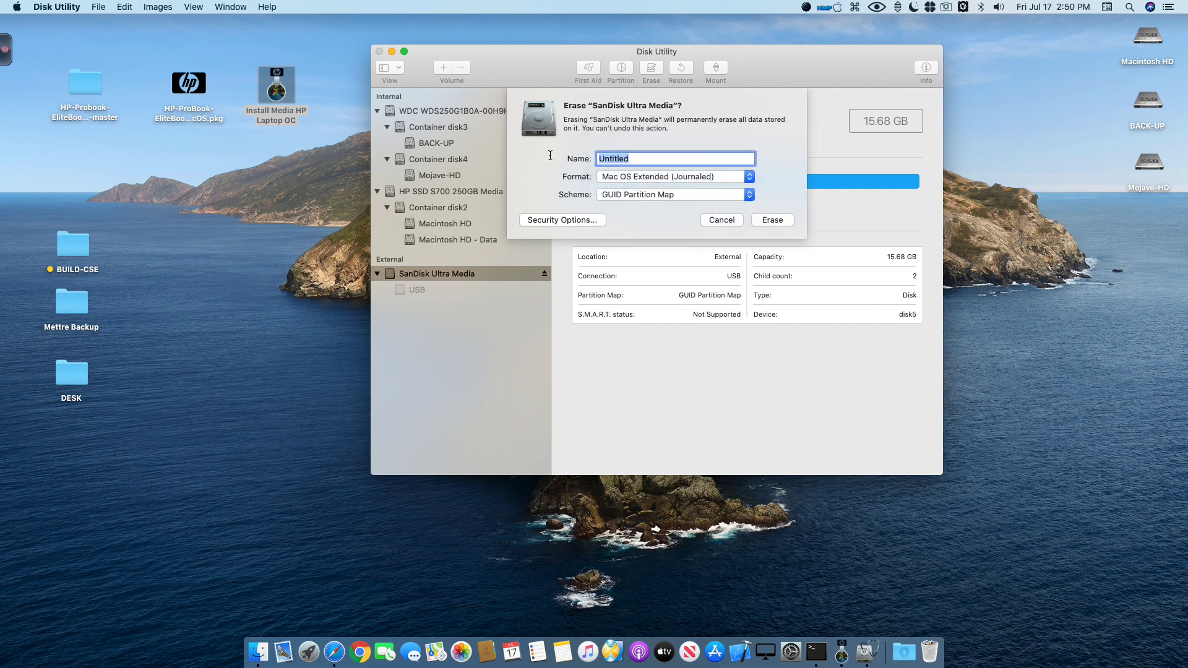
- Erase the drive under the name USB, dismiss the report, and quit Disk Utility
key("Delete")
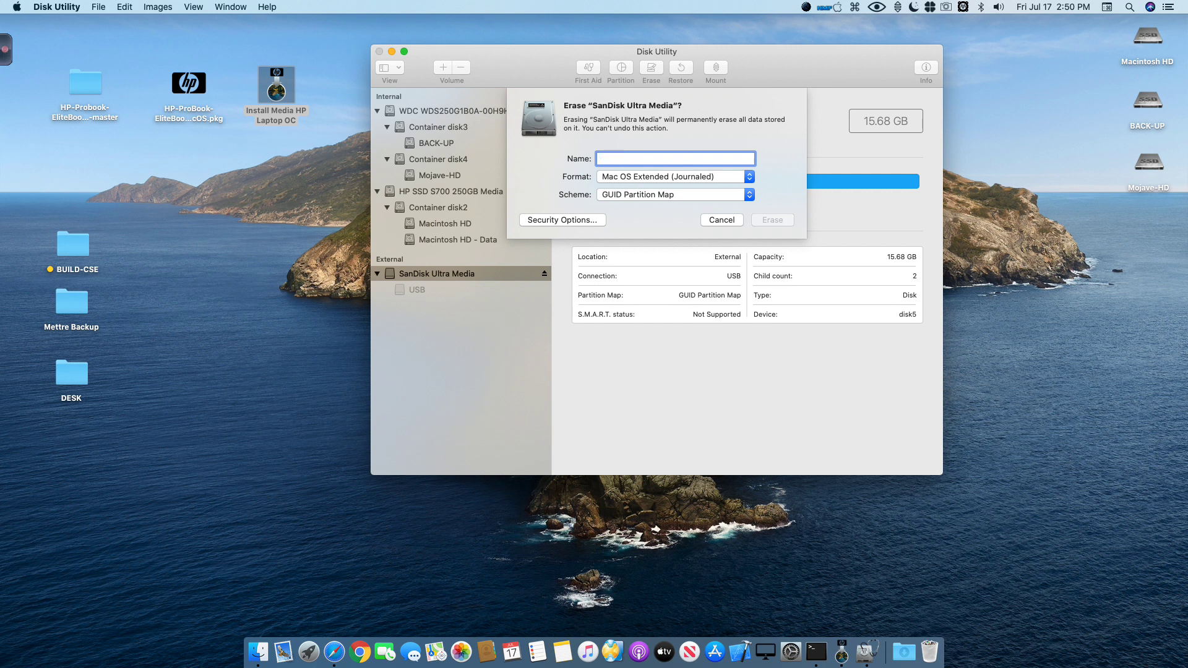
type("USB")
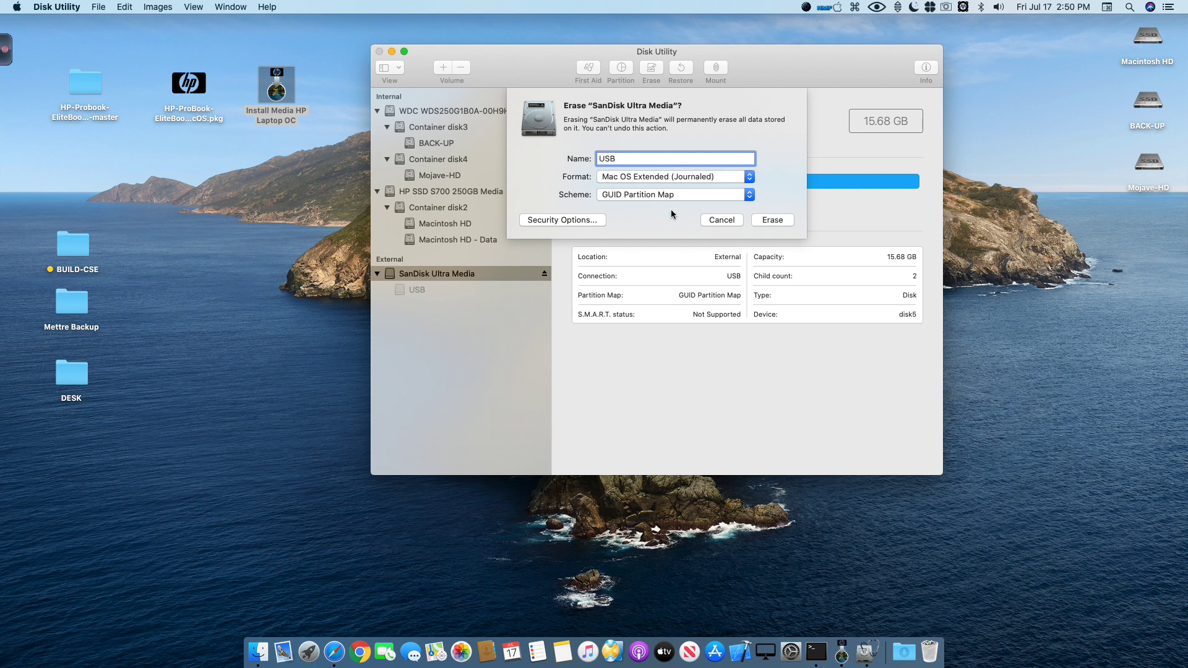
mouse_move(774, 245)
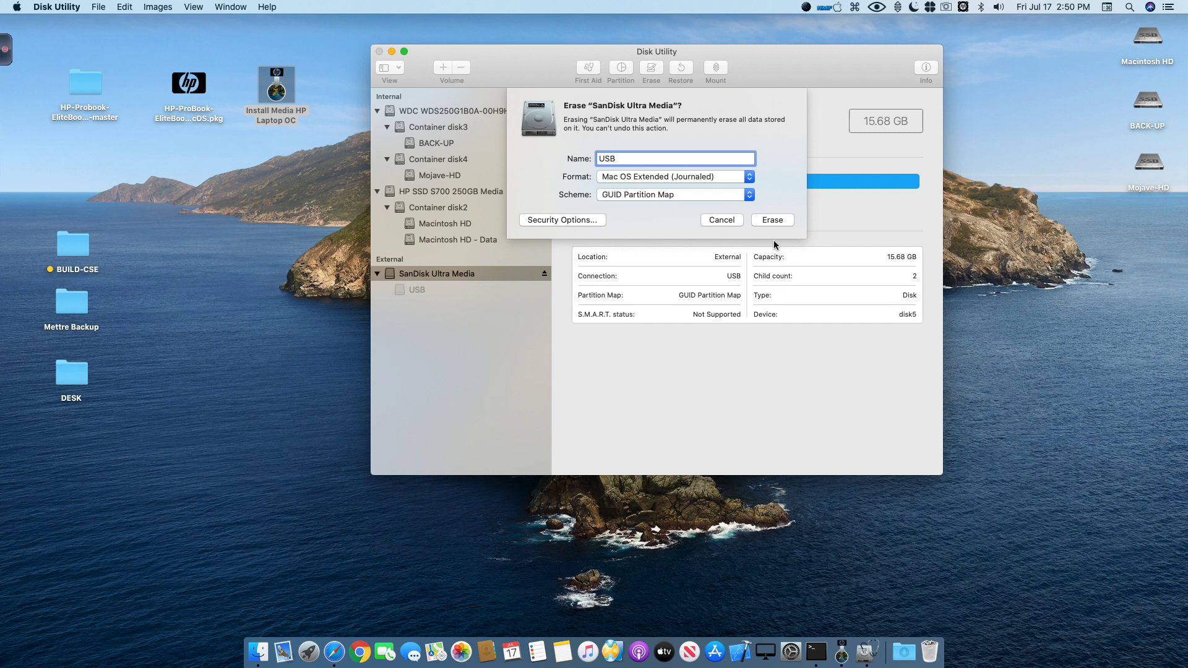
left_click(771, 219)
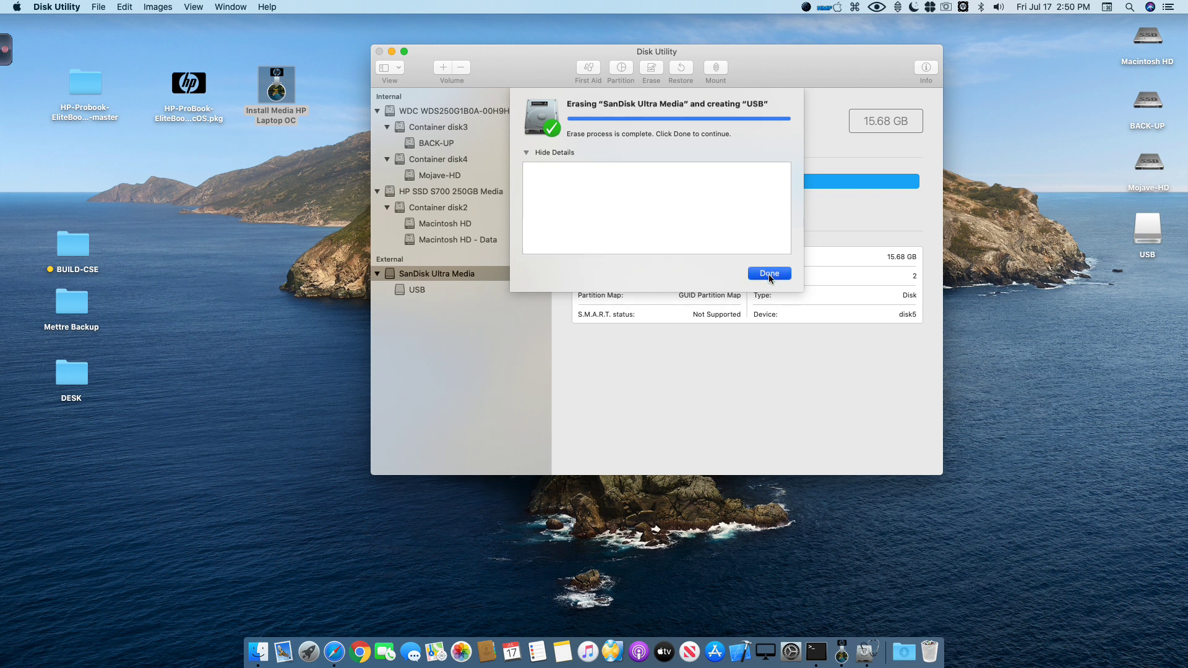
left_click(768, 274)
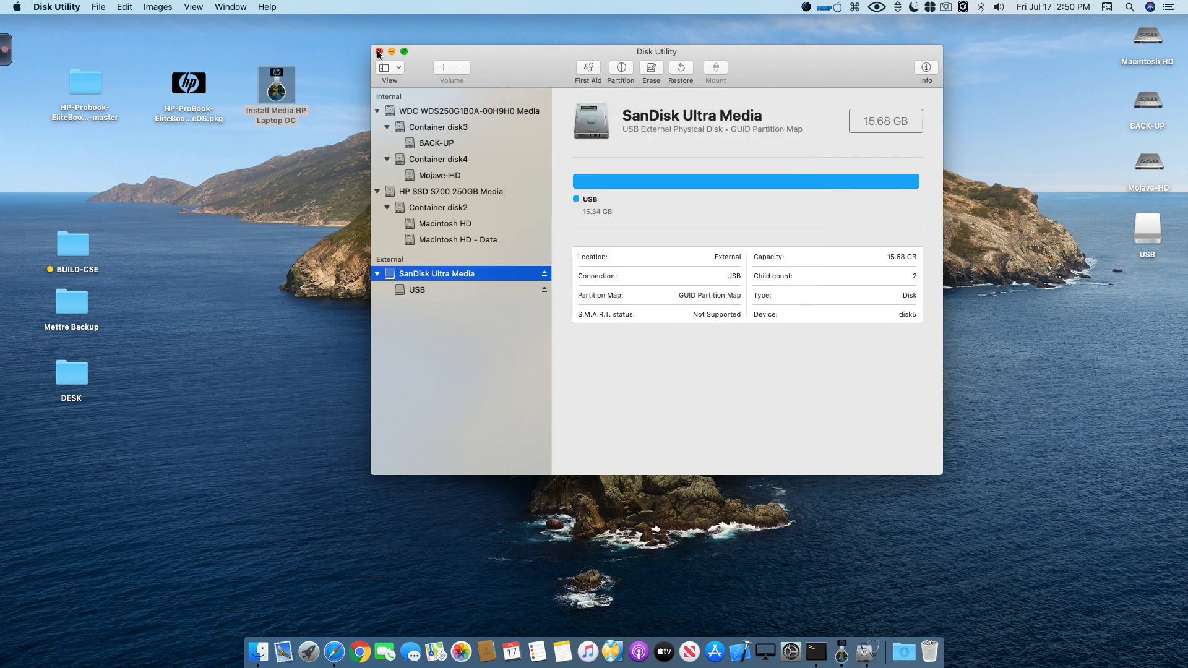
left_click(379, 52)
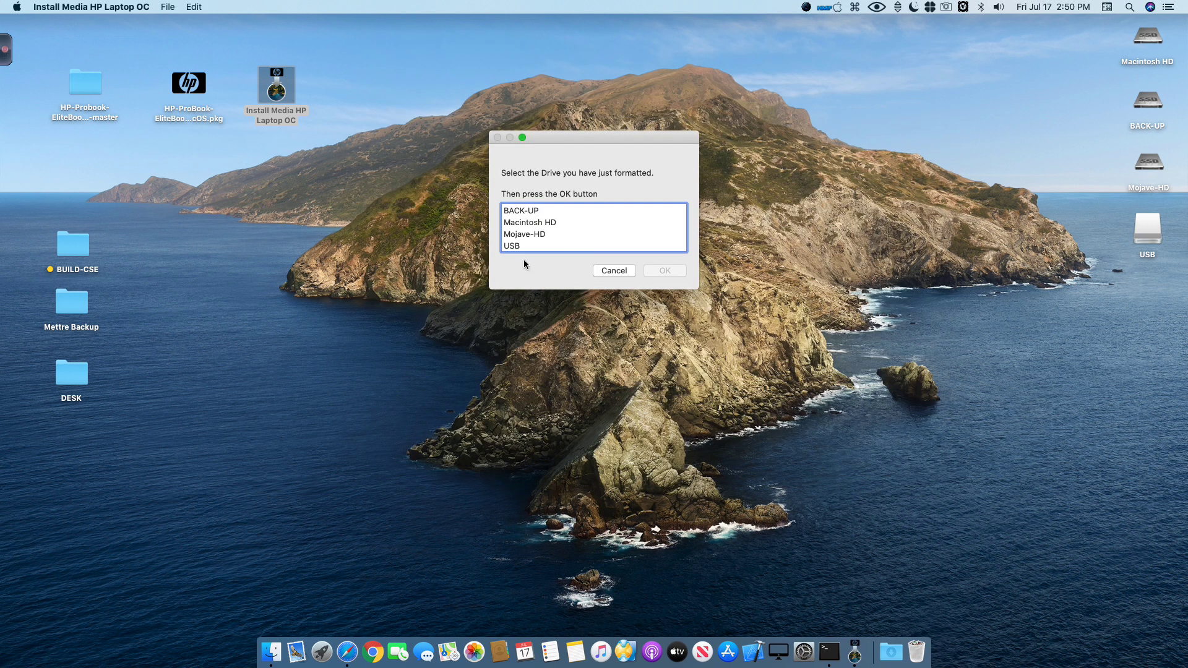
- Target the USB drive, authorize with the admin password, and allow Finder control
left_click(662, 270)
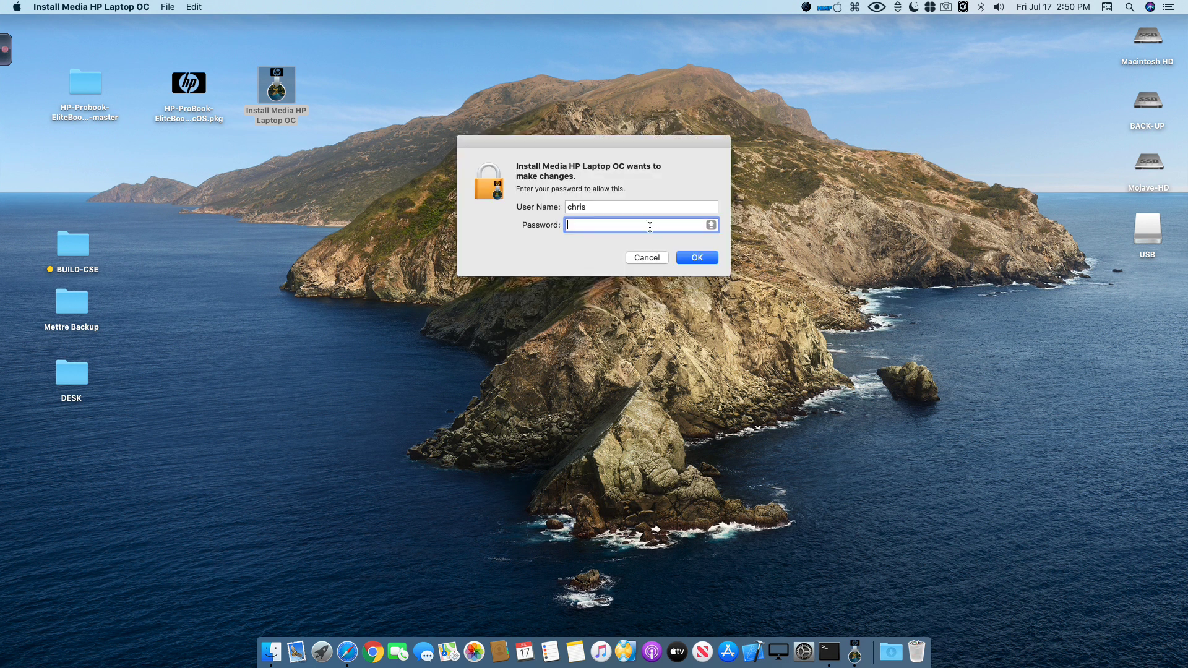
type("••")
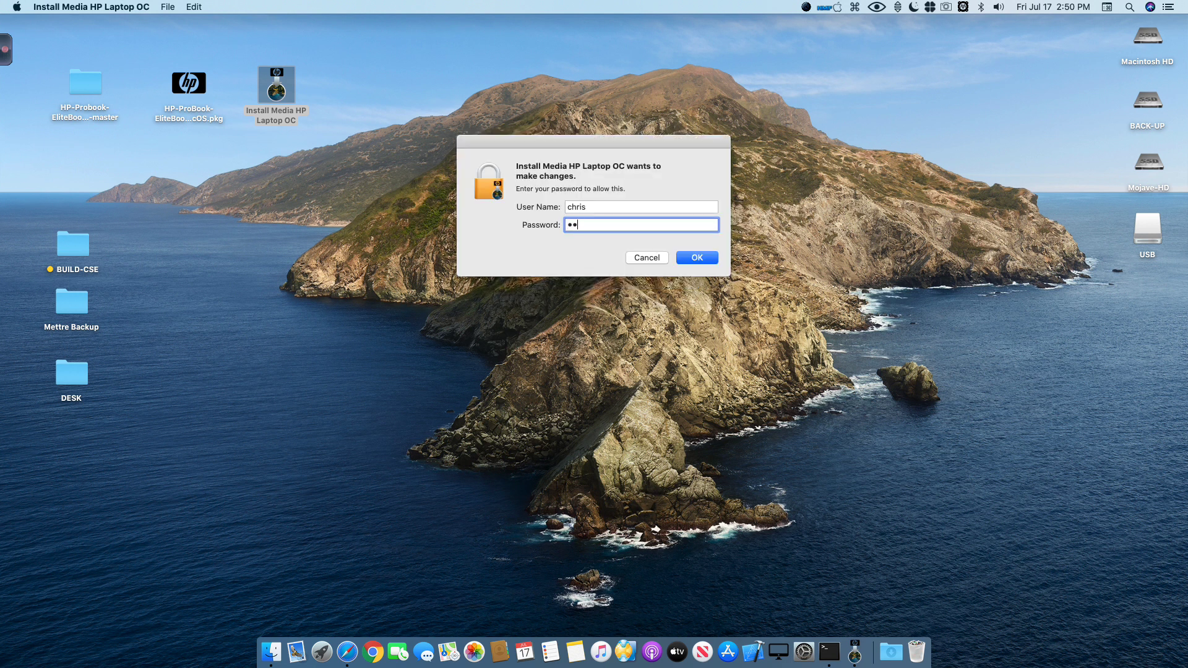
left_click(696, 258)
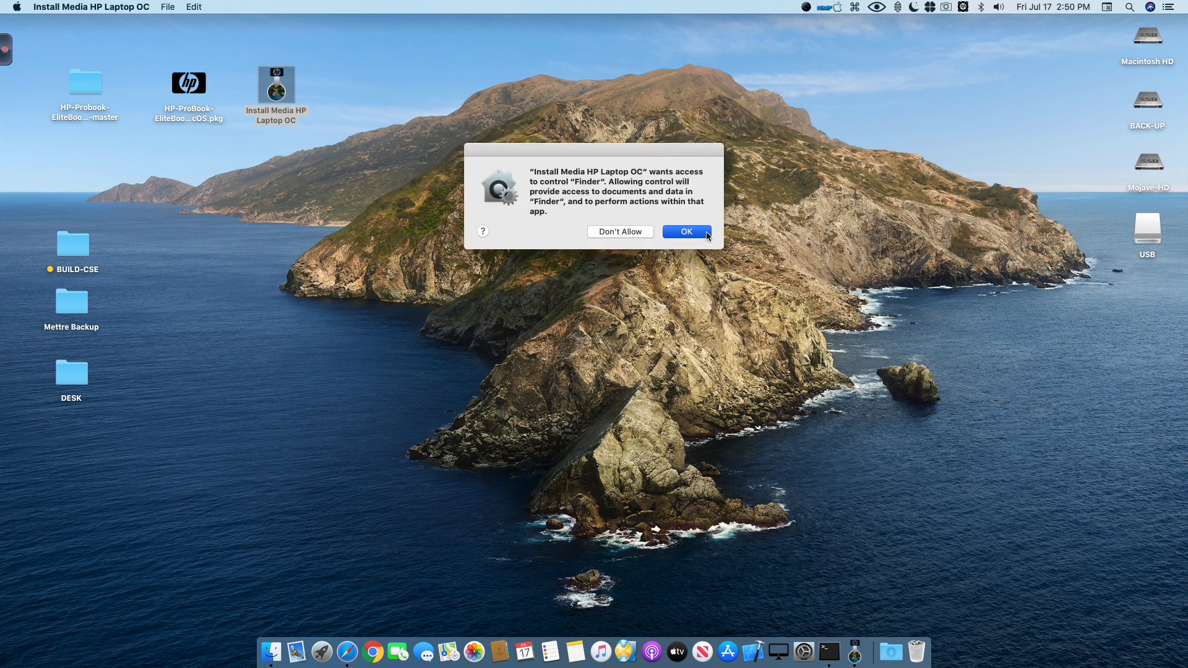
left_click(686, 233)
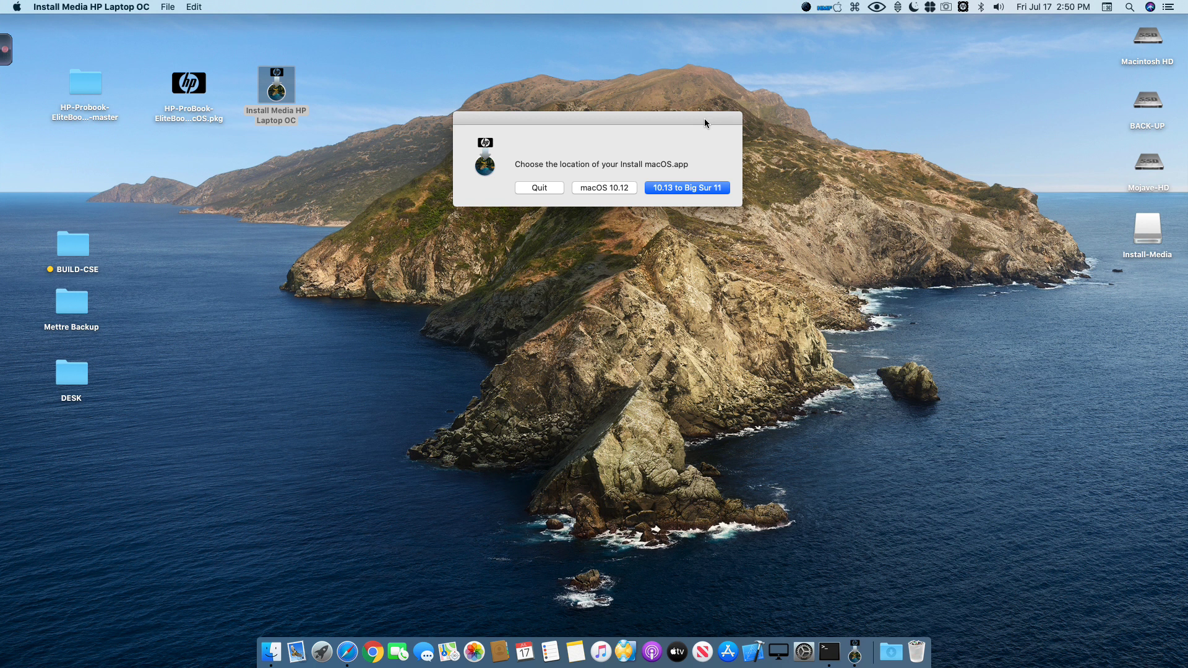
mouse_move(627, 206)
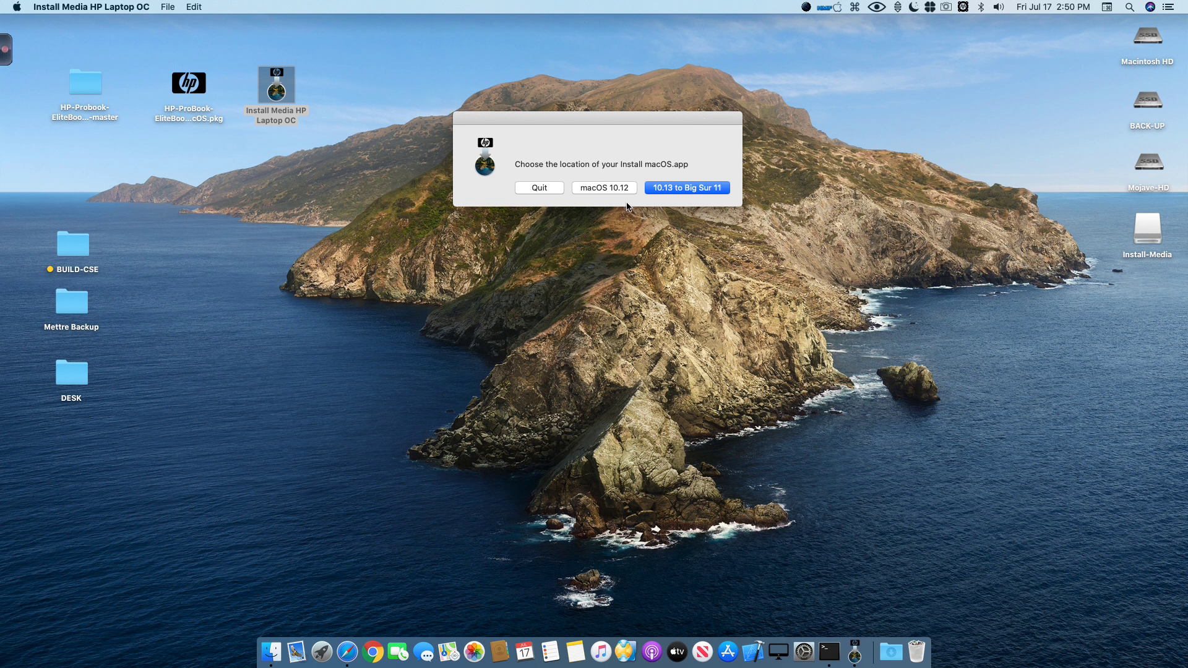
mouse_move(625, 206)
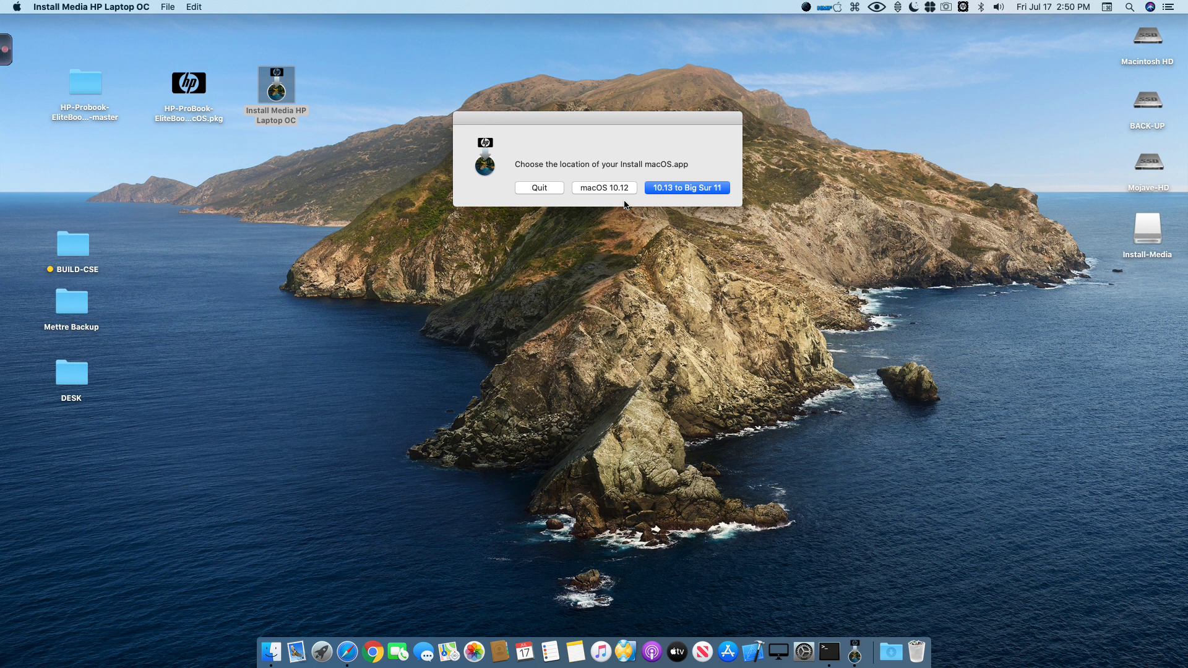
mouse_move(696, 203)
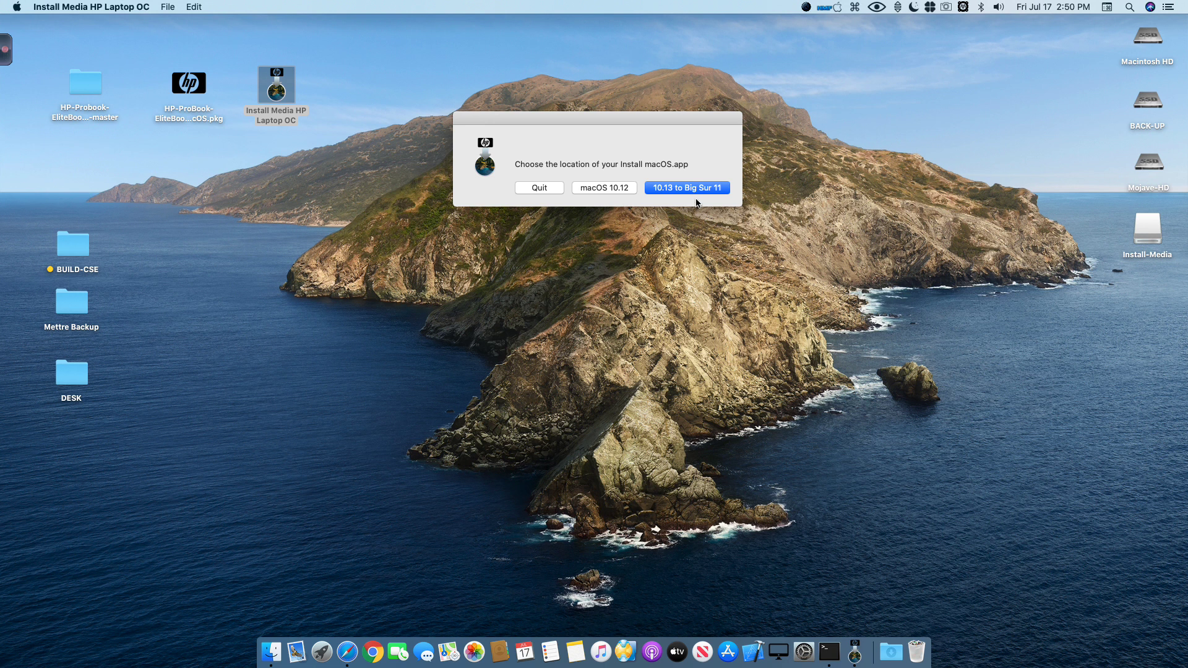
- Pick the 10.13 to Big Sur 11 installer option and proceed to choose the installer app
left_click(685, 187)
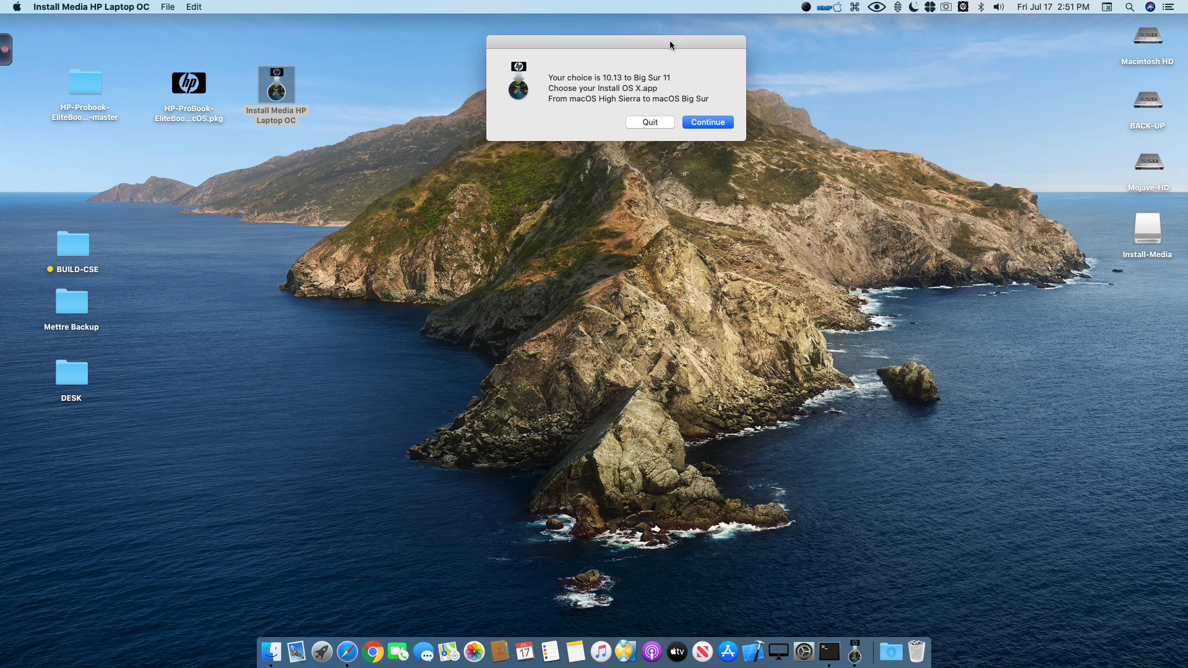
mouse_move(720, 82)
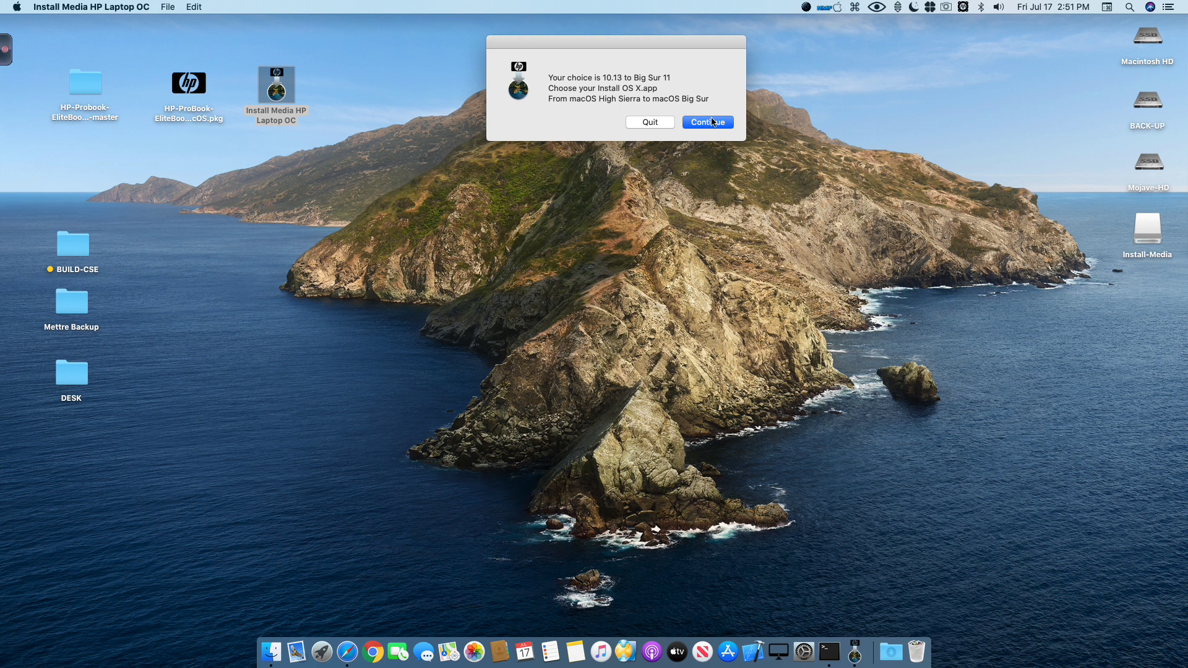
left_click(705, 122)
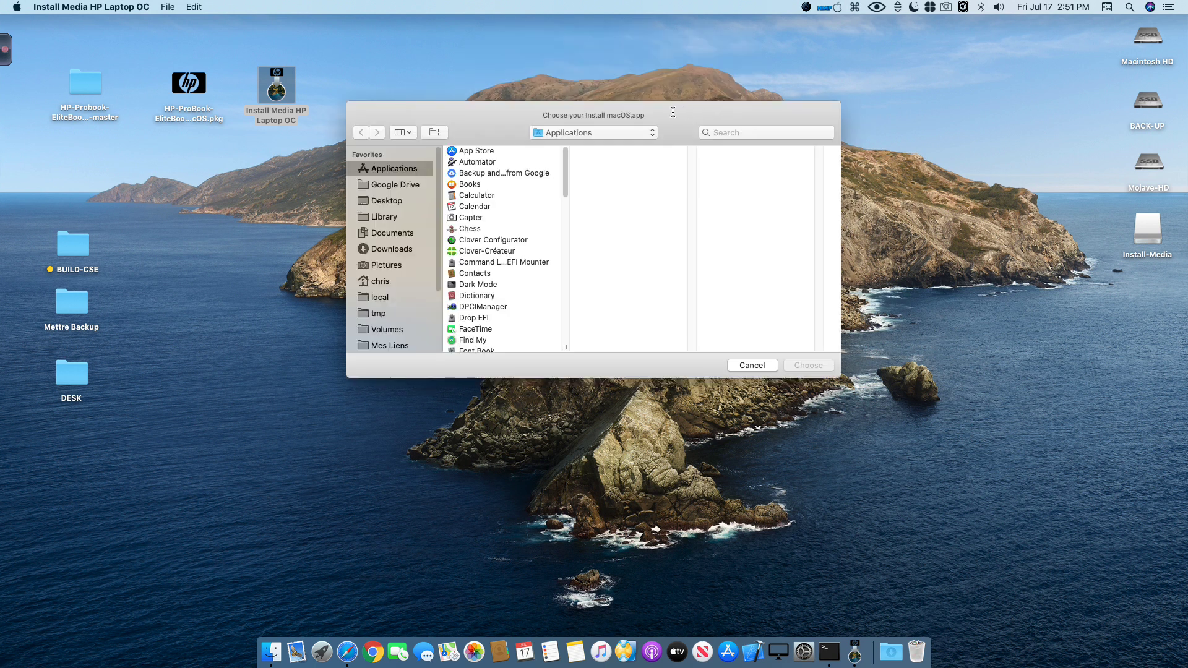
- Browse Applications and choose Install macOS Big Sur Beta as the installer source
scroll("down", 3)
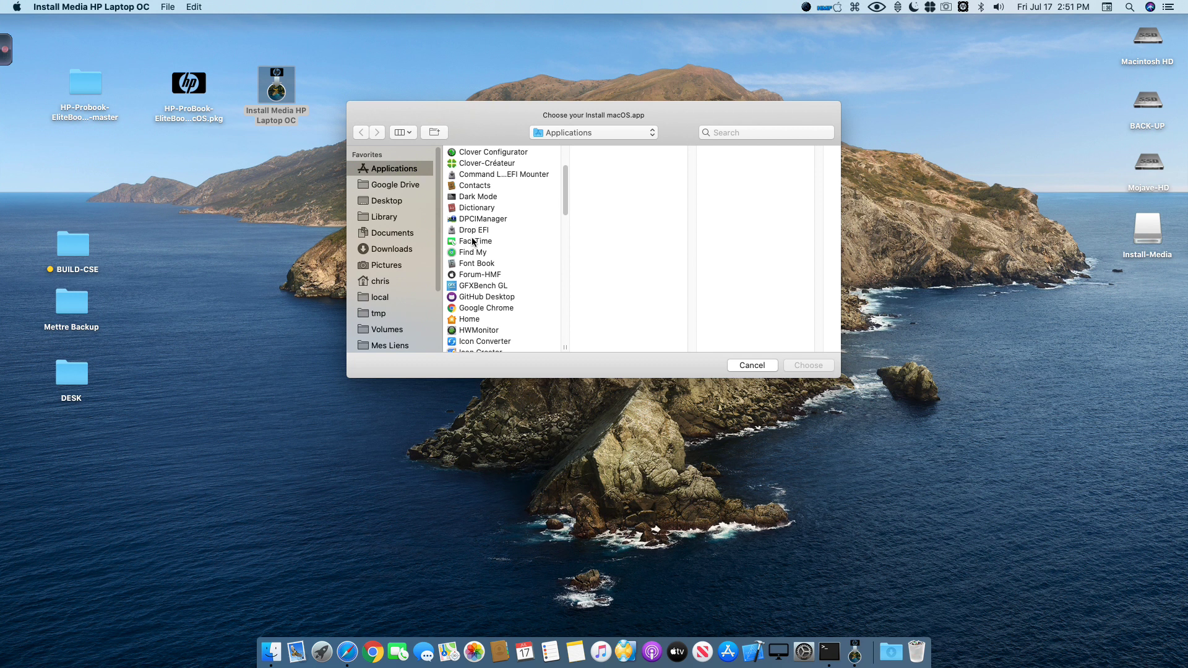
scroll("down", 3)
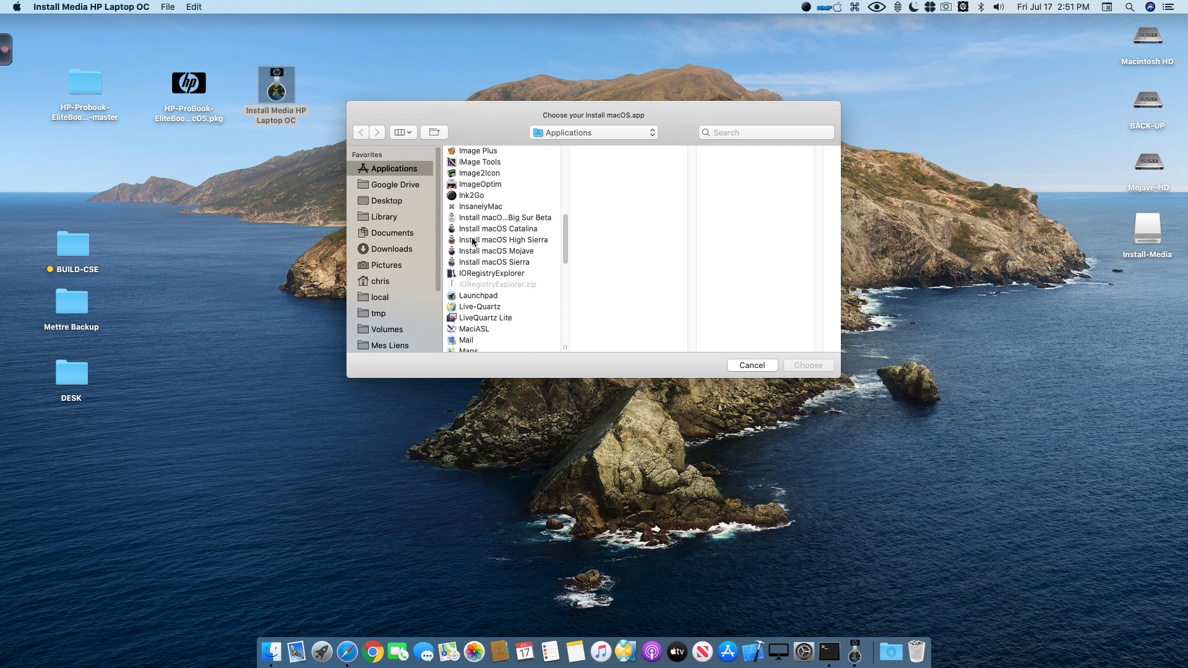
left_click(501, 229)
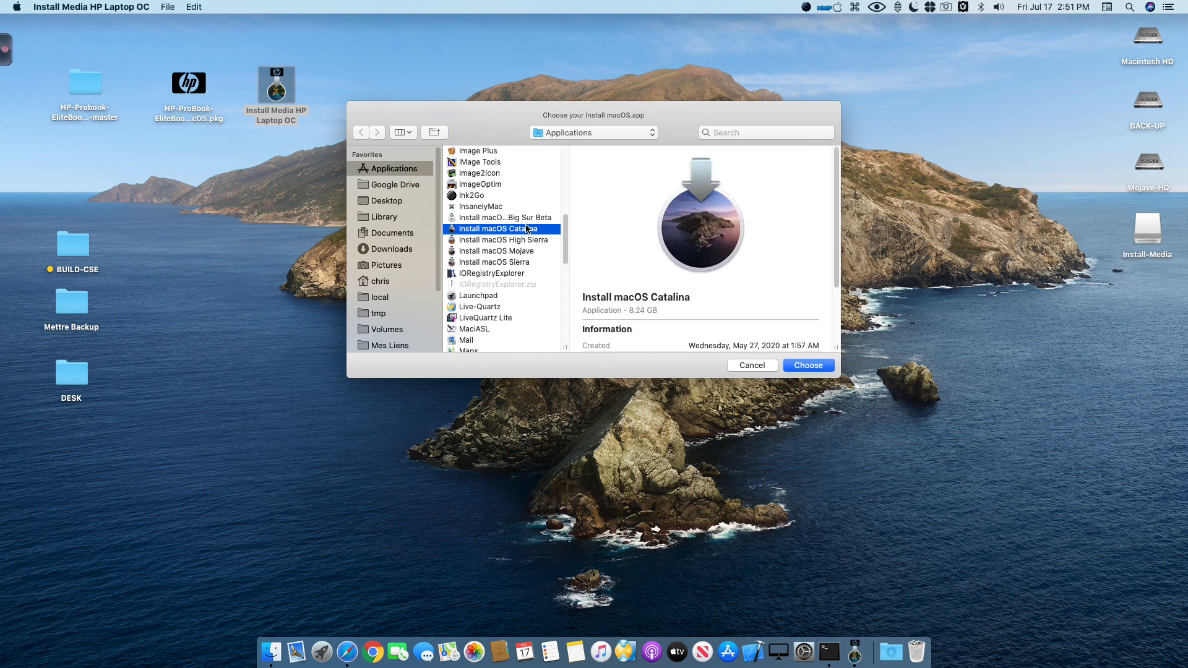
left_click(499, 240)
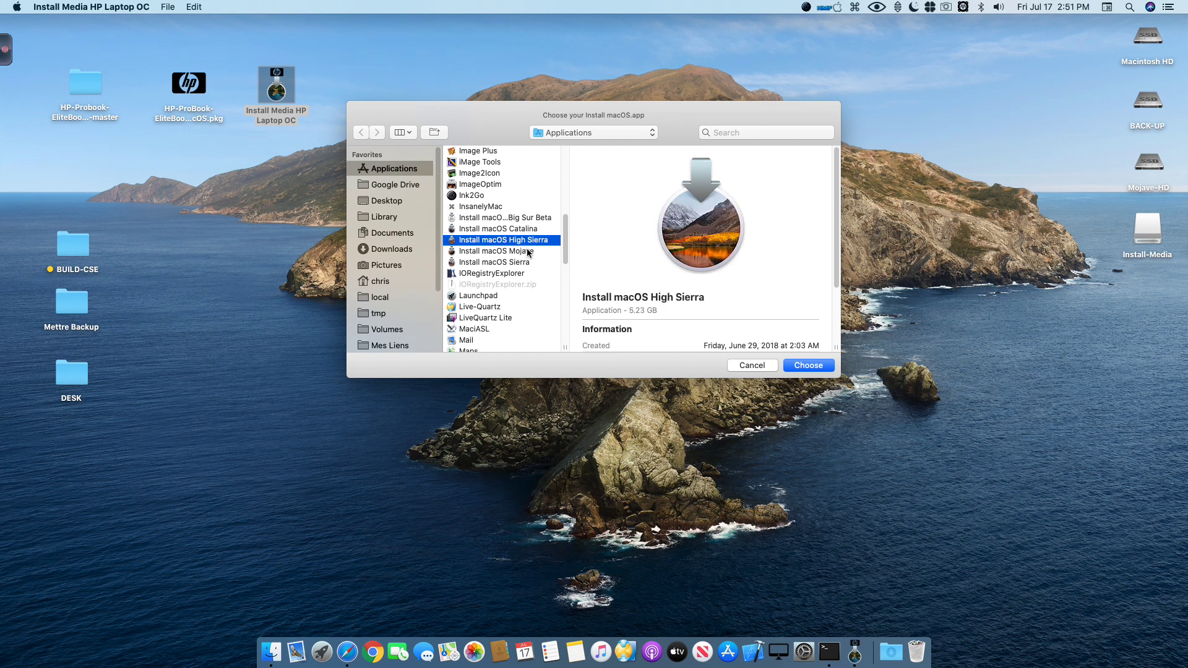
left_click(493, 250)
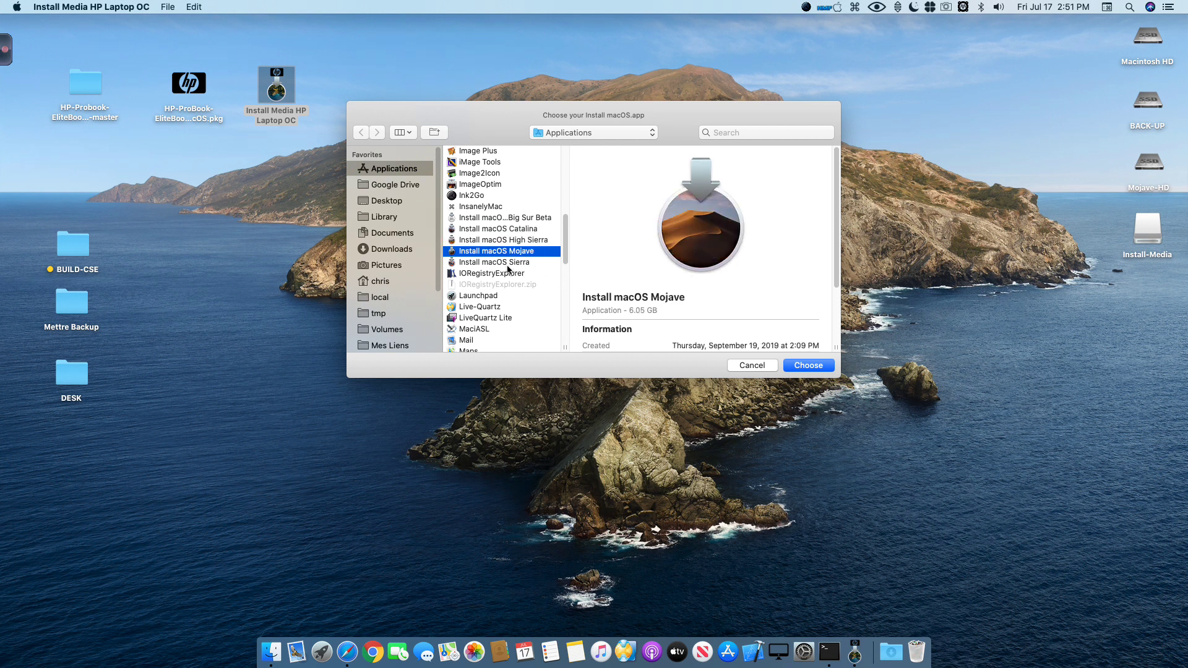
mouse_move(519, 314)
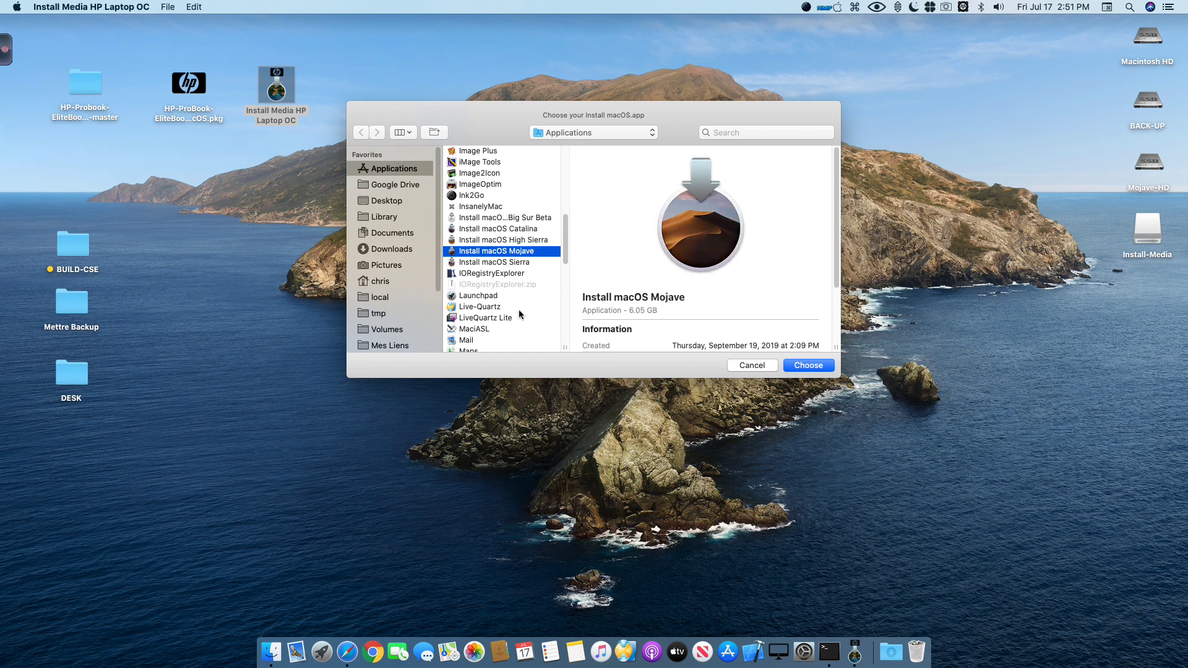
left_click(503, 217)
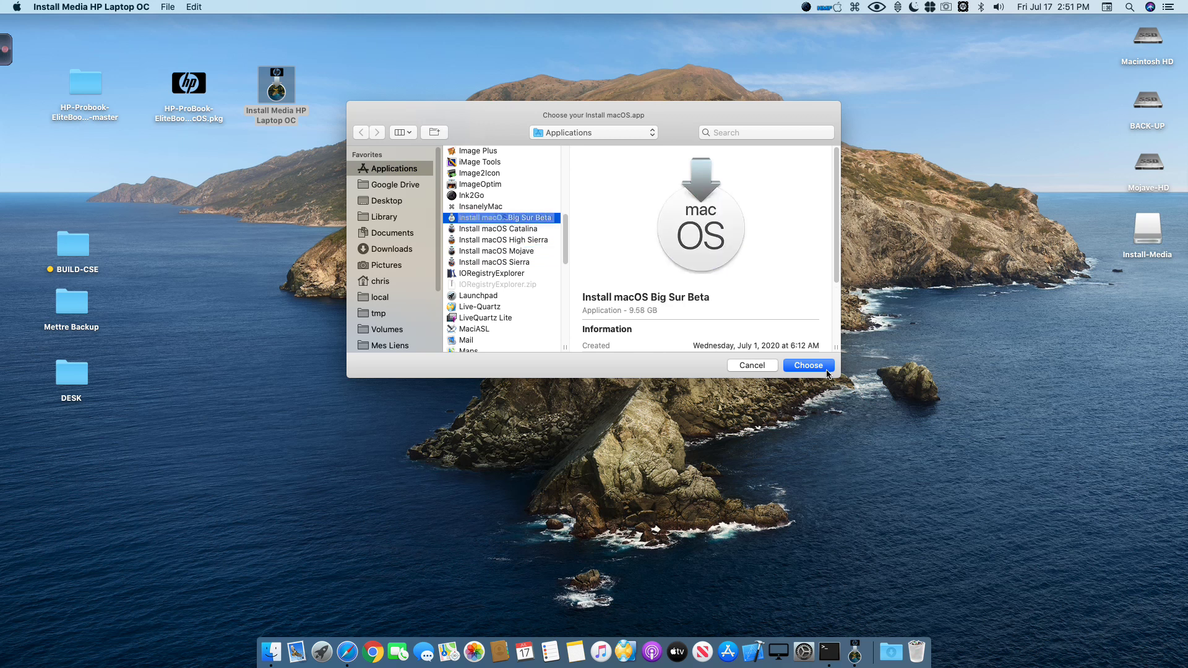
left_click(807, 365)
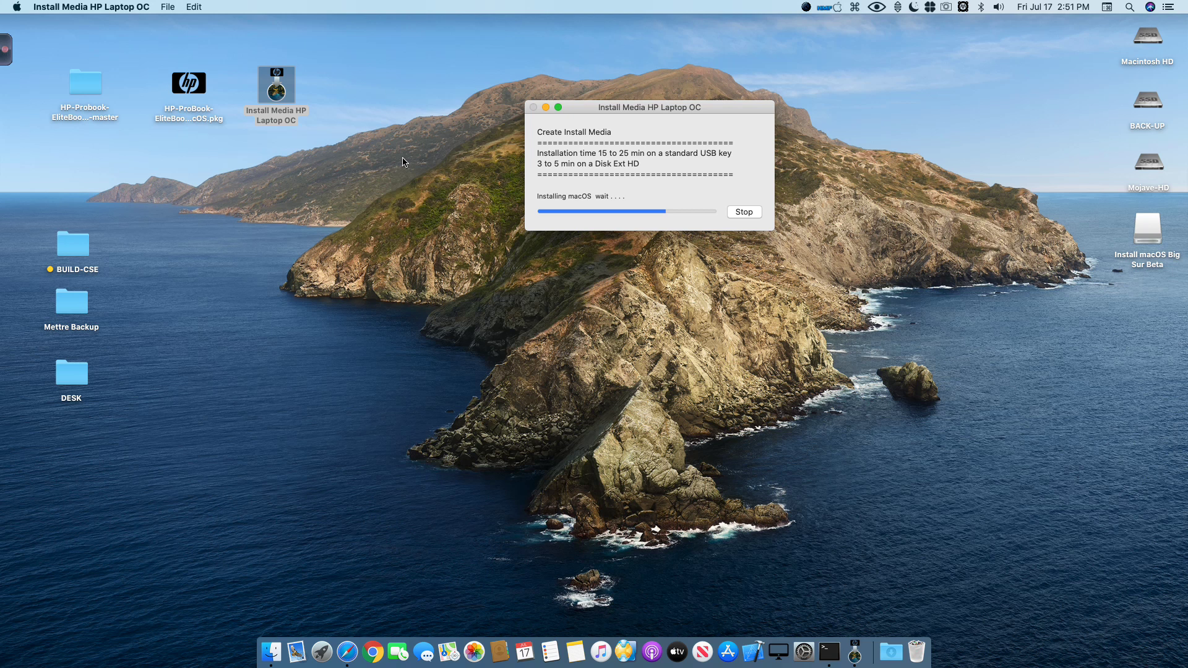
mouse_move(519, 325)
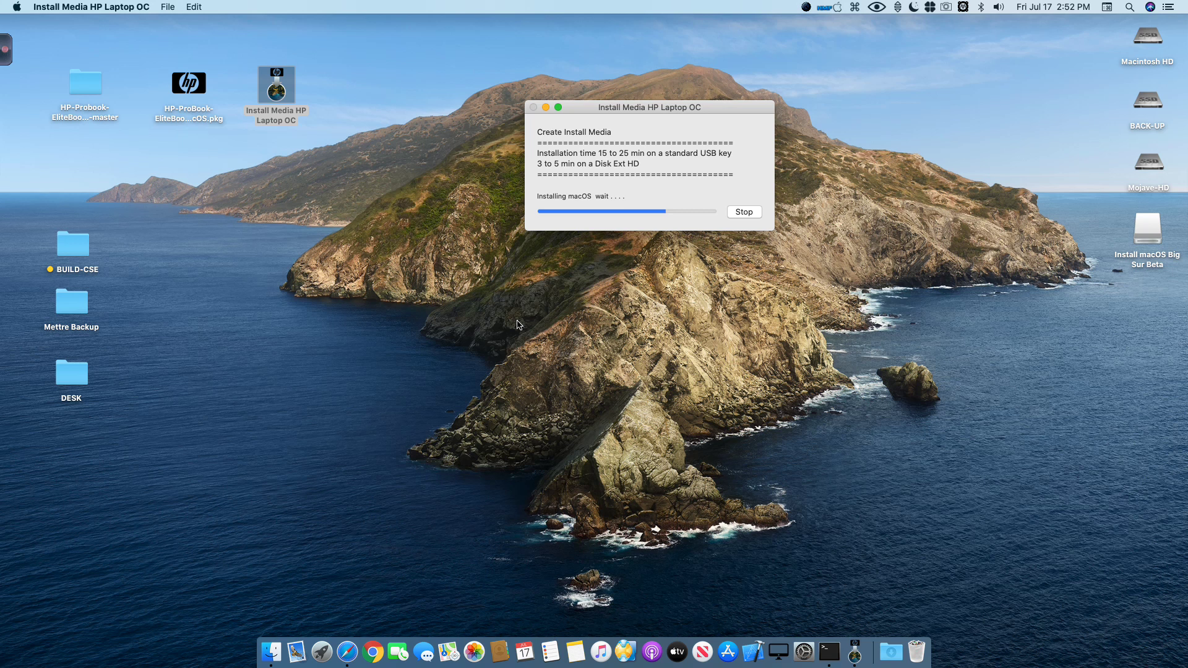
mouse_move(7, 38)
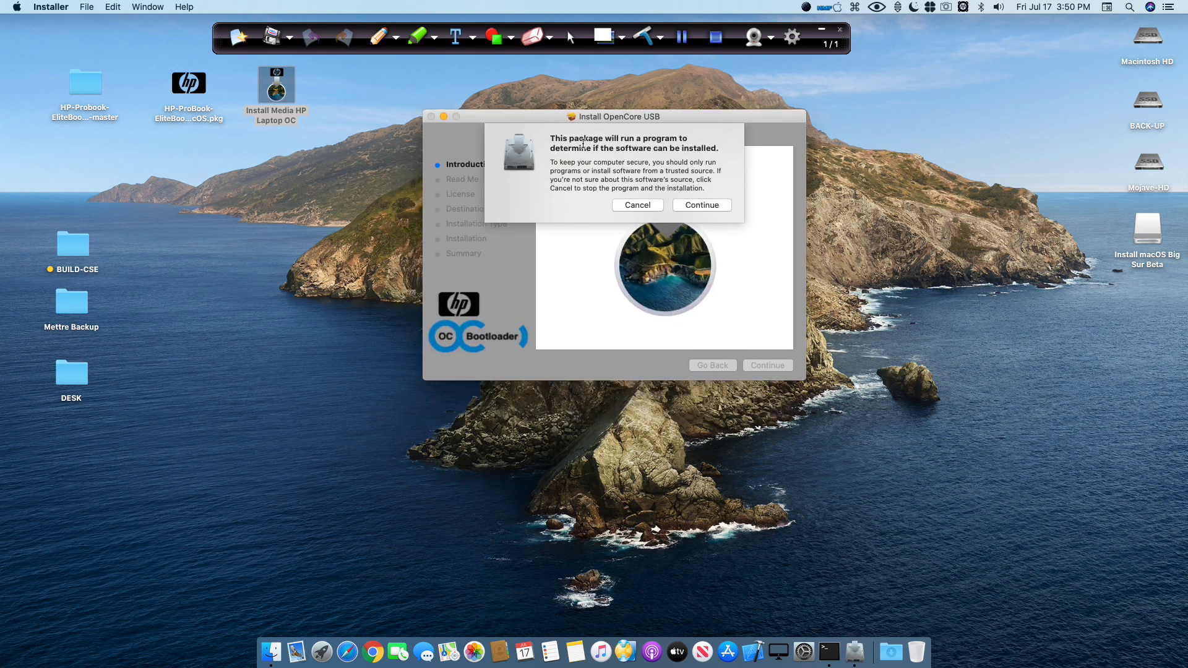
mouse_move(624, 176)
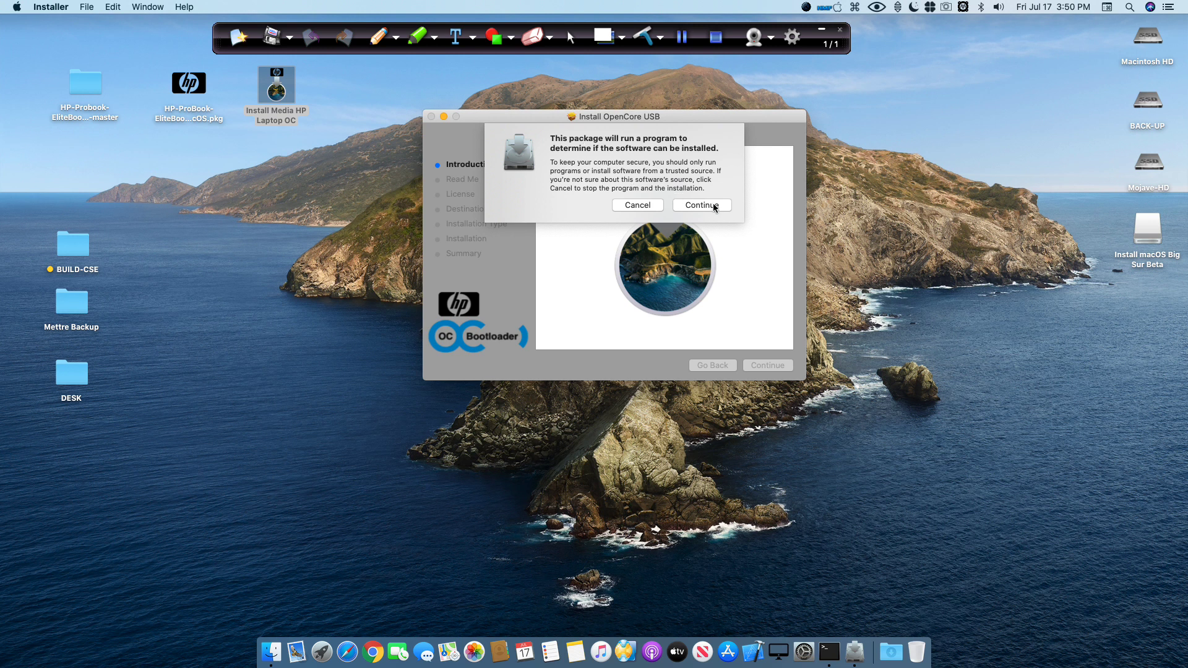
- Allow the OpenCore package's check and continue through the Introduction and Read Me pages
left_click(700, 205)
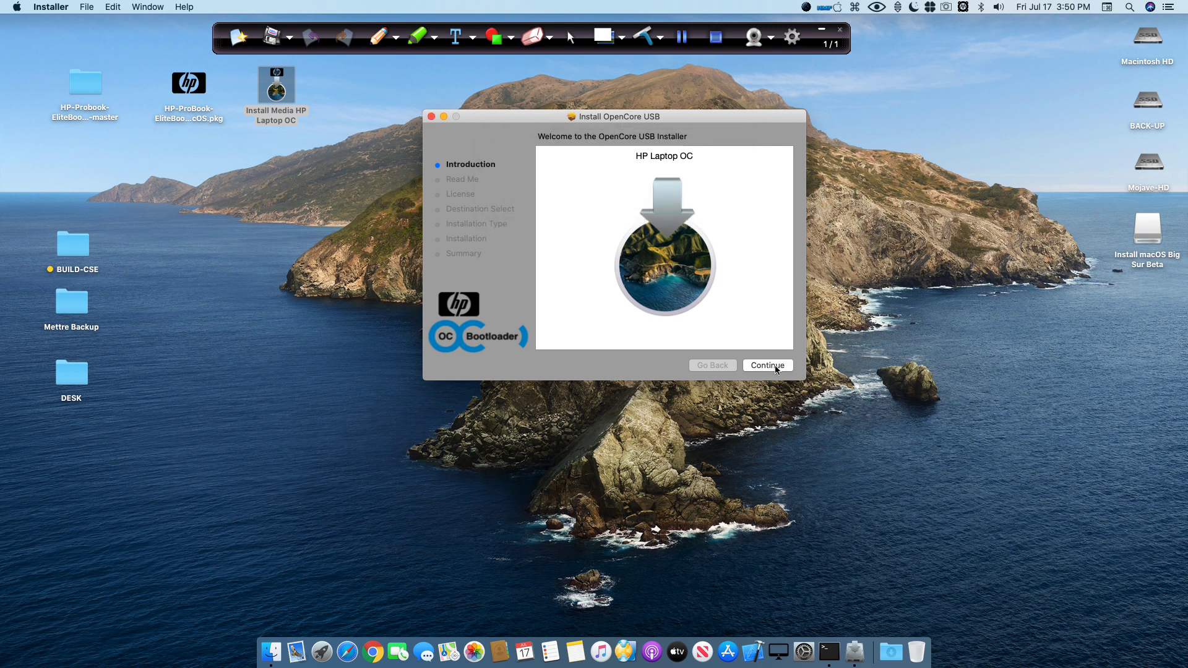
left_click(767, 364)
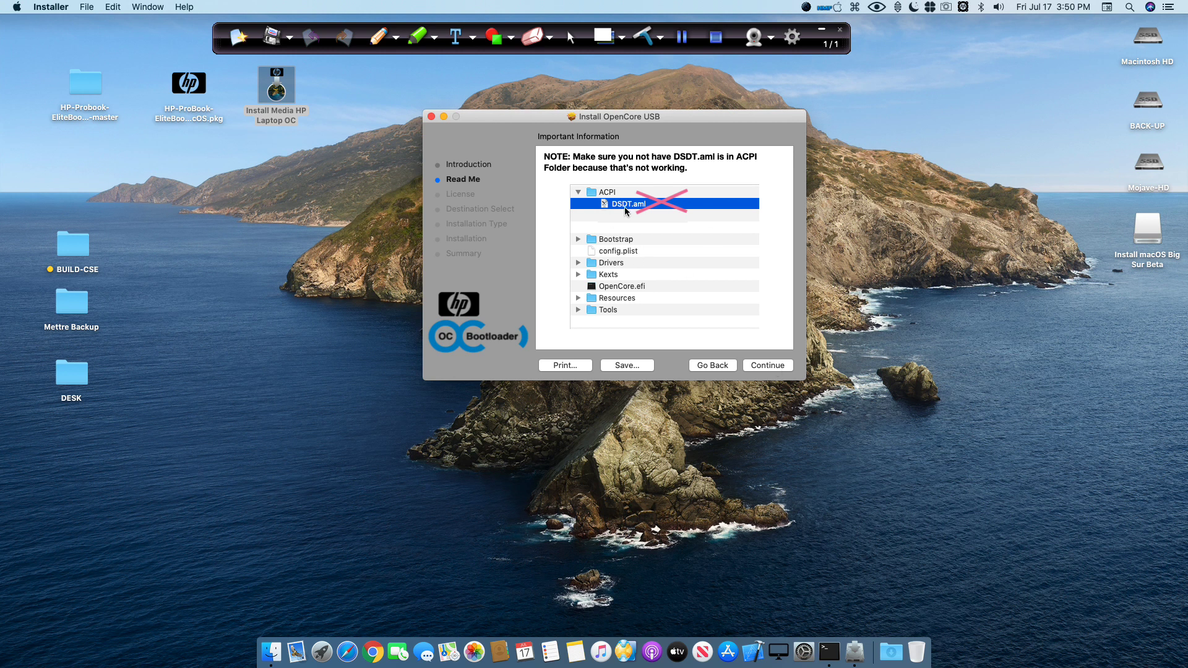
mouse_move(687, 228)
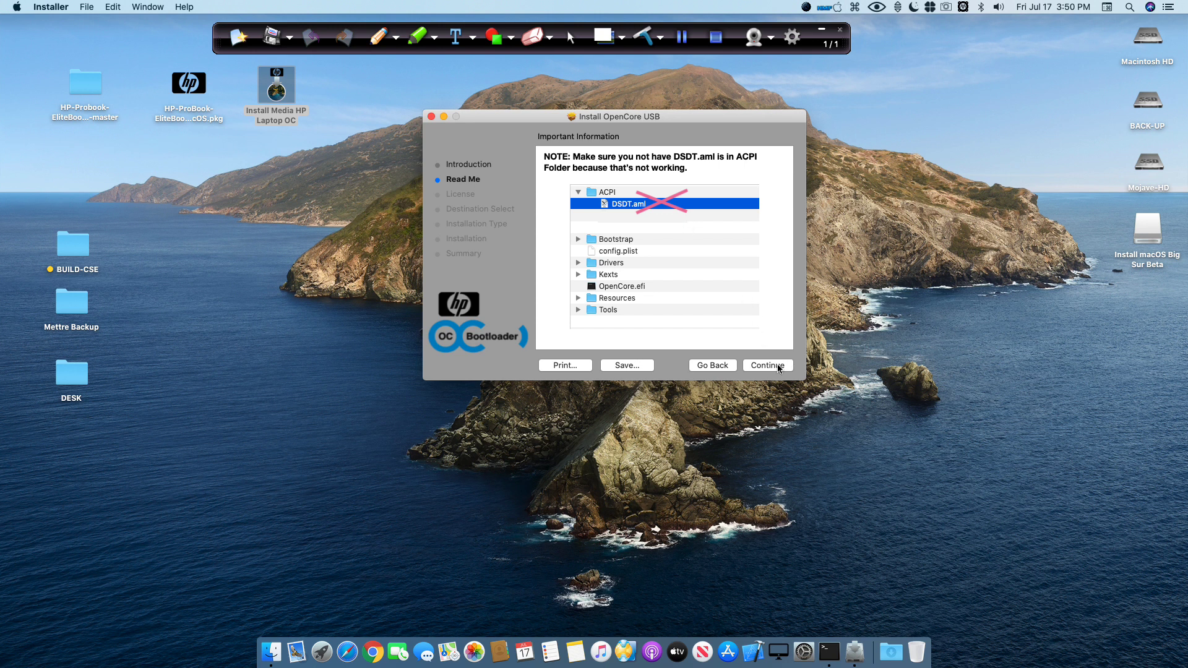
left_click(767, 365)
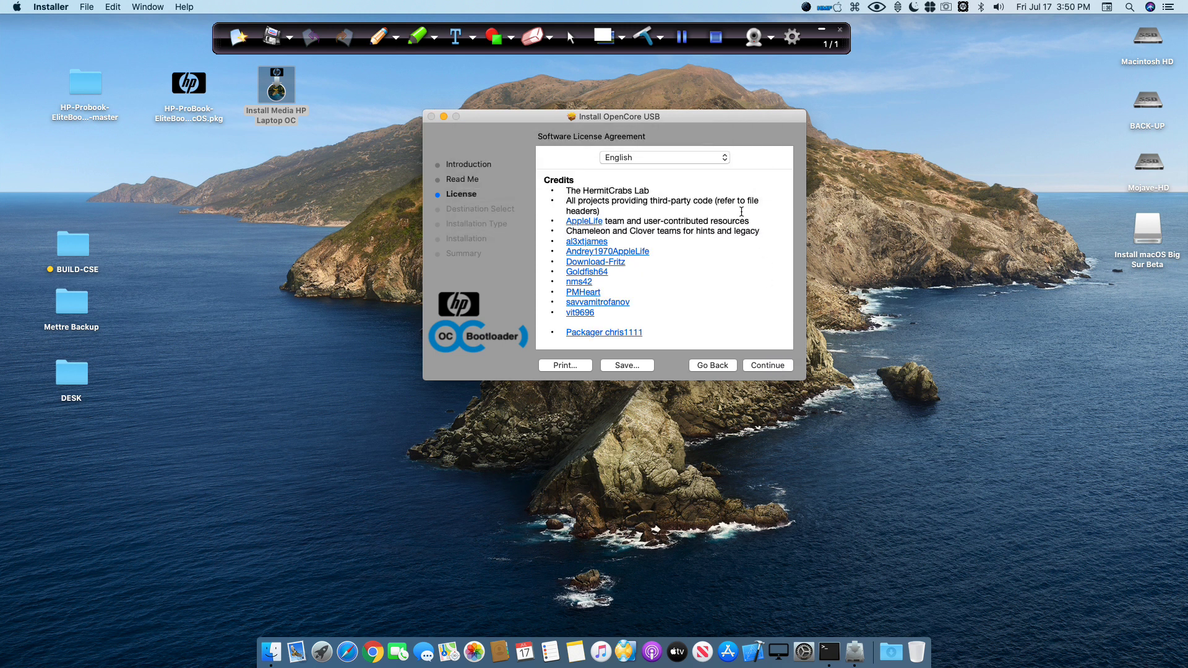
- Agree to the license, set Install macOS Big Sur Beta as destination, and start installing
left_click(767, 366)
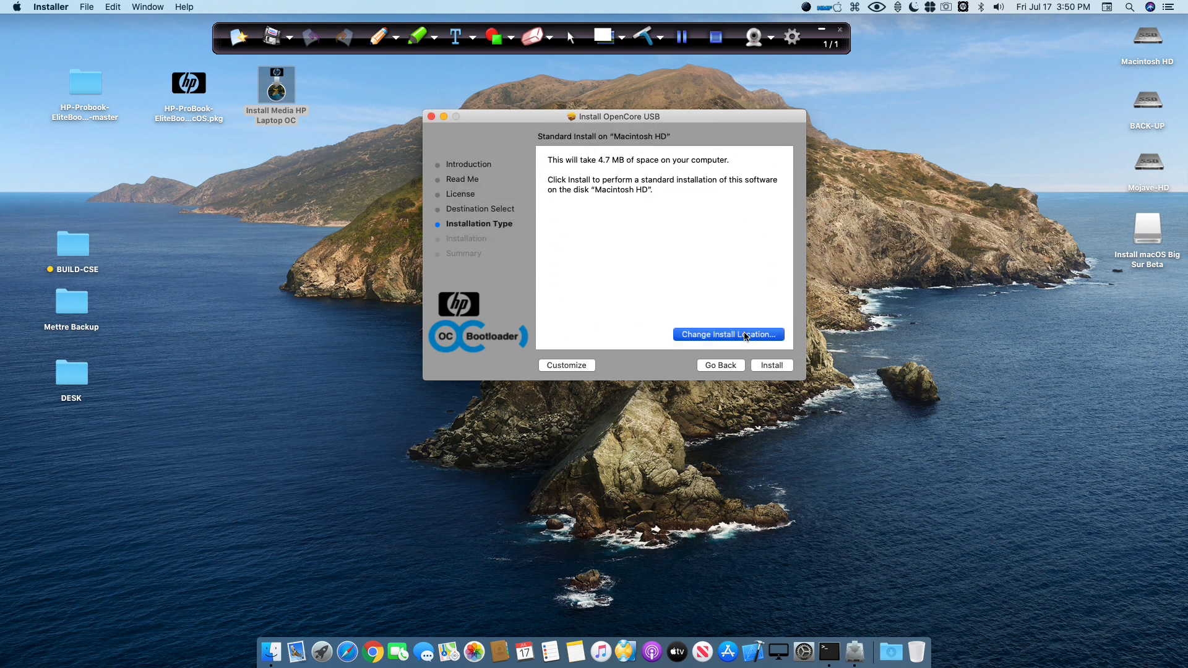
left_click(726, 334)
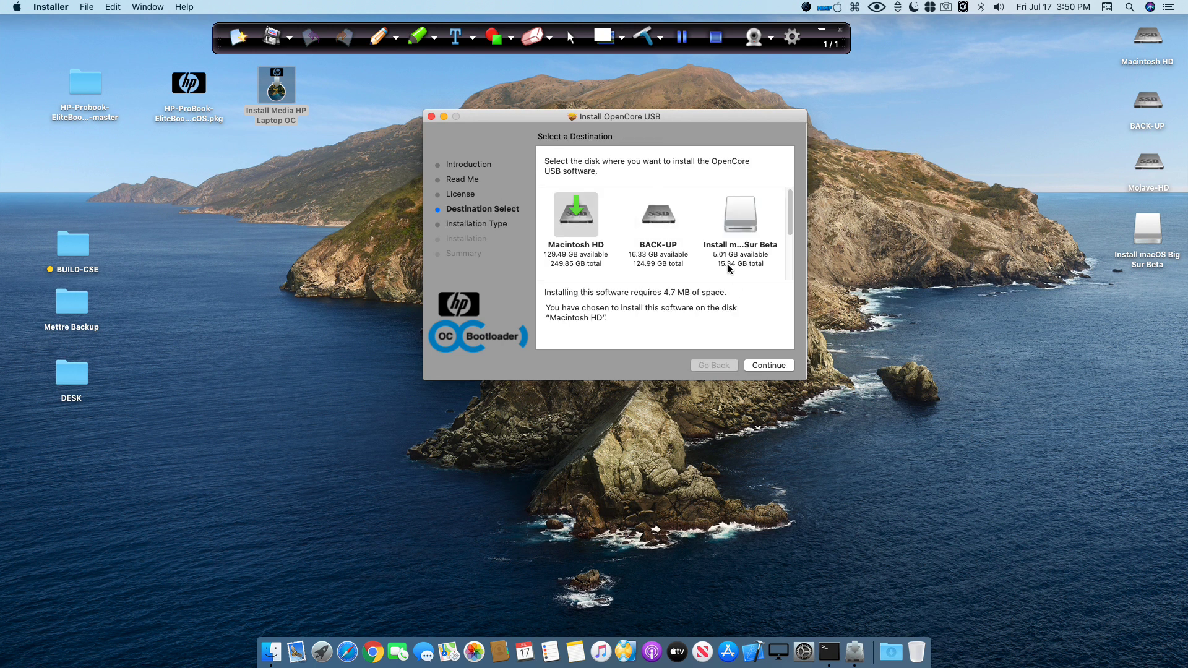
left_click(740, 214)
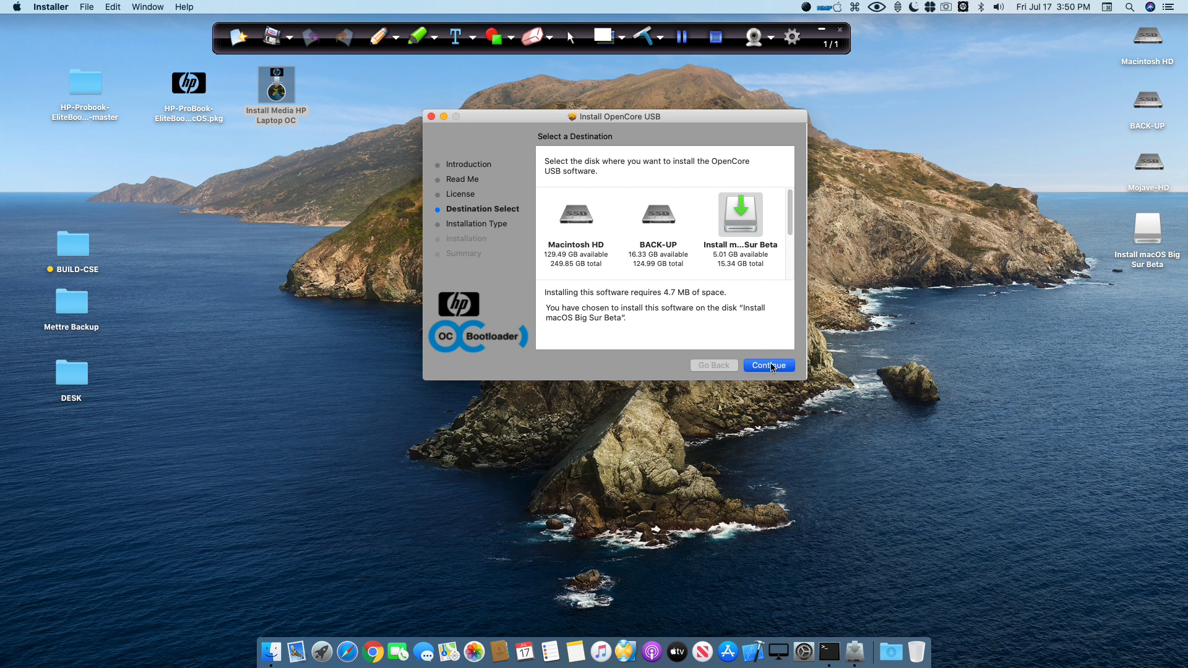
left_click(767, 365)
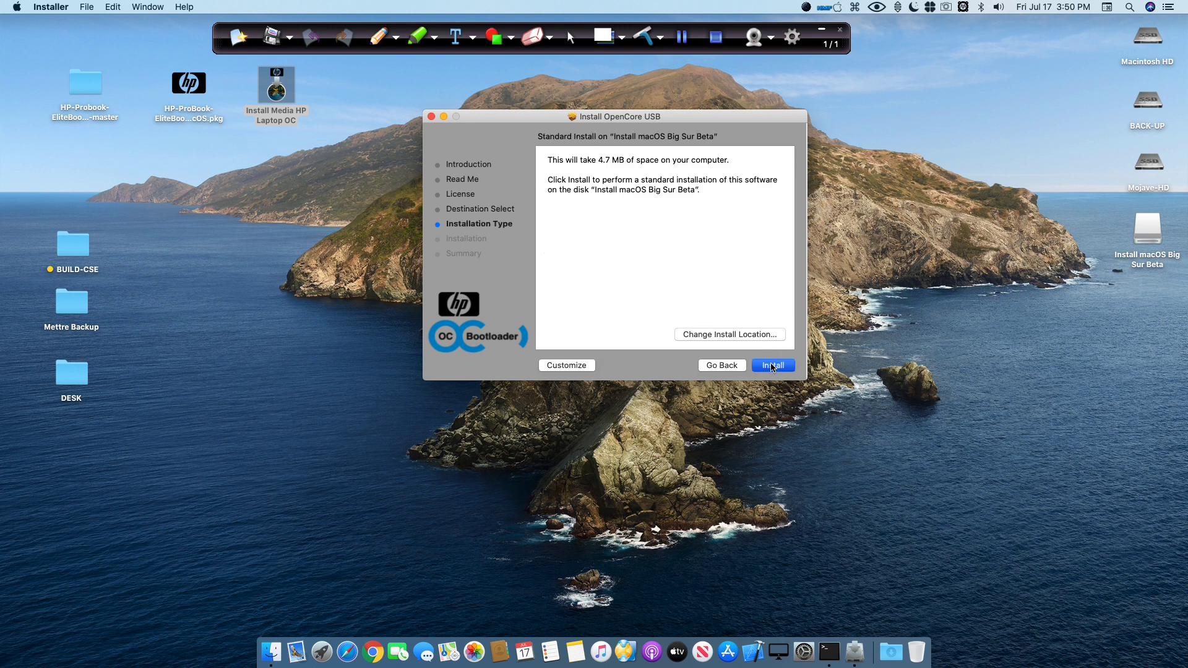
left_click(772, 365)
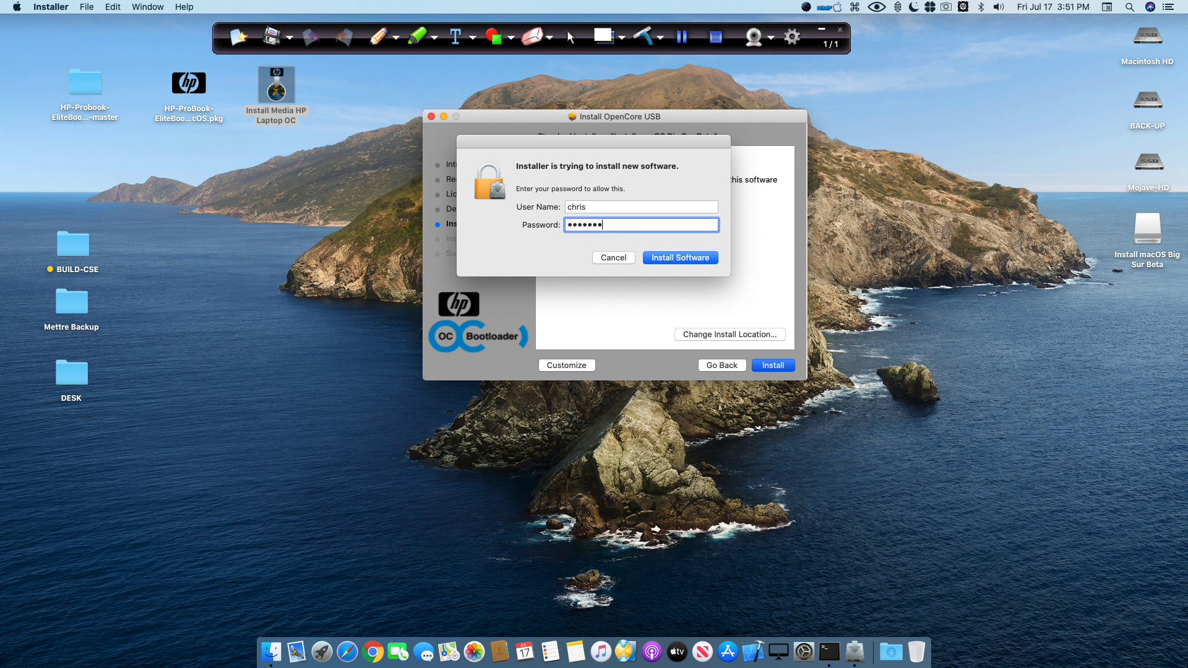
- Enter administrator credentials to authorize the OpenCore USB package install
left_click(679, 257)
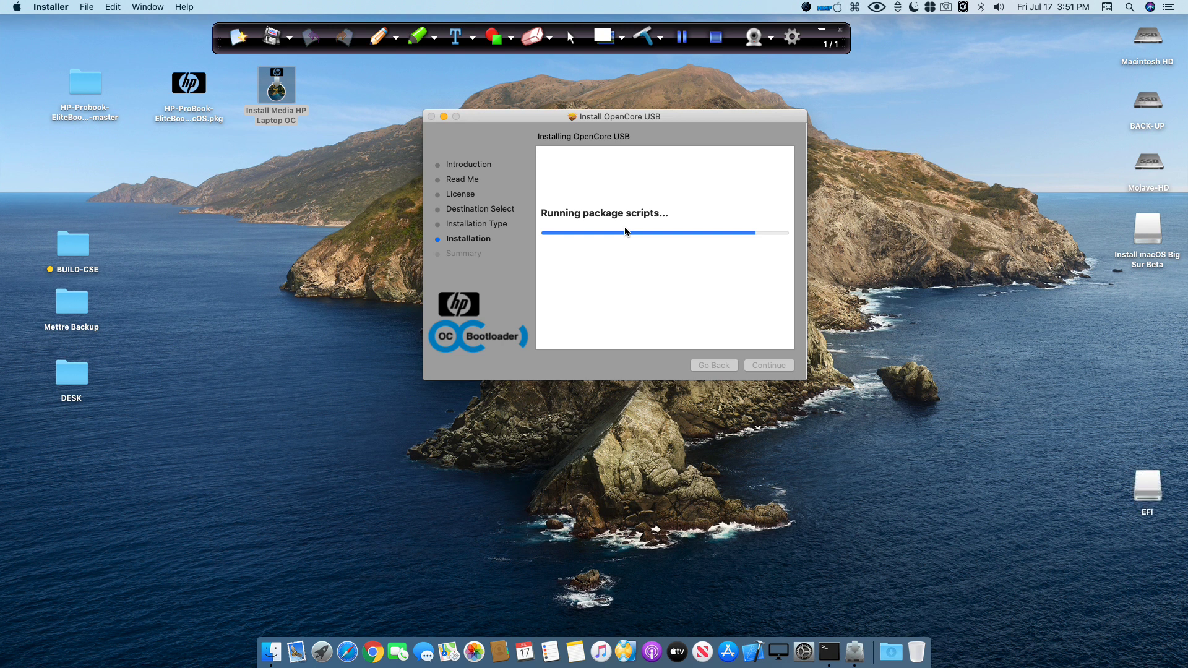
mouse_move(988, 463)
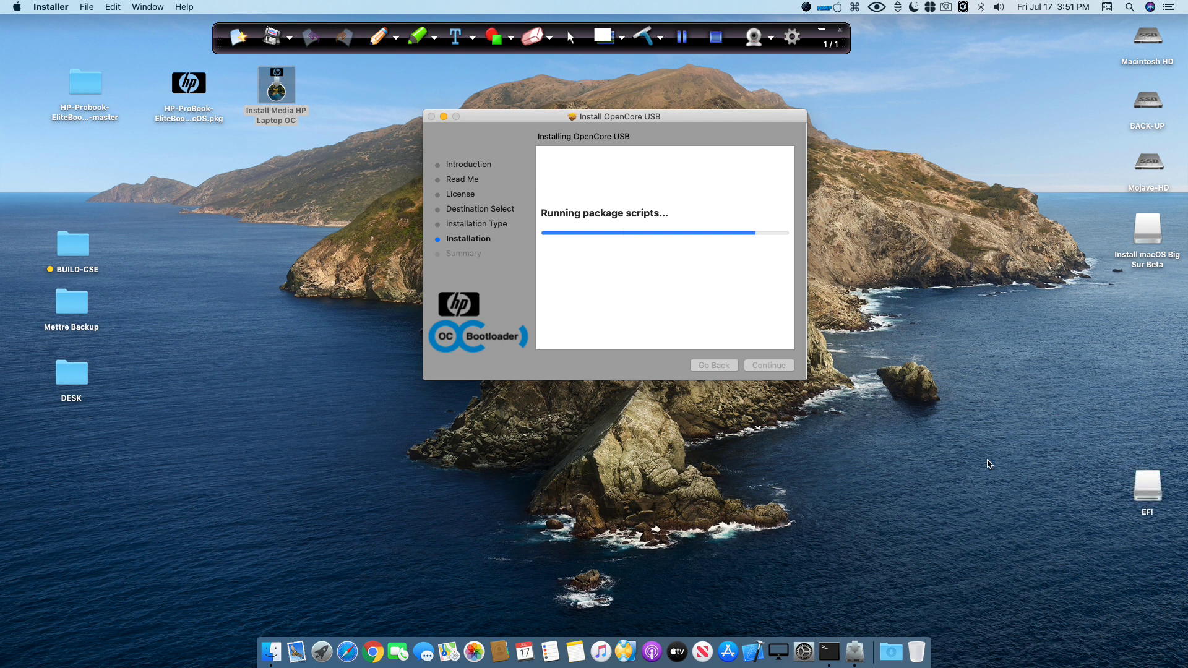
mouse_move(961, 448)
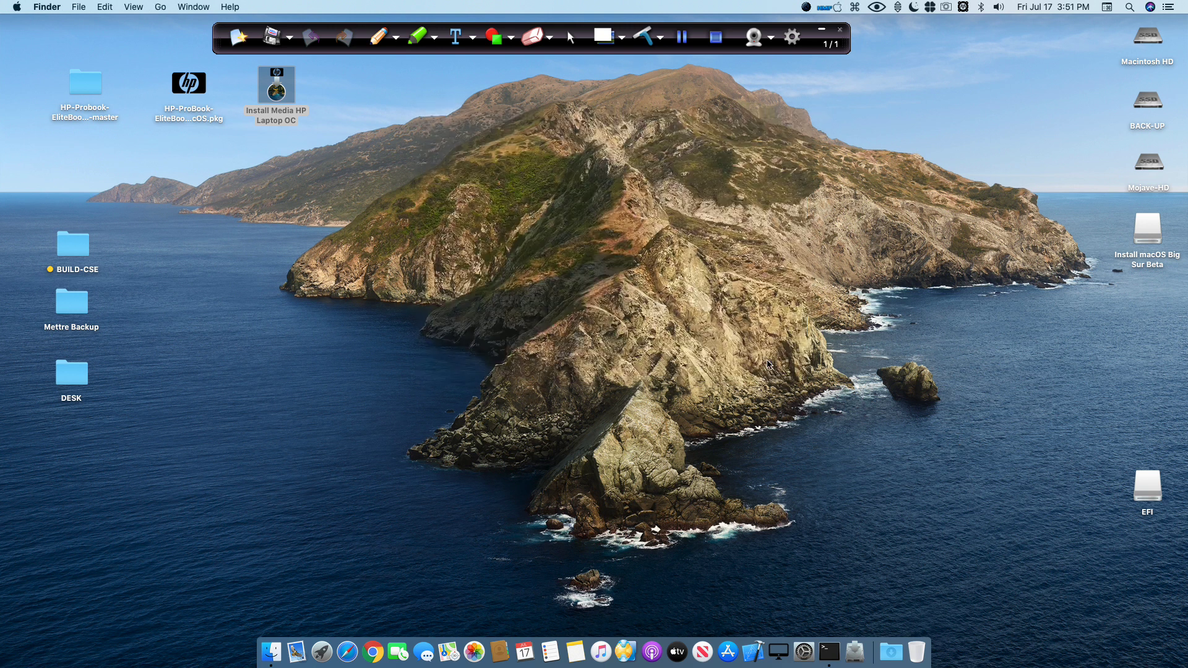
- Open the mounted EFI volume's OC folder and inspect its Drivers folder
left_click(1146, 485)
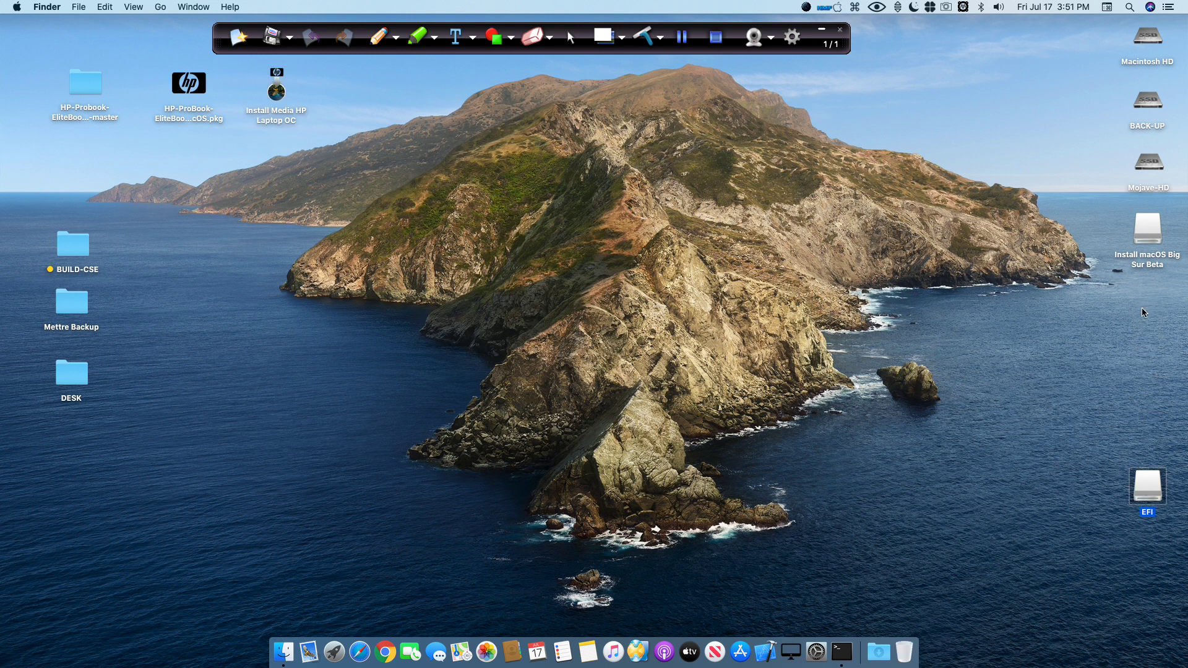
double_click(1147, 487)
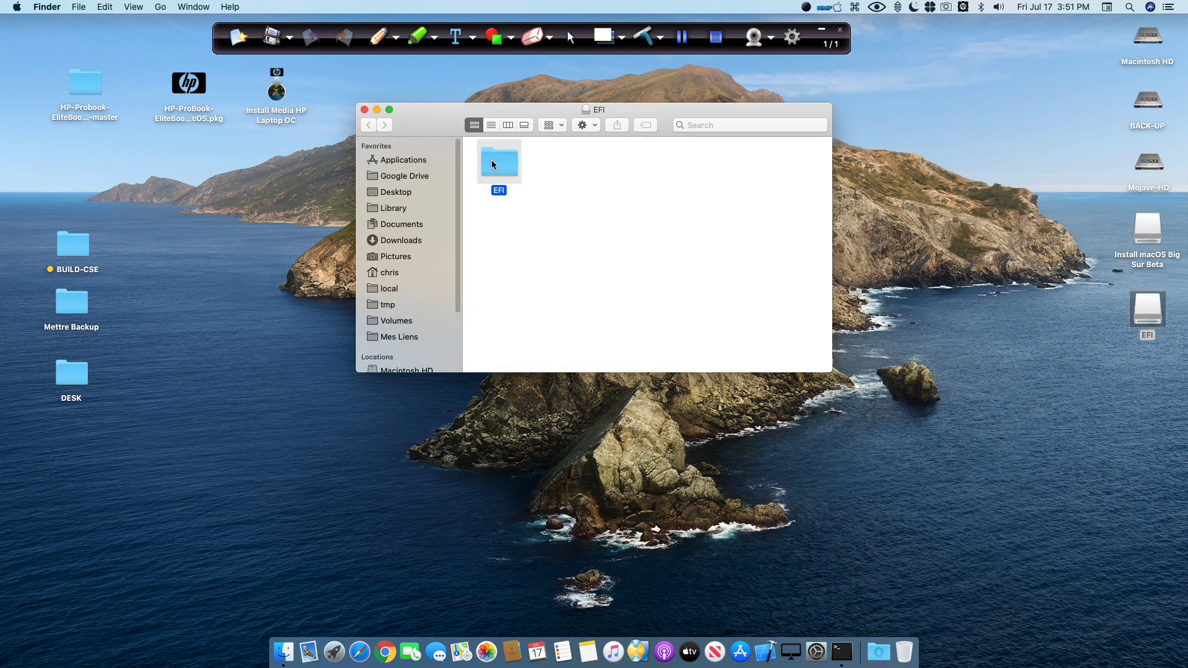
double_click(499, 159)
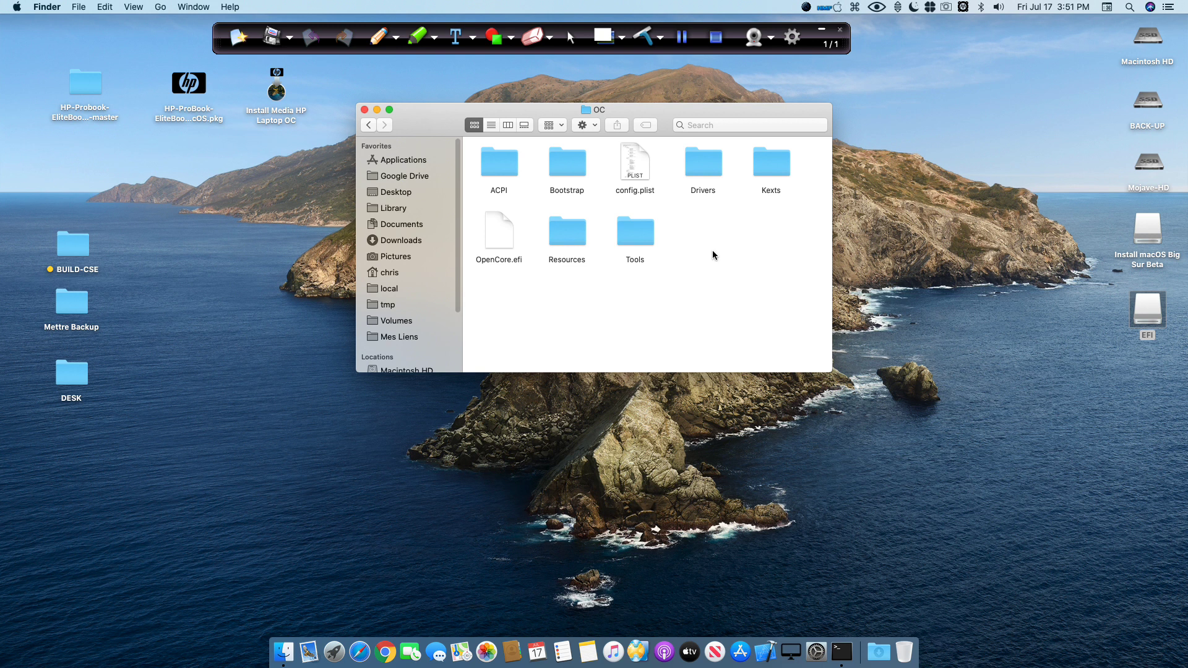
double_click(703, 162)
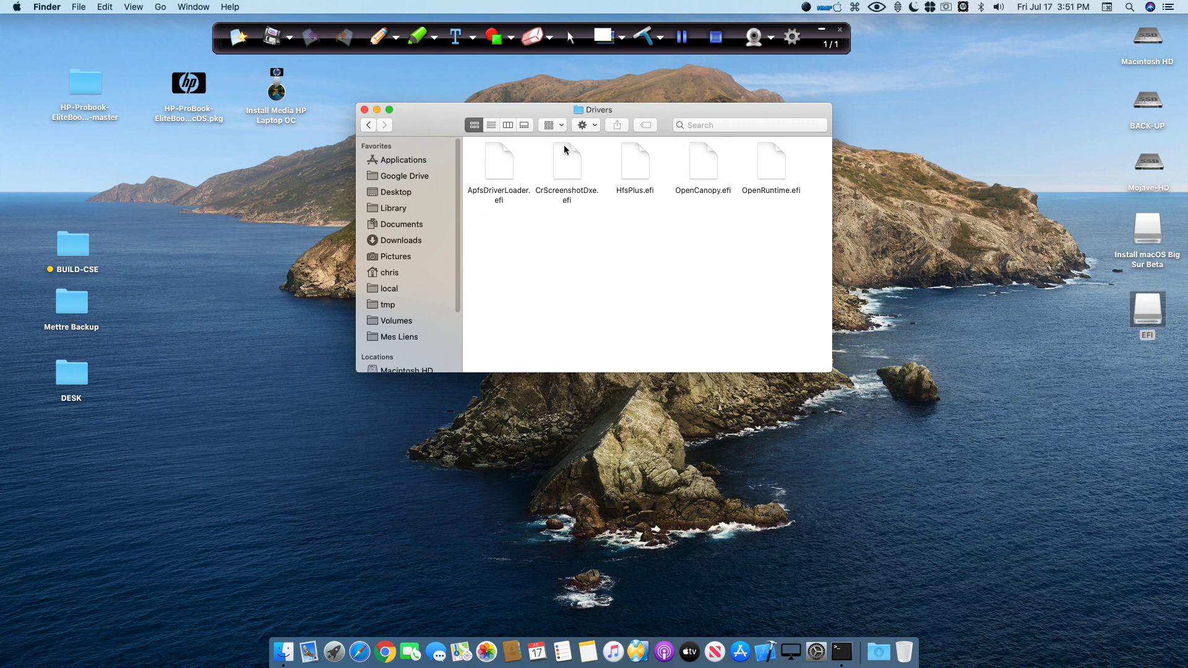
left_click(368, 124)
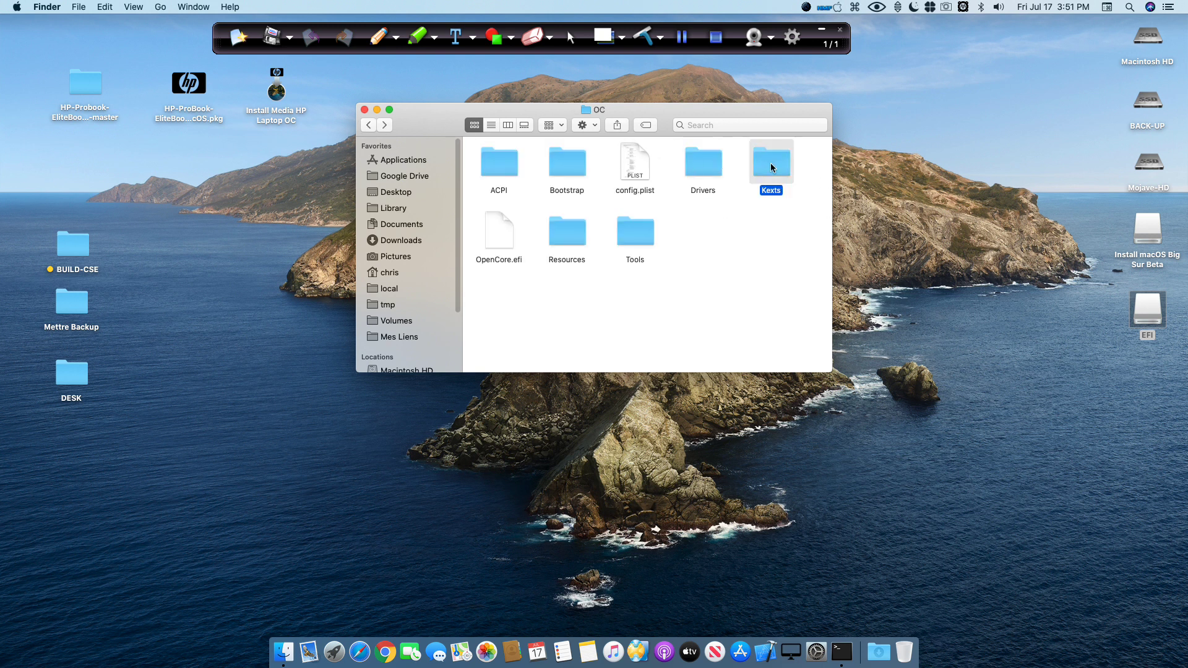
- Open the ACPI folder and select the SSDT-BigSur, SSDT-EC and SSDT-PLUG files
double_click(771, 160)
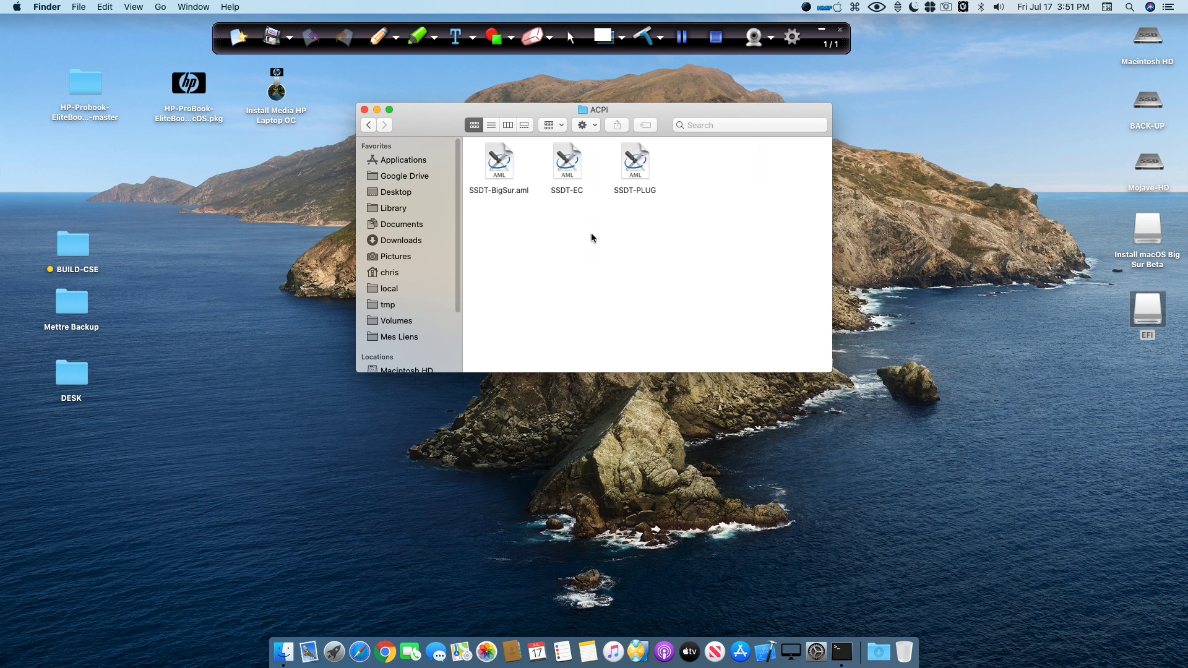
key("cmd+a")
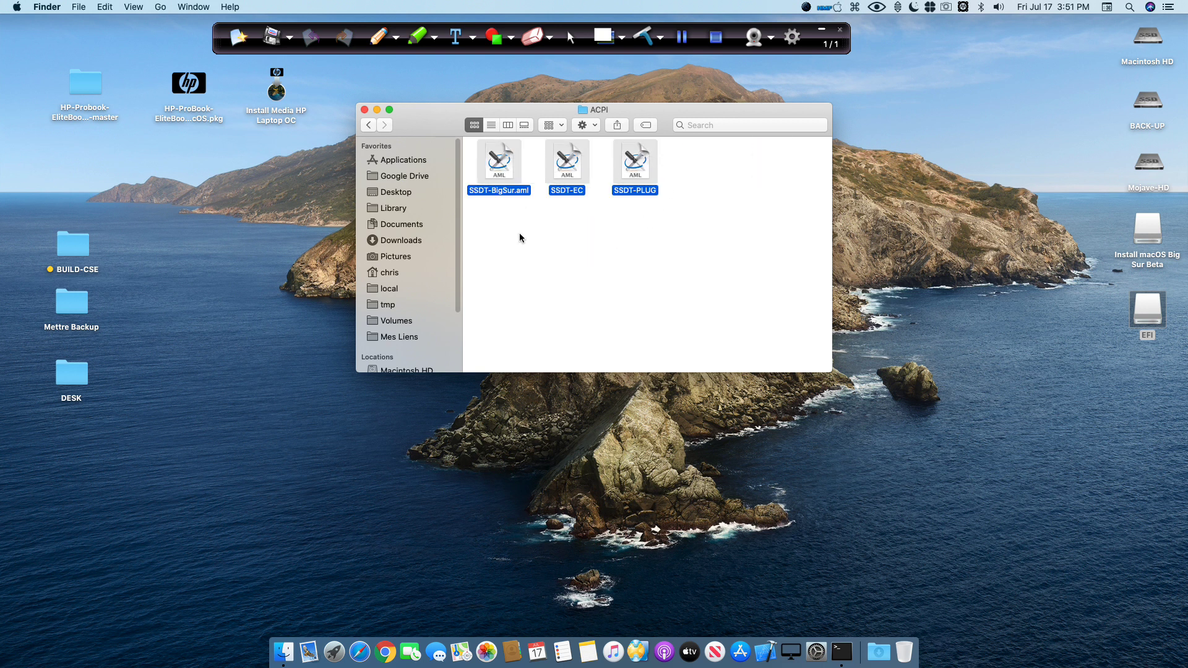
left_click(519, 237)
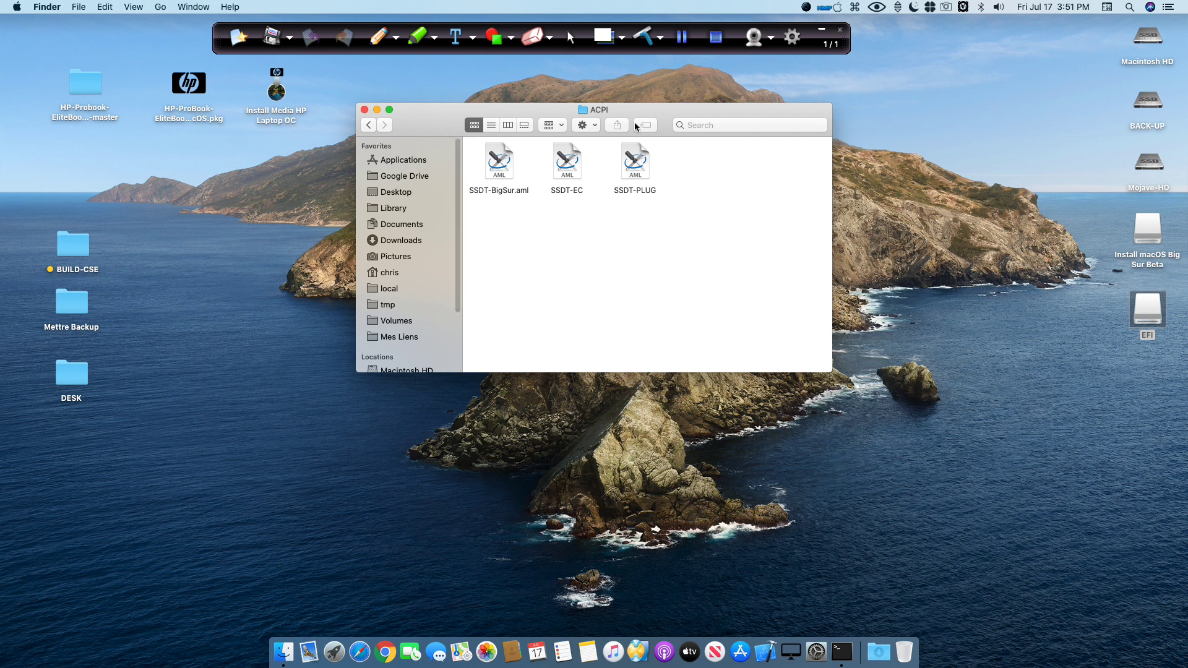
left_click(368, 124)
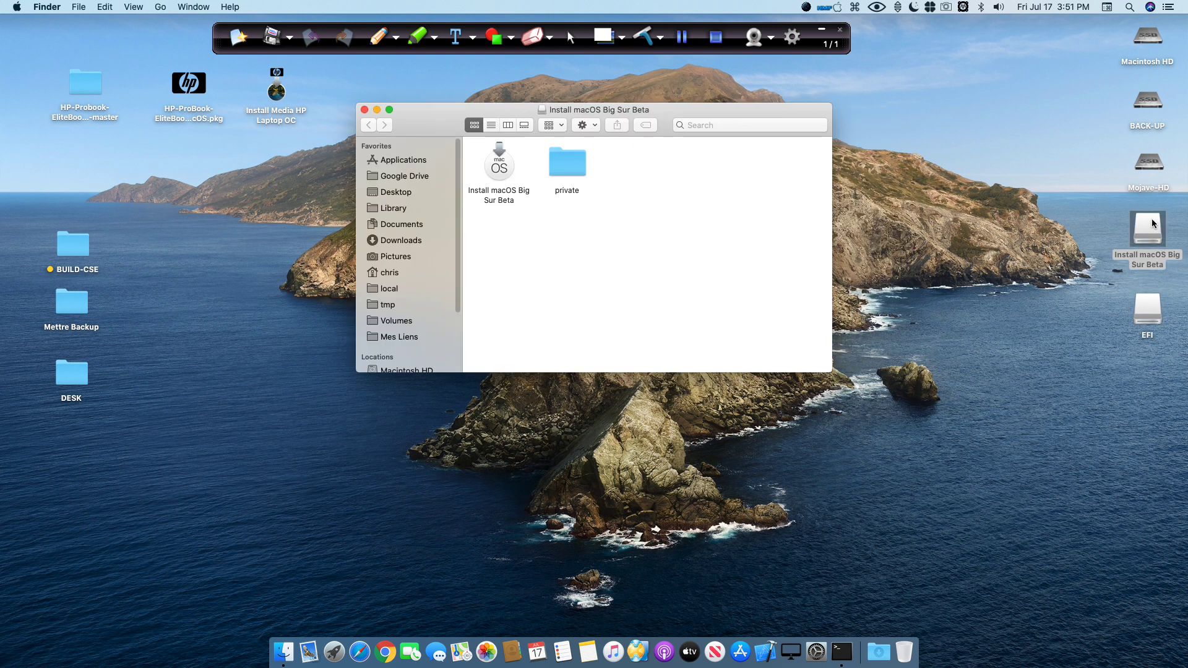
- Copy HP-ProBook-EliteBook-macOS.pkg and the Gatekeeper script onto the installer volume, then close both windows
left_click_drag(595, 109, 610, 139)
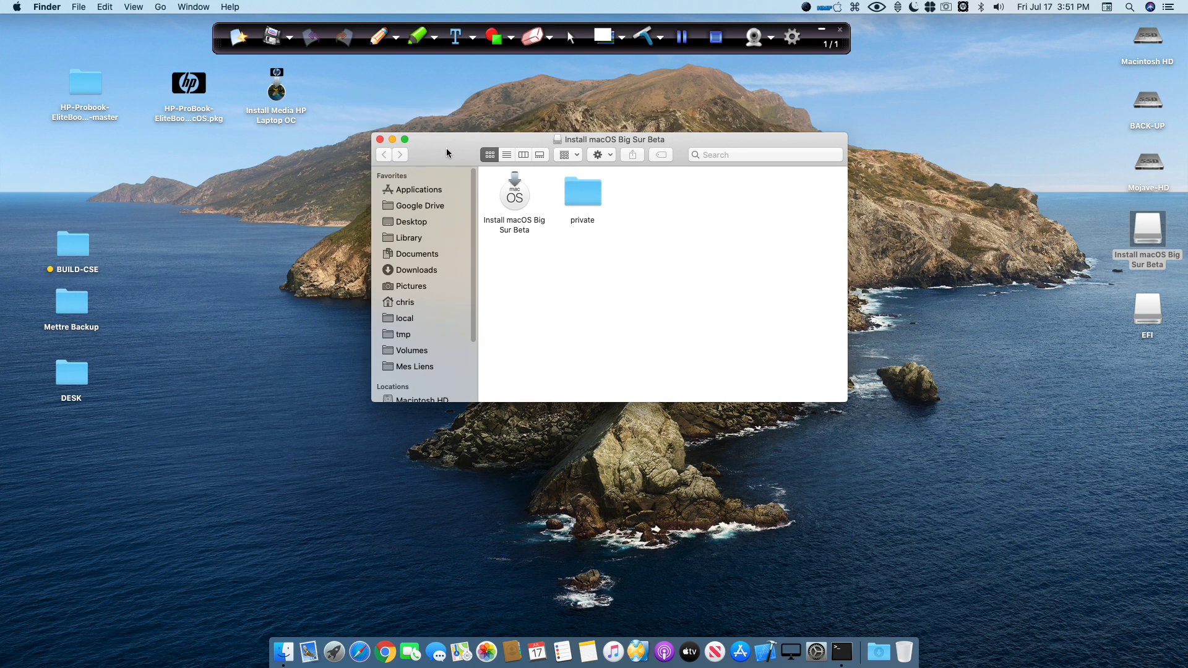
left_click(189, 82)
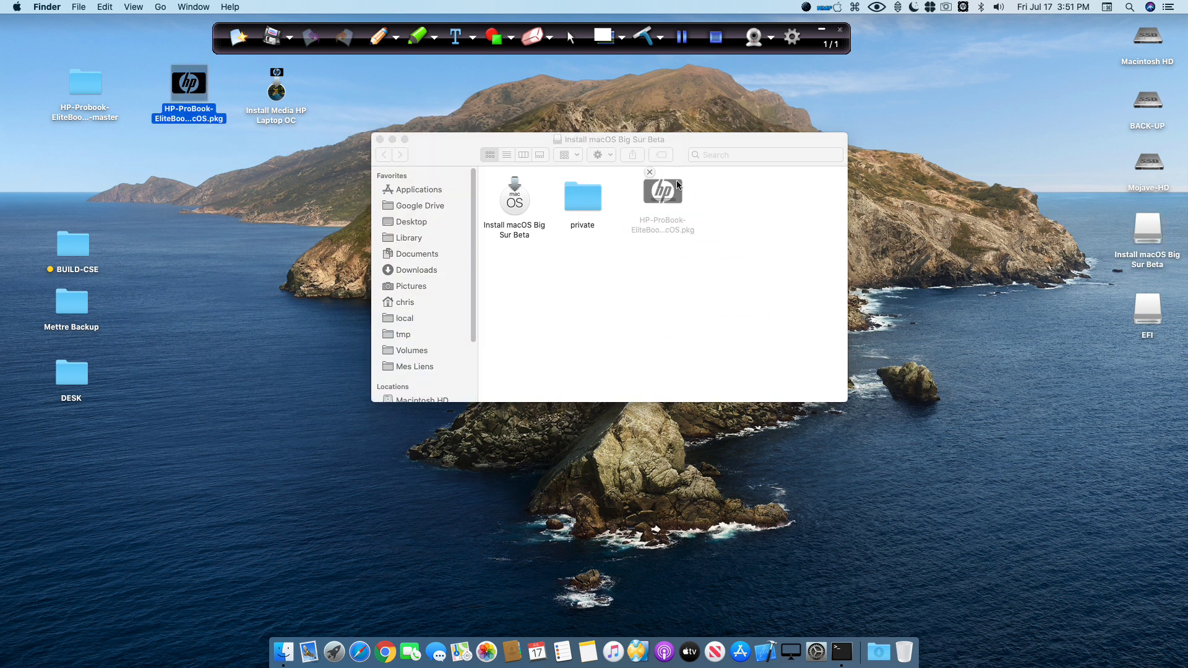
double_click(84, 79)
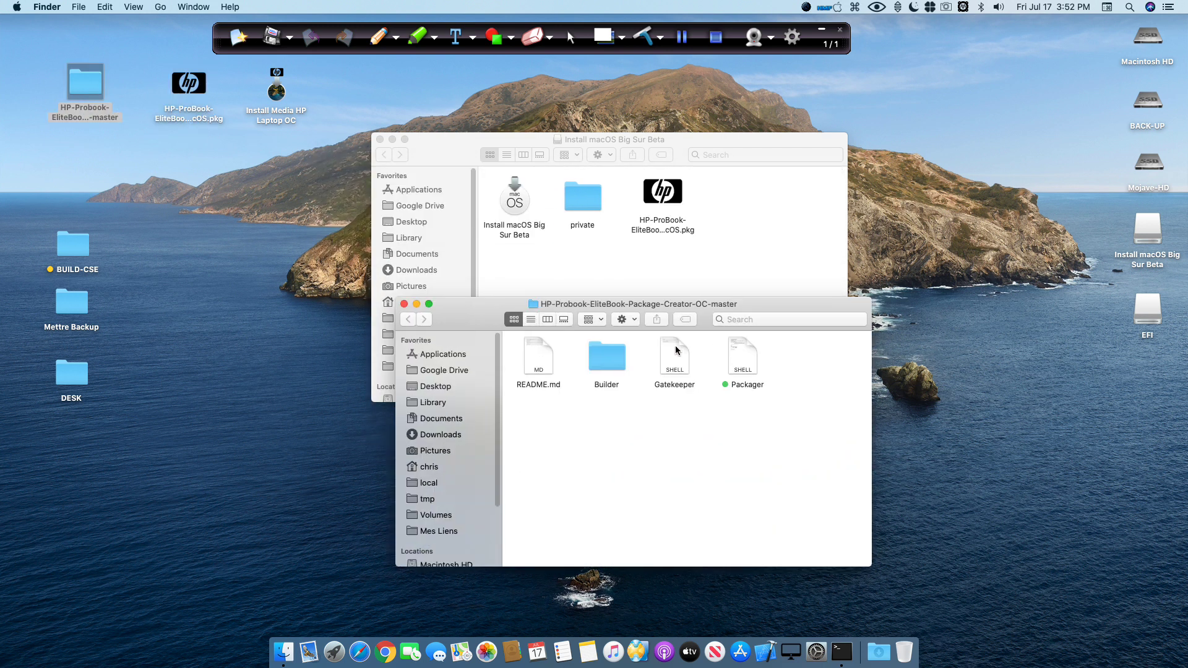
left_click(674, 360)
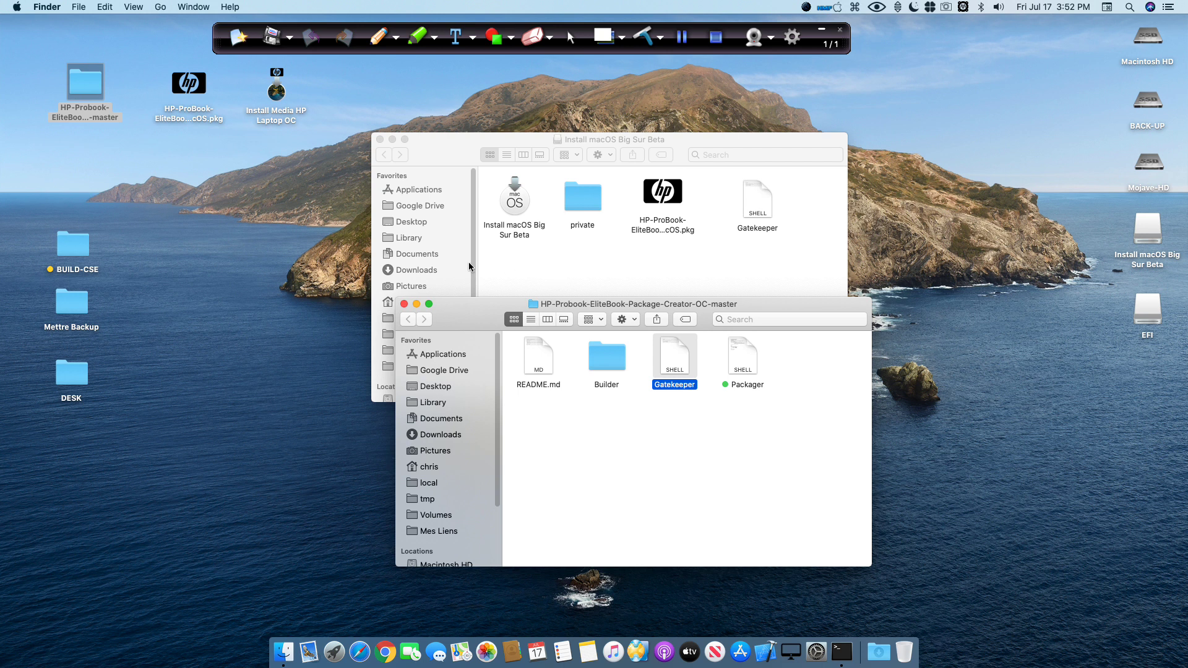
left_click(408, 304)
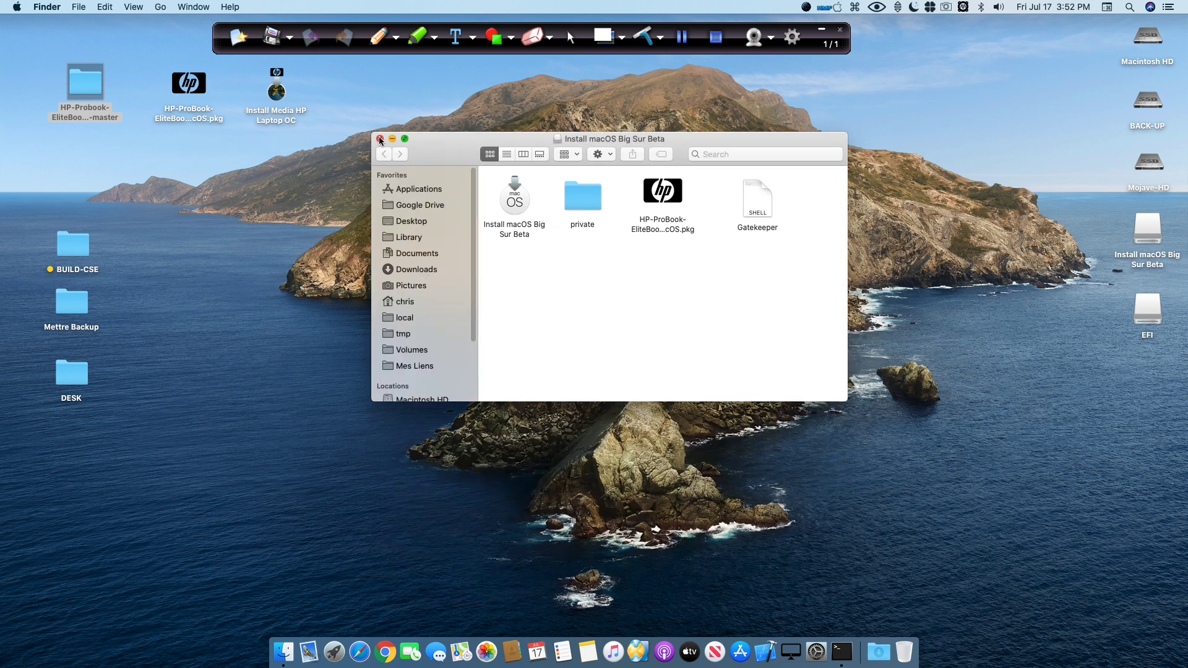
left_click(381, 139)
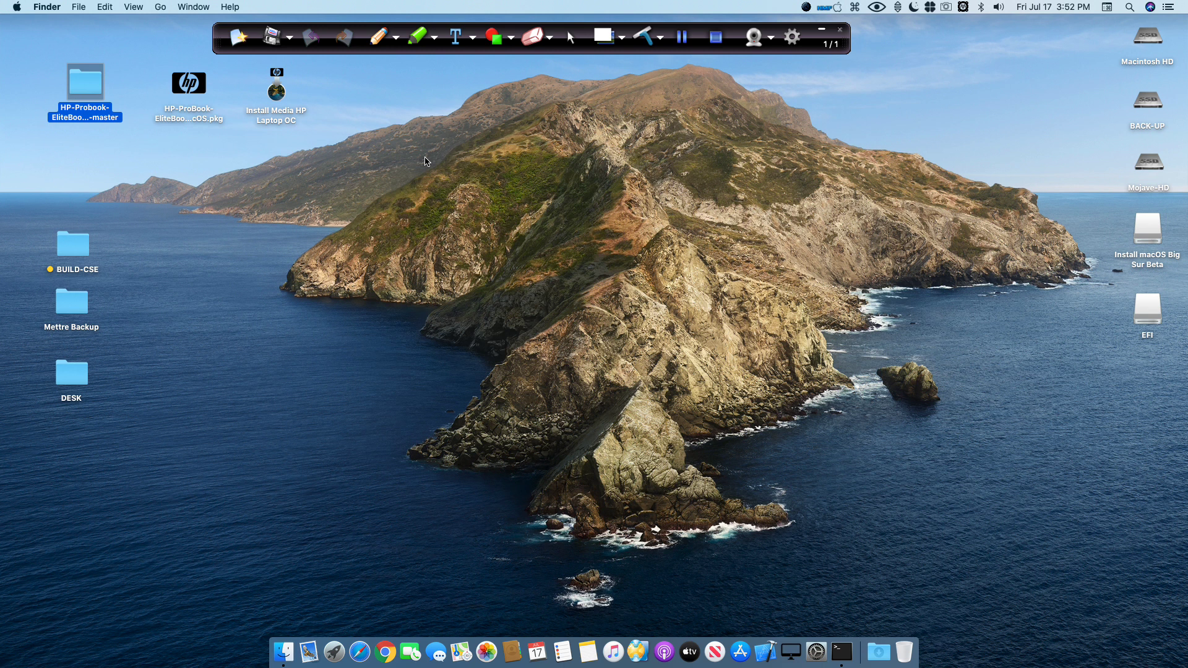
mouse_move(205, 176)
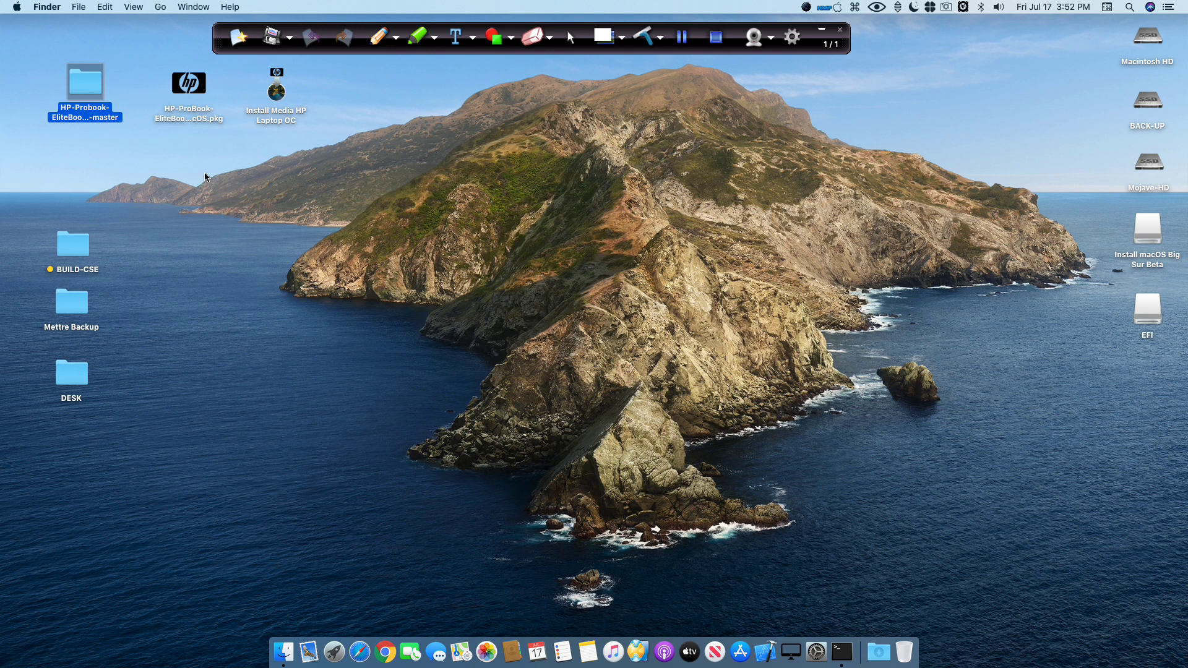
- Launch the HP ProBook package, authorize it, accept the license and show Customize
double_click(189, 82)
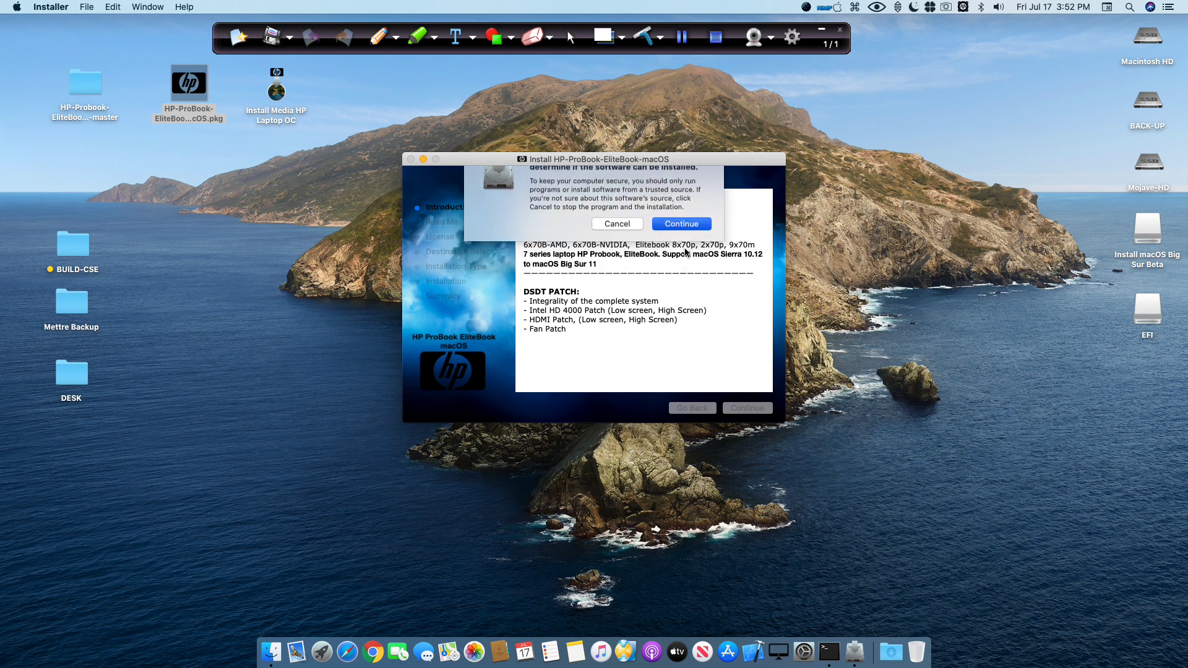
left_click(679, 223)
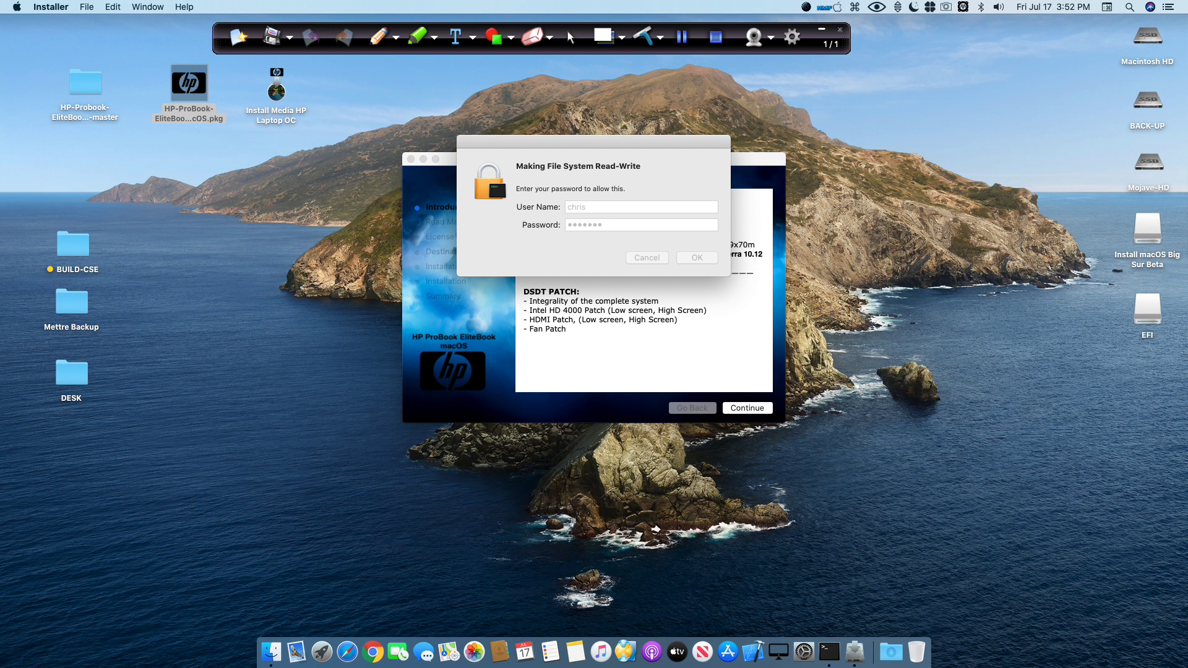
left_click(694, 257)
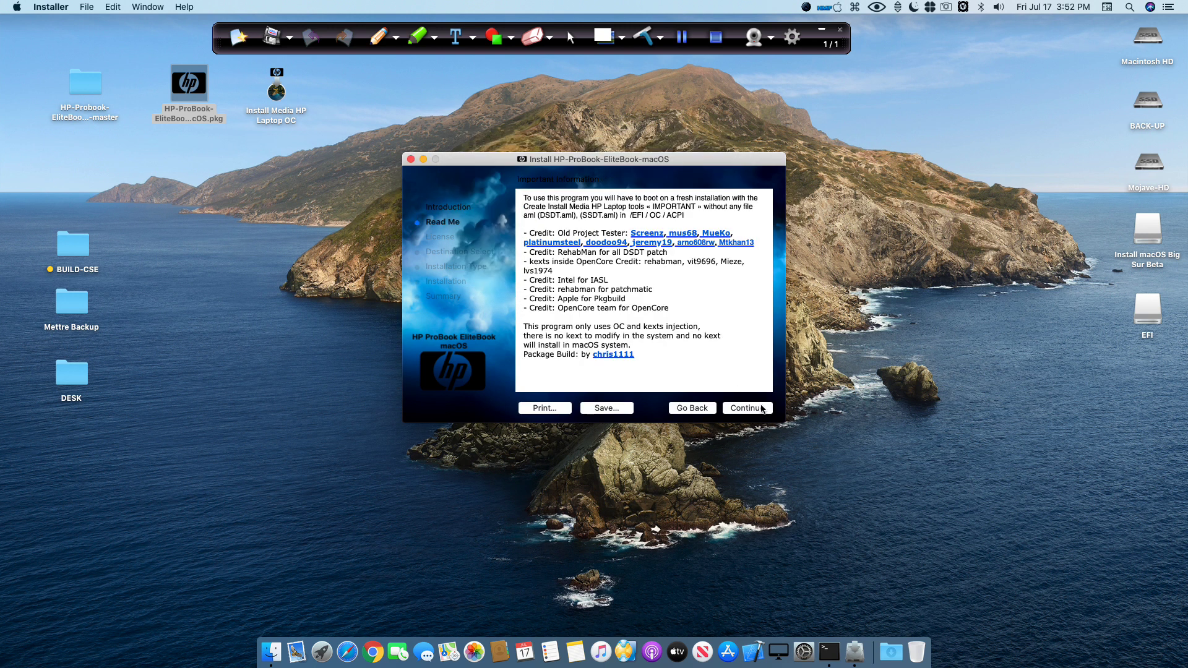
left_click(745, 407)
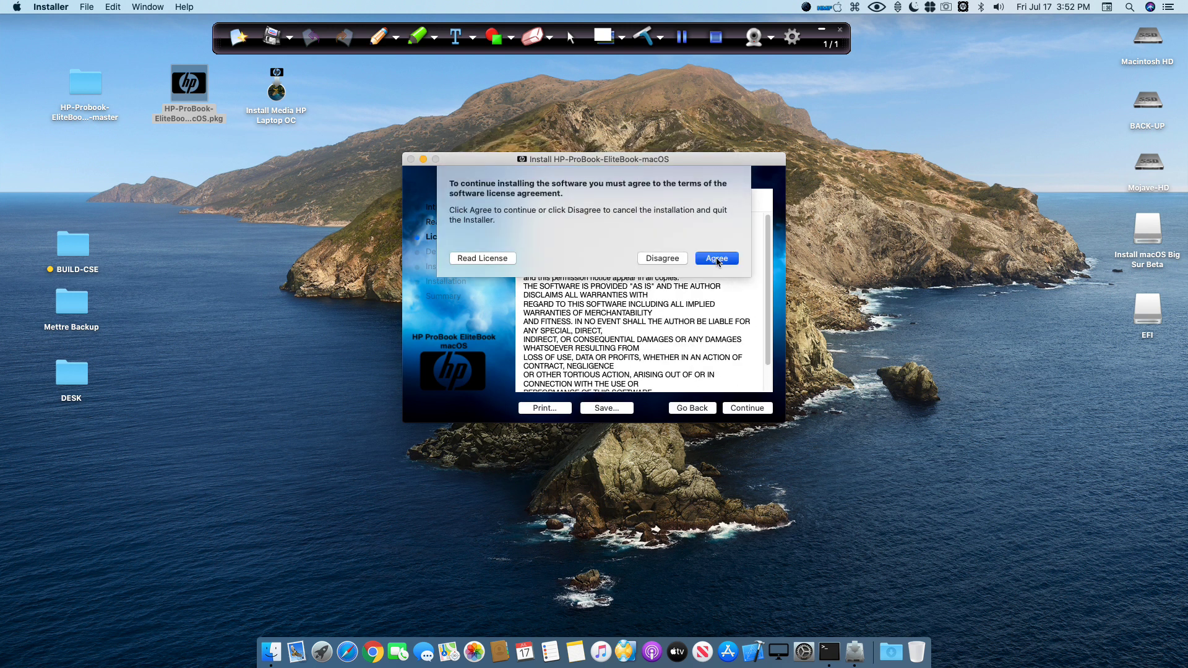
left_click(716, 259)
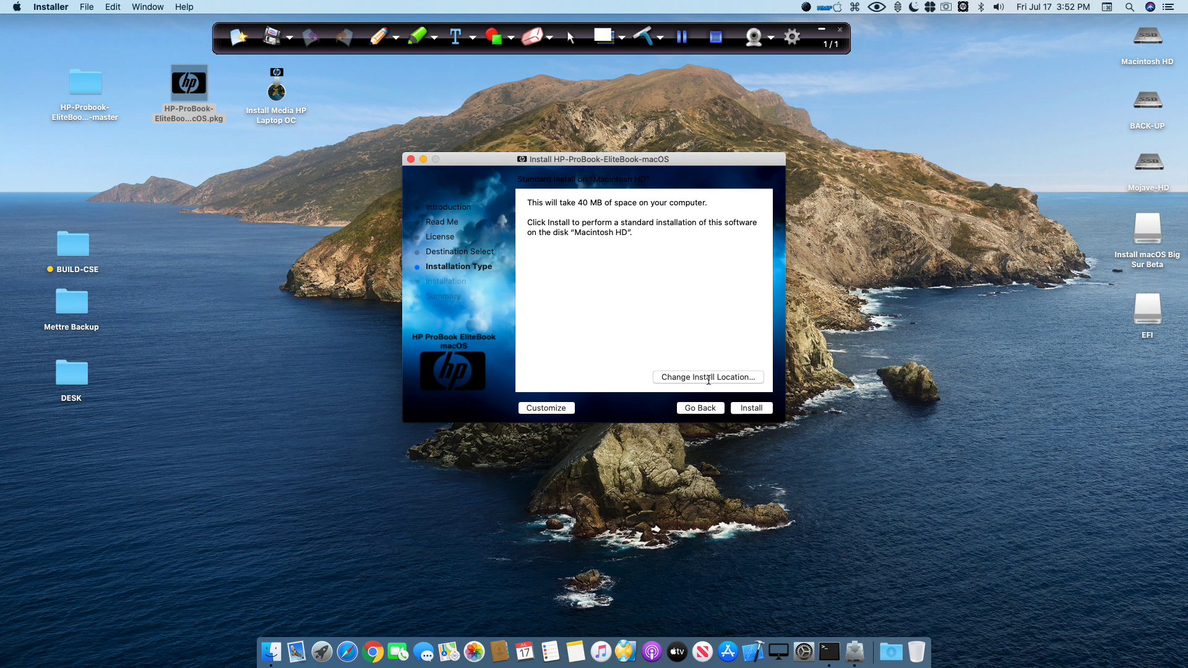
left_click(545, 408)
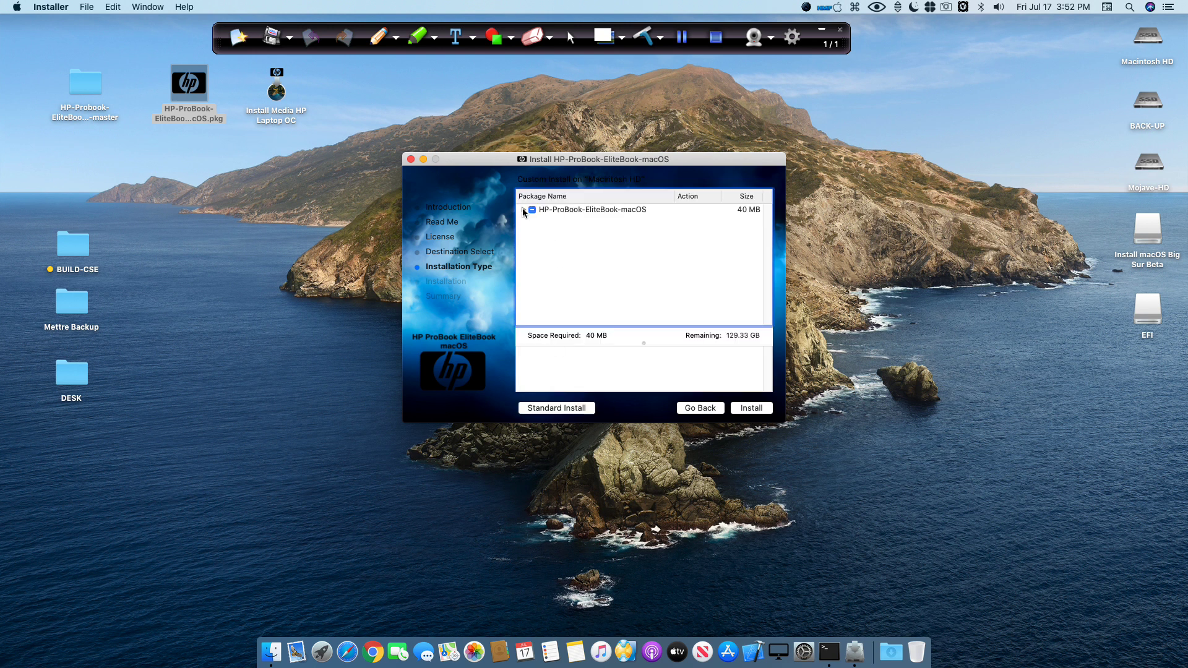
- Expand the HP Laptop Open Core options and browse the laptop model list
left_click(523, 209)
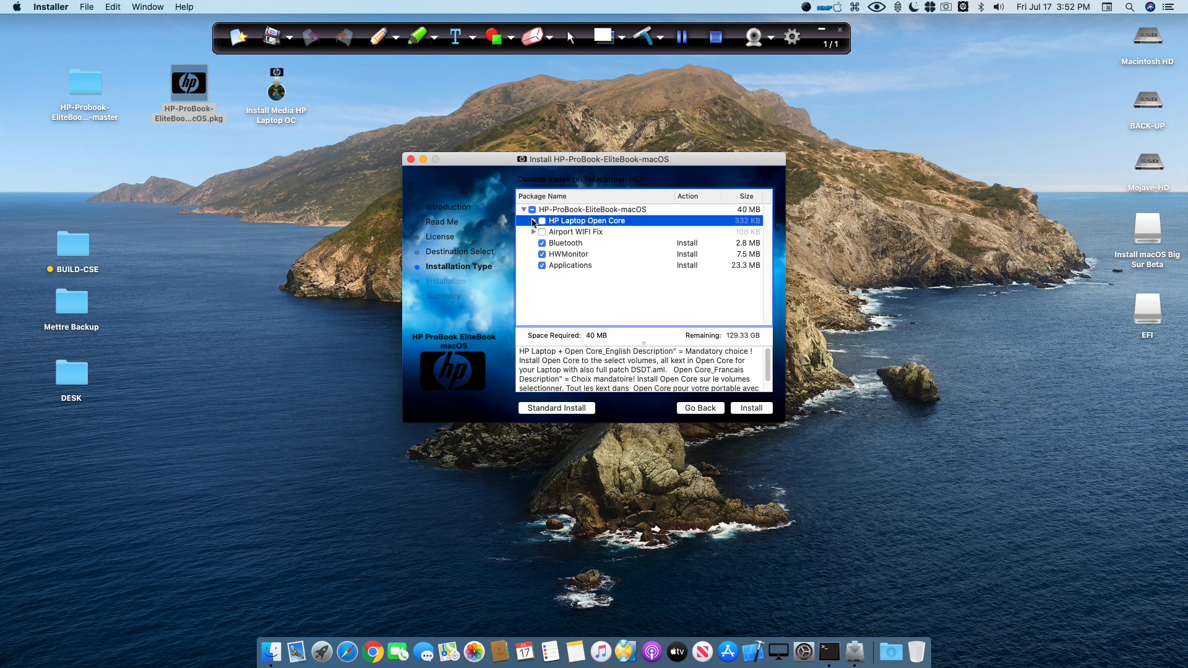
left_click(534, 221)
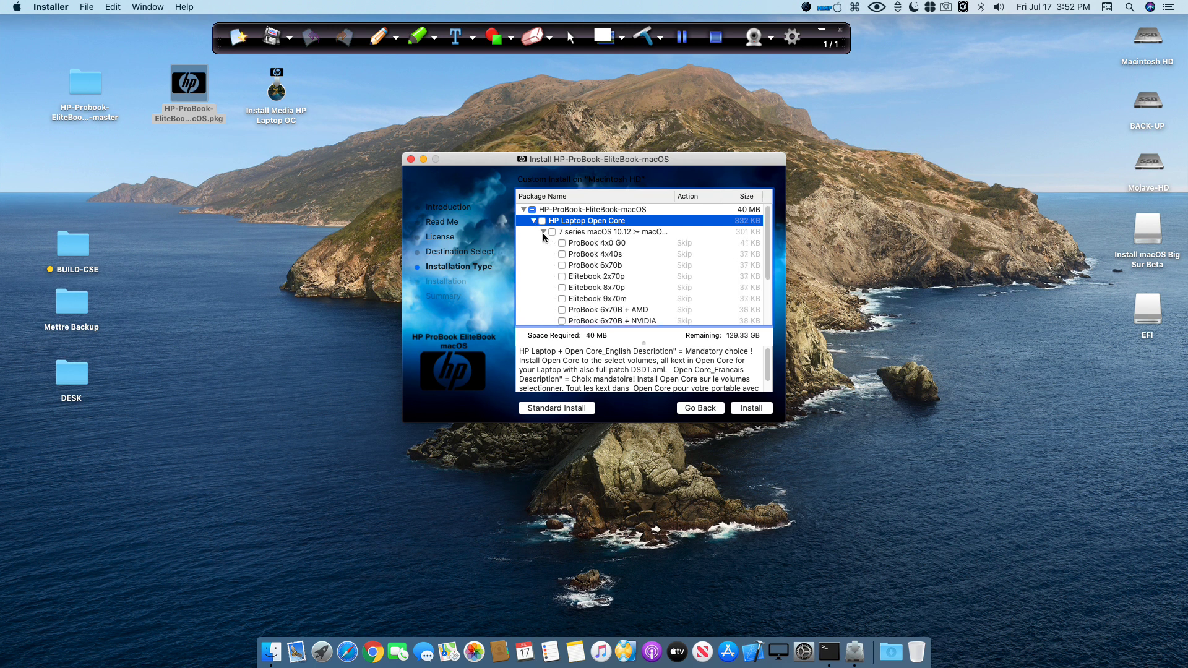
scroll("down", 3)
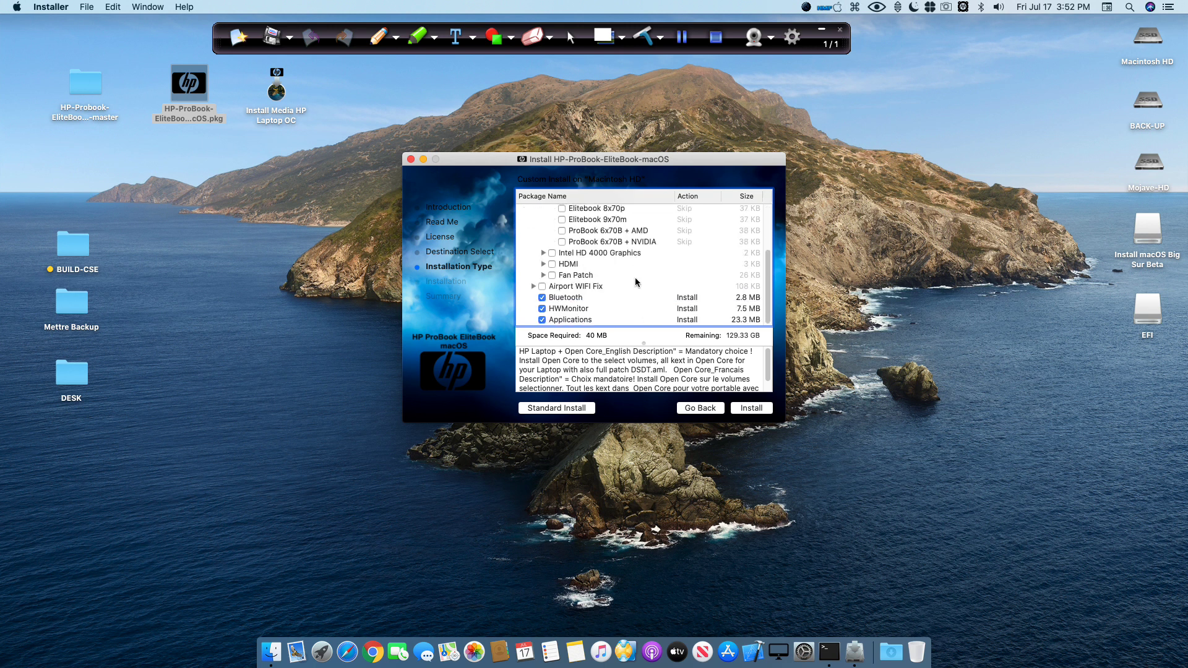
left_click(543, 232)
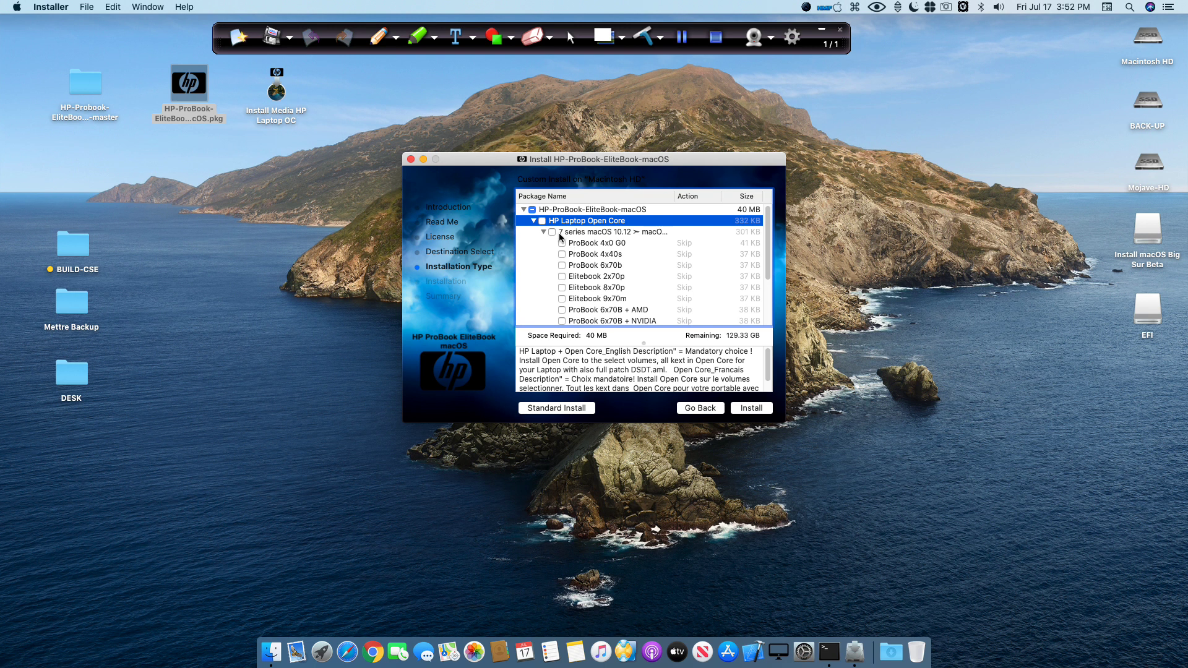
left_click(543, 232)
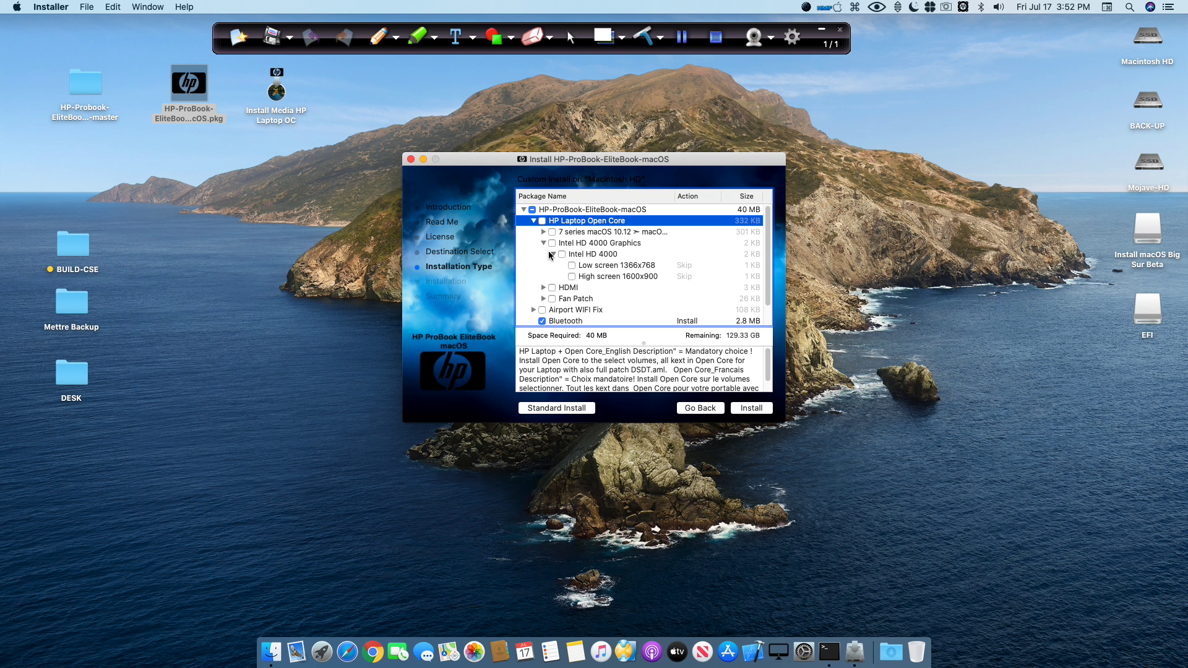
mouse_move(576, 268)
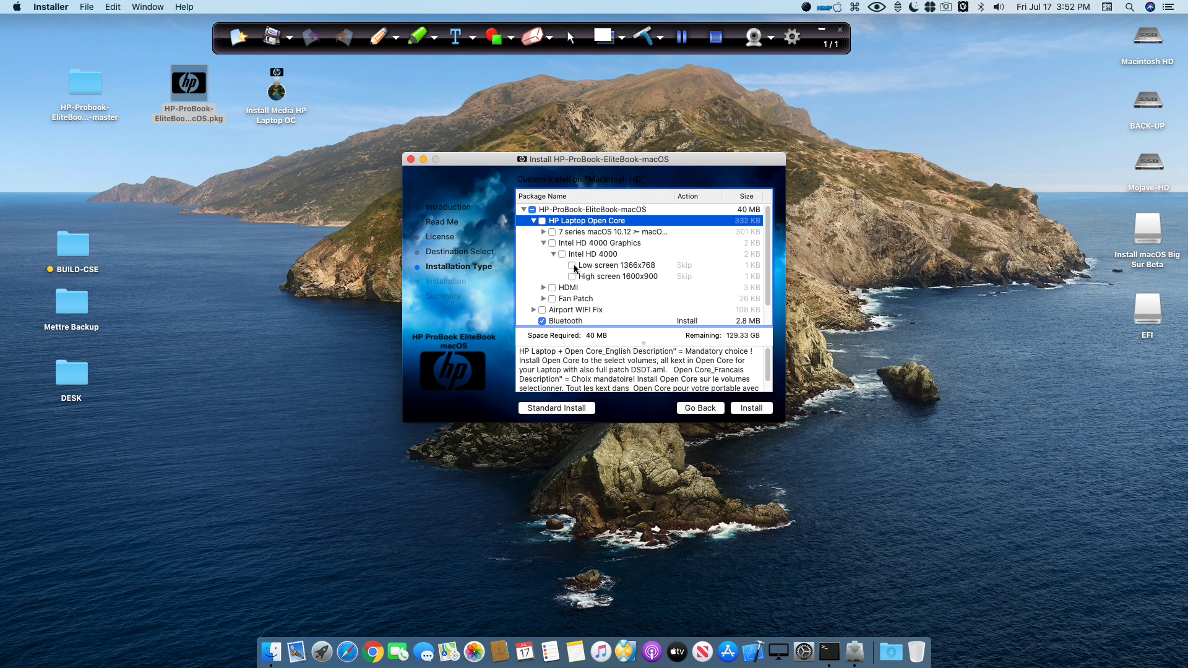
- Review the High screen 1600x900 graphics and HDMI patch options, then quit without installing
left_click(572, 266)
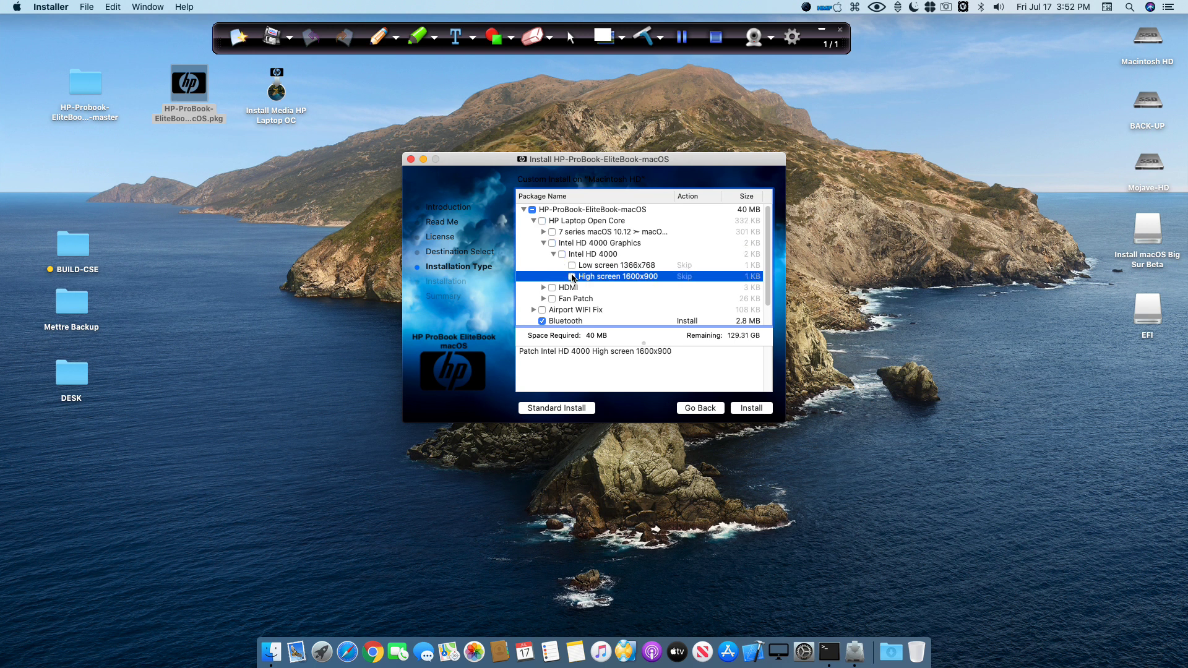
left_click(542, 290)
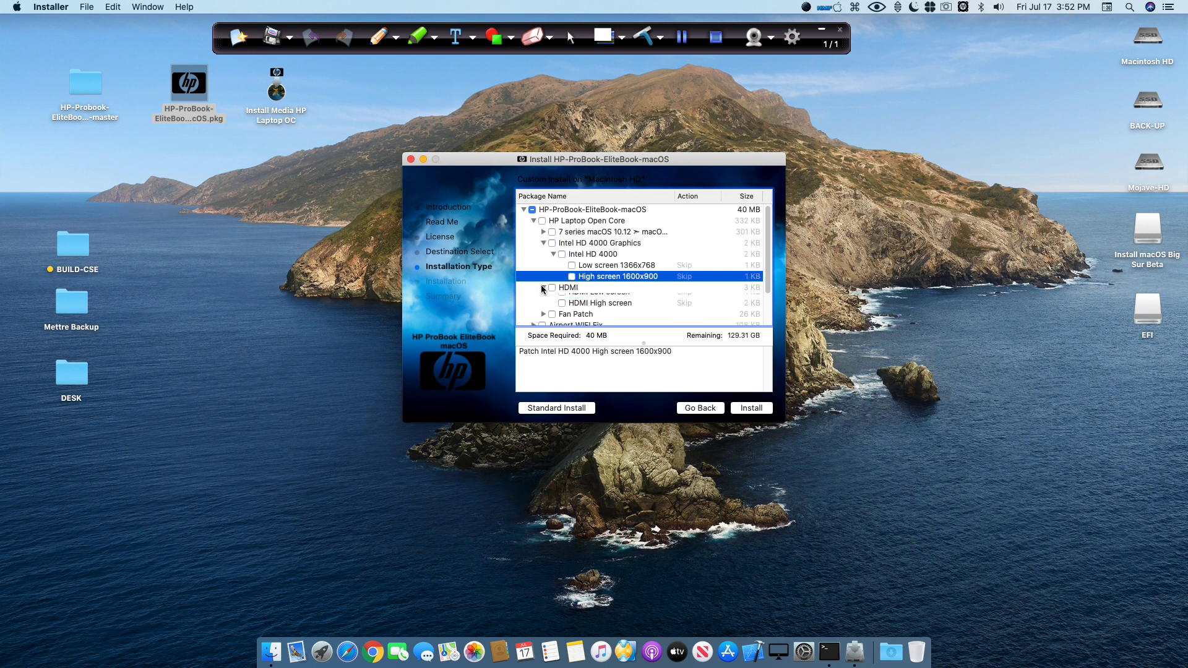
left_click(543, 252)
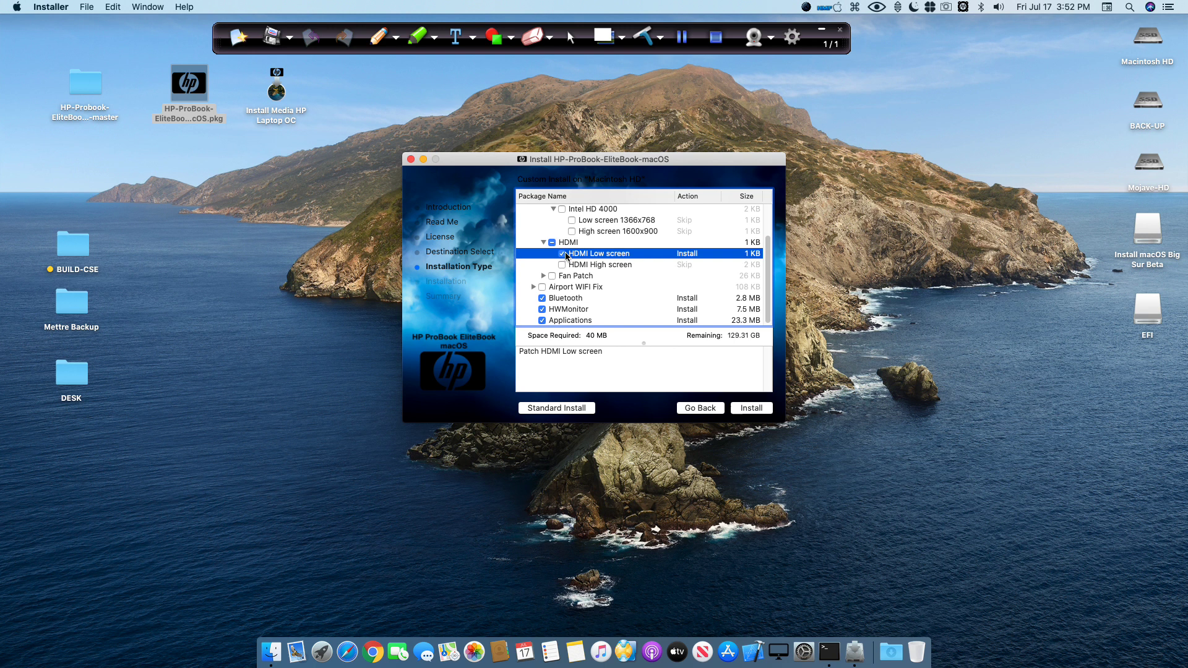
left_click(562, 253)
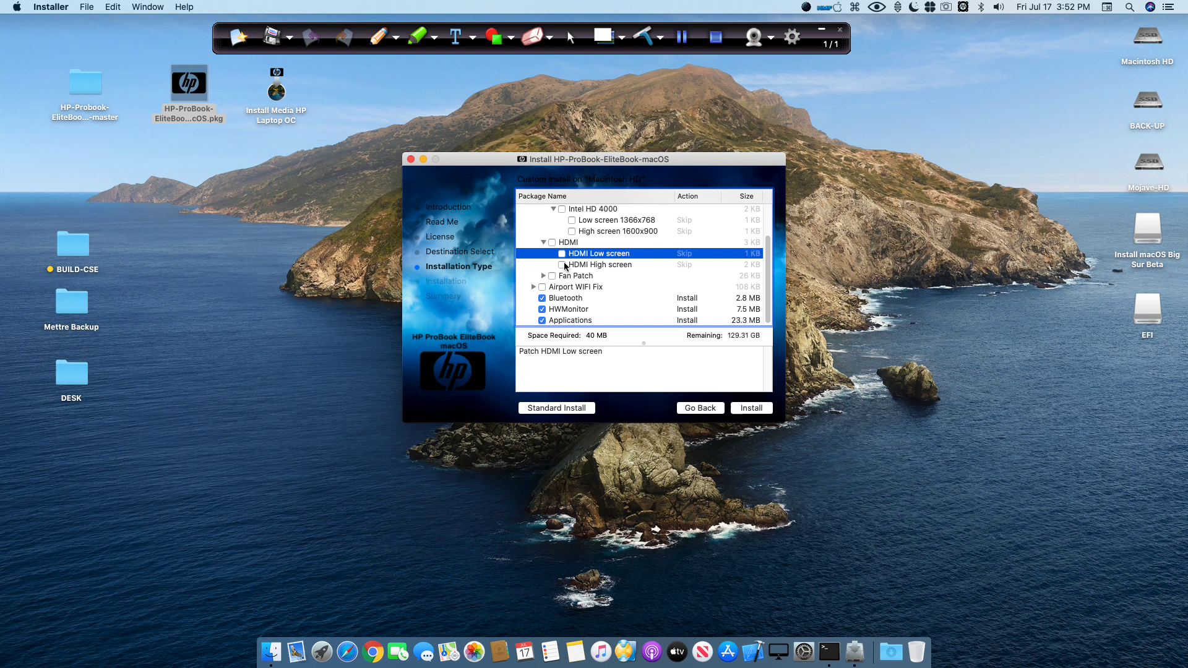
left_click(561, 264)
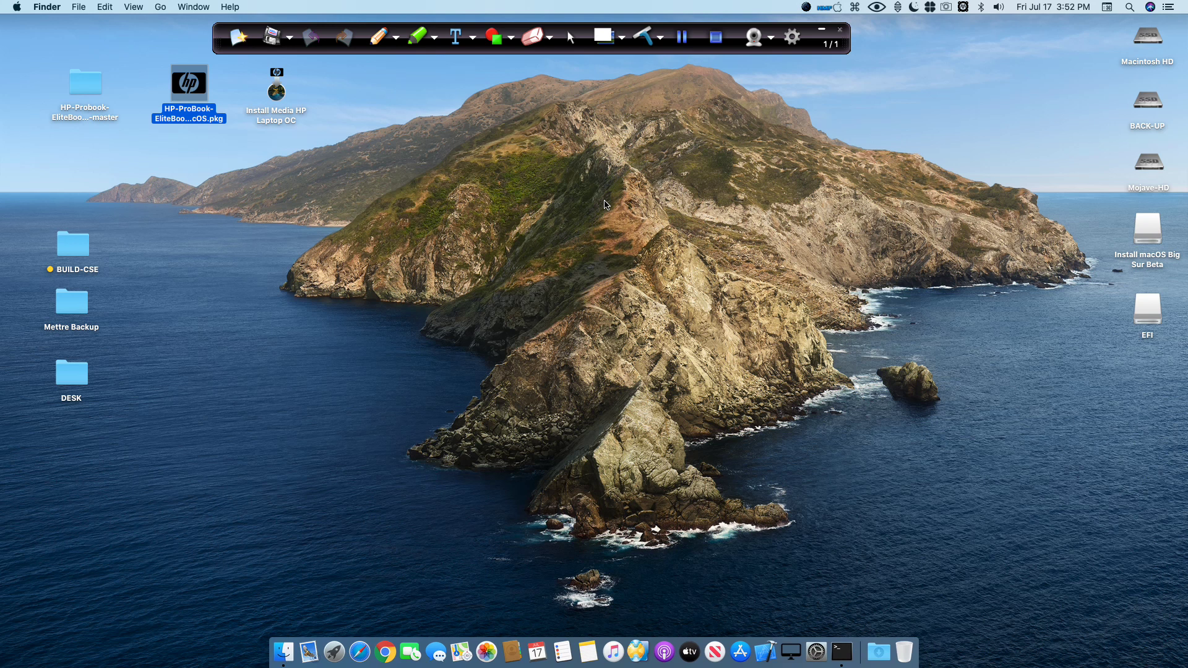
left_click(1147, 227)
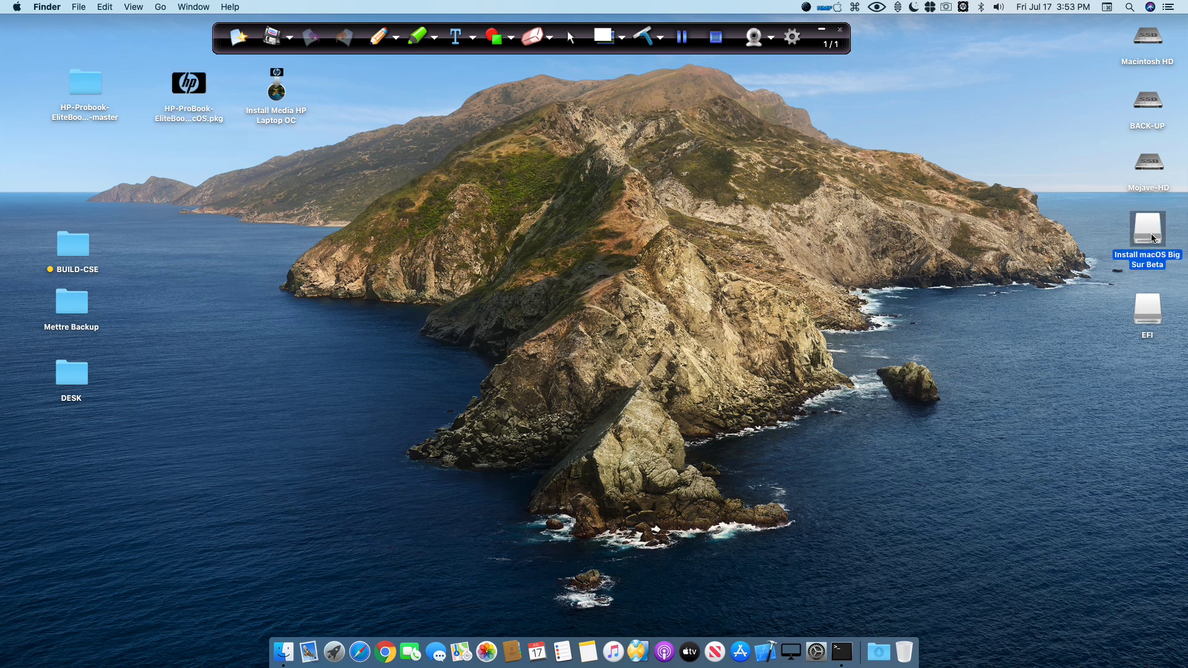
double_click(1146, 231)
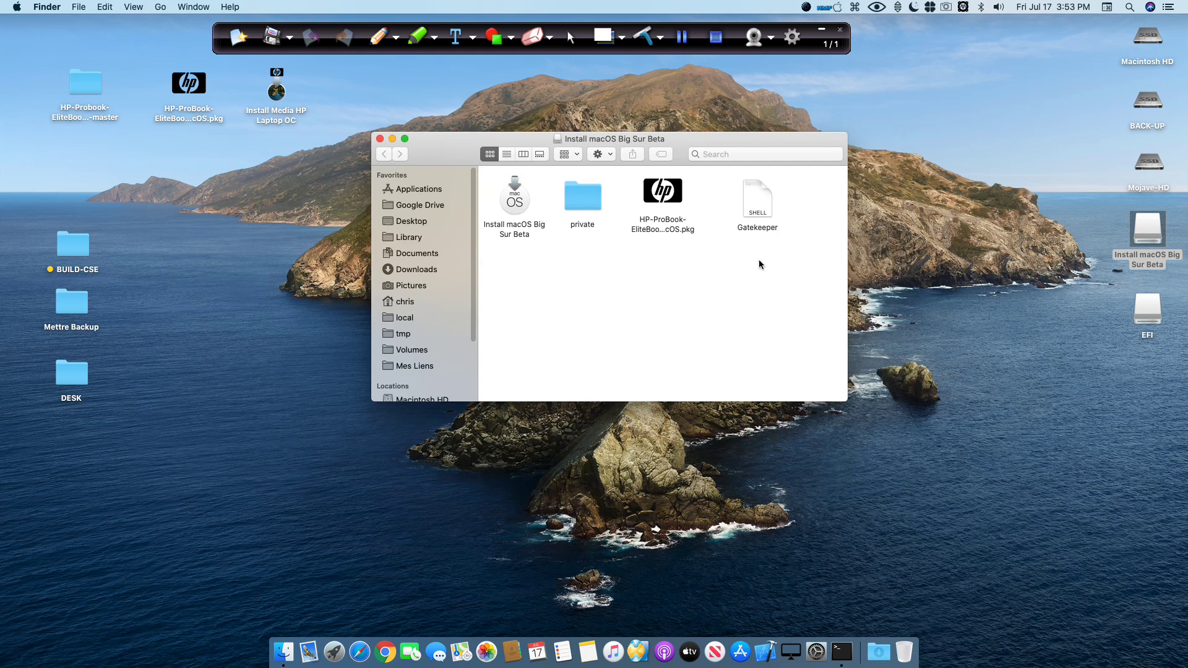
mouse_move(401, 149)
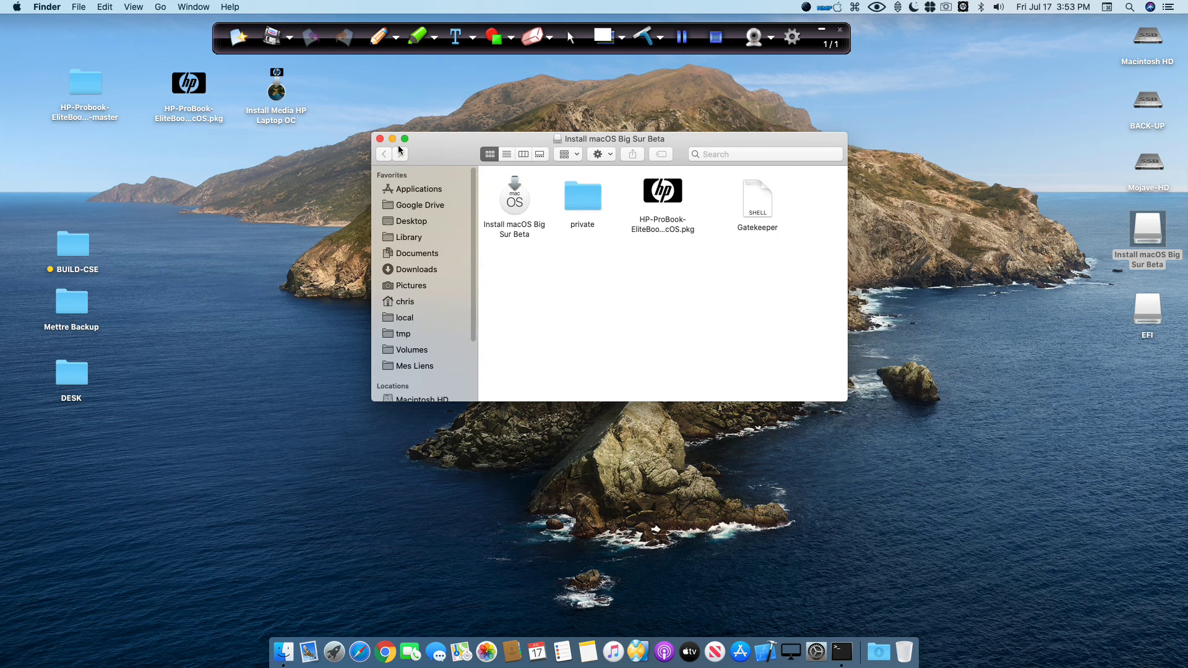
left_click(382, 139)
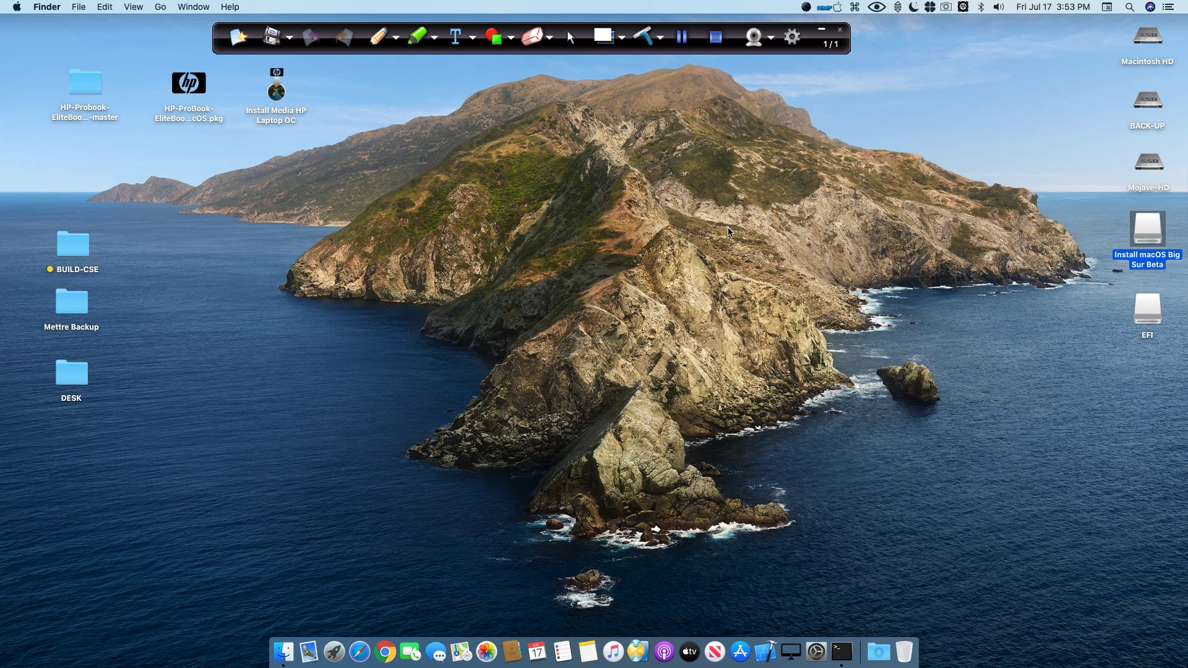
mouse_move(11, 12)
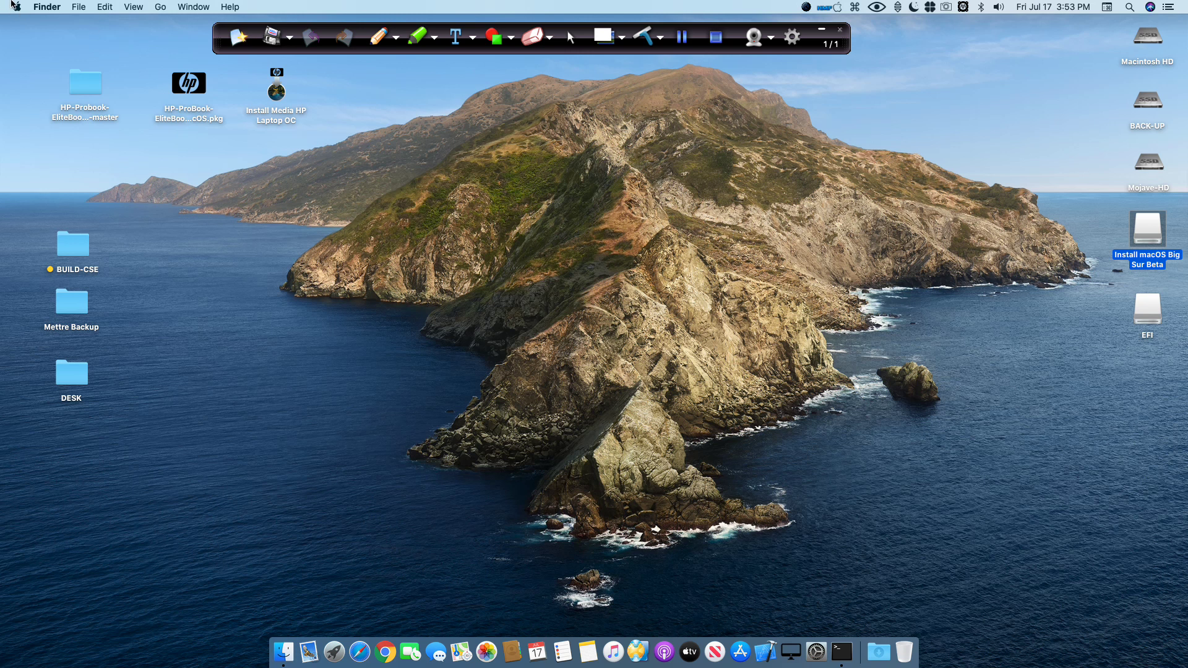